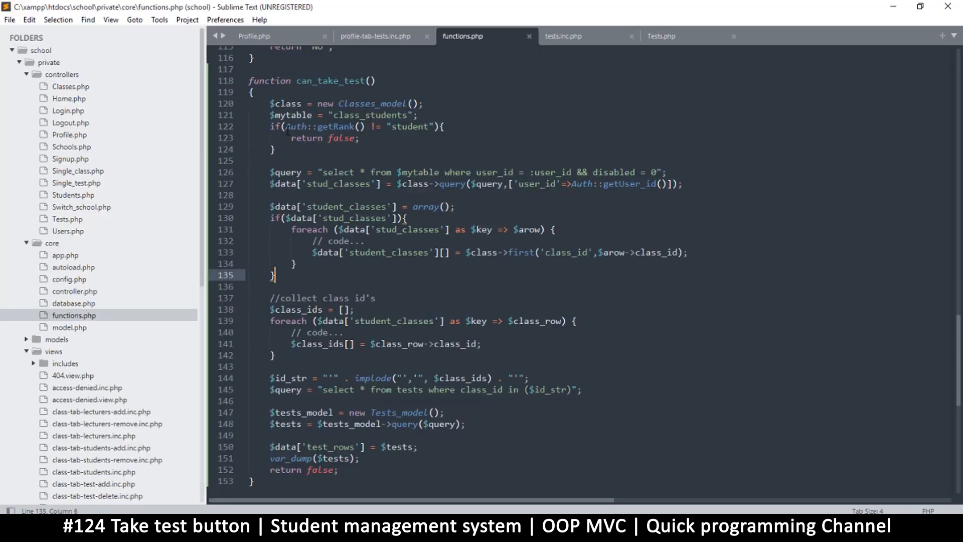
# Open the first student's profile and show the Tests tab listing two tests
pyautogui.moveTo(285, 127); pyautogui.dragTo(440, 126)
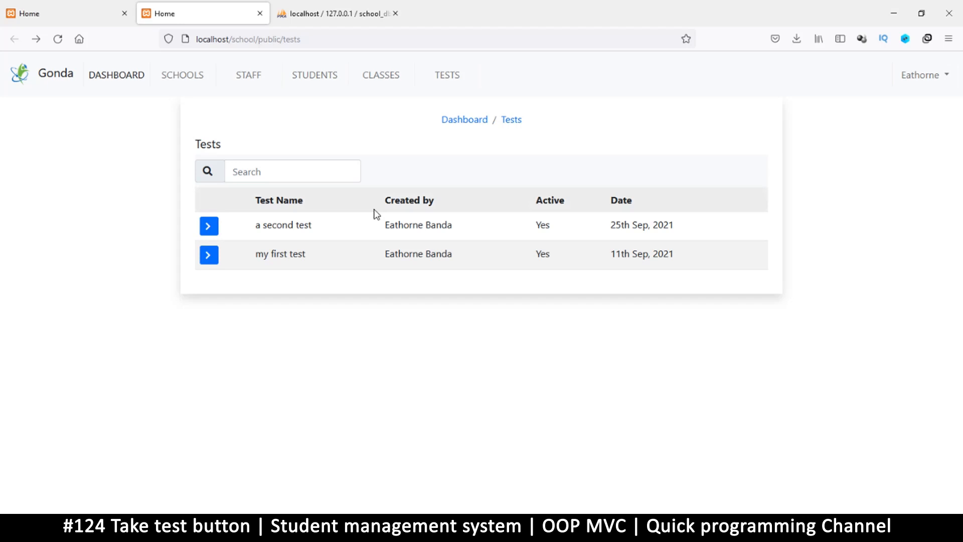
pyautogui.moveTo(377, 111)
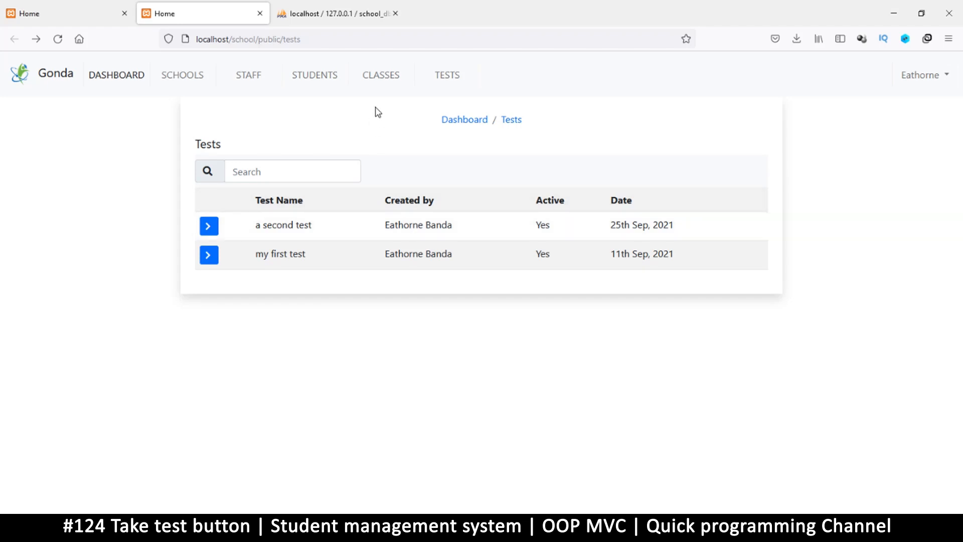
pyautogui.click(314, 74)
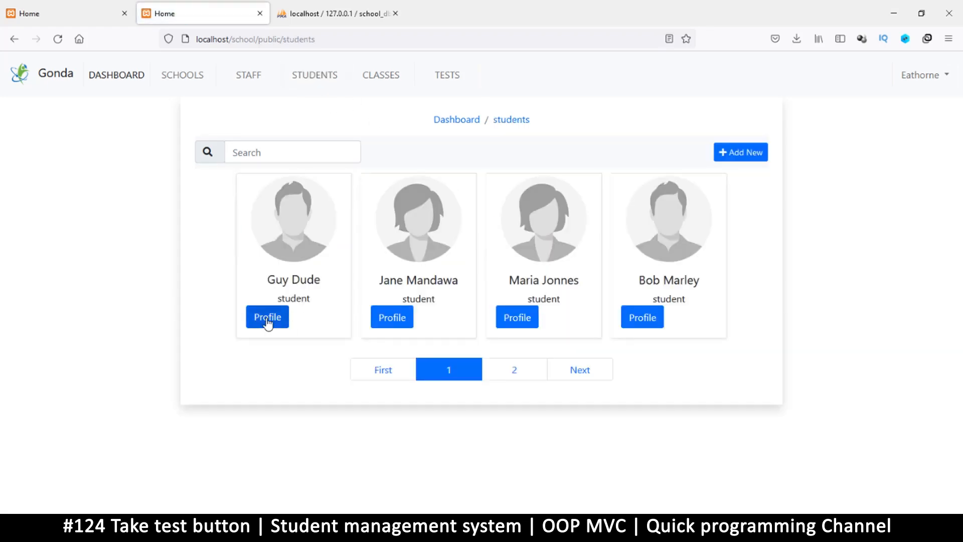
pyautogui.click(266, 317)
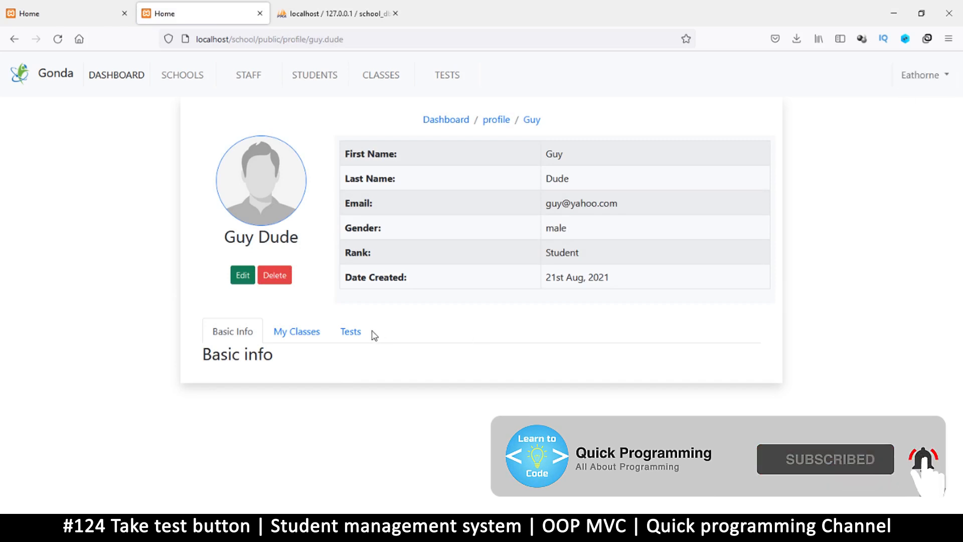
pyautogui.click(350, 332)
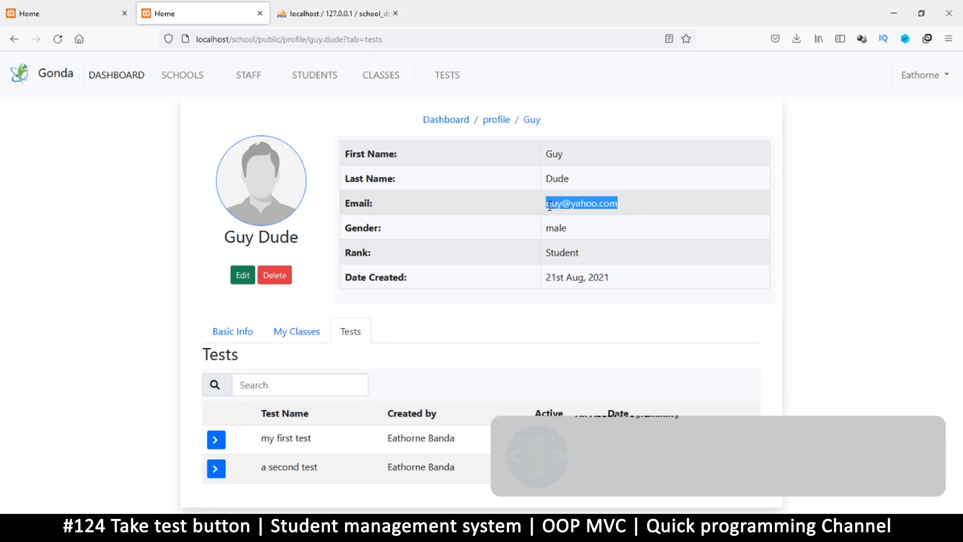
pyautogui.click(922, 74)
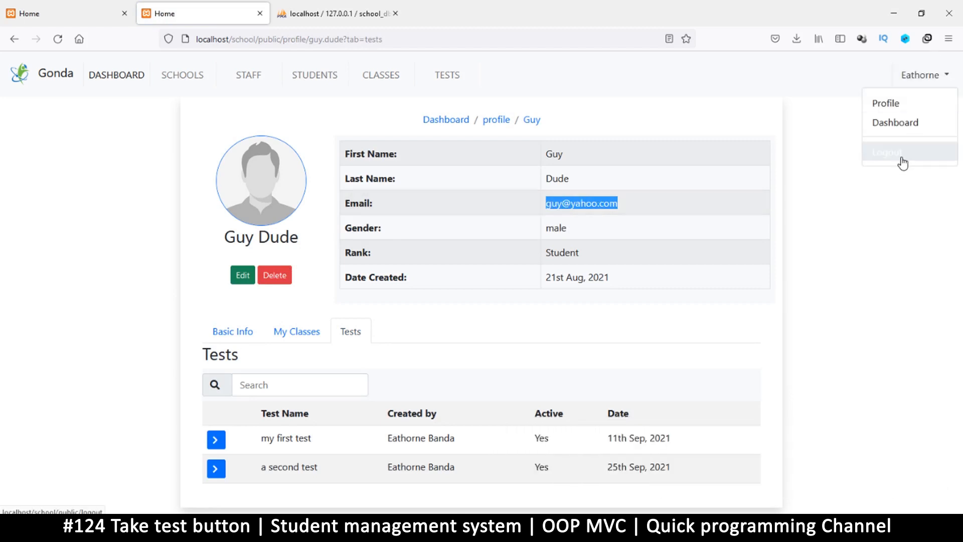
pyautogui.click(887, 153)
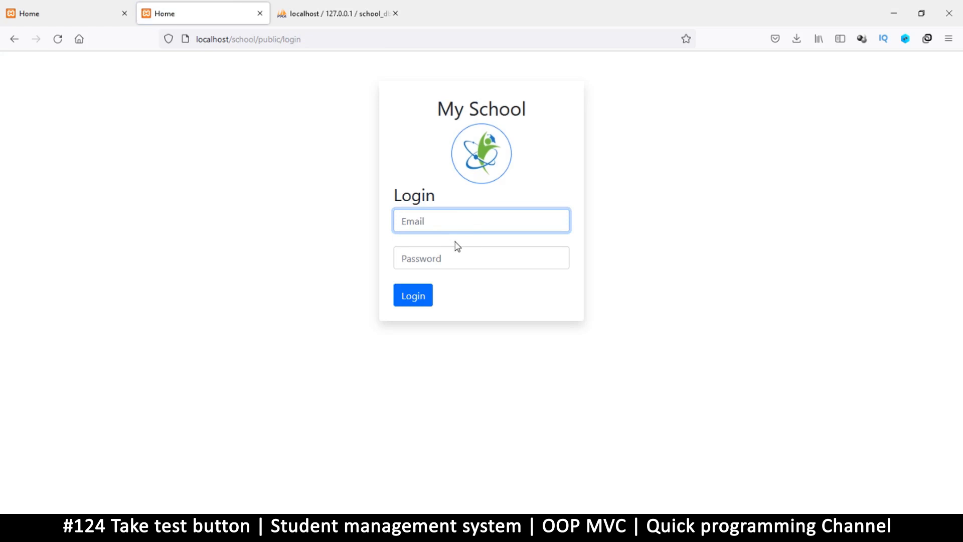
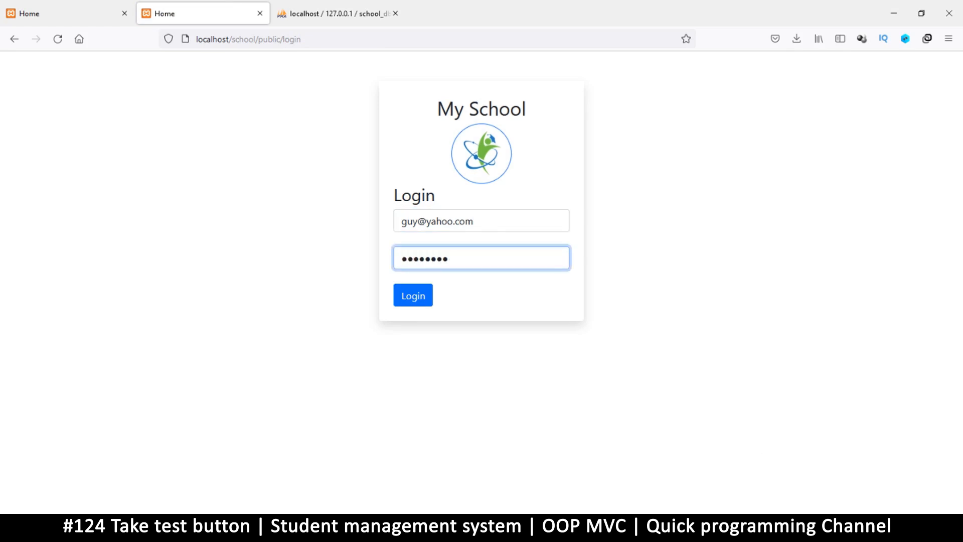
pyautogui.click(413, 295)
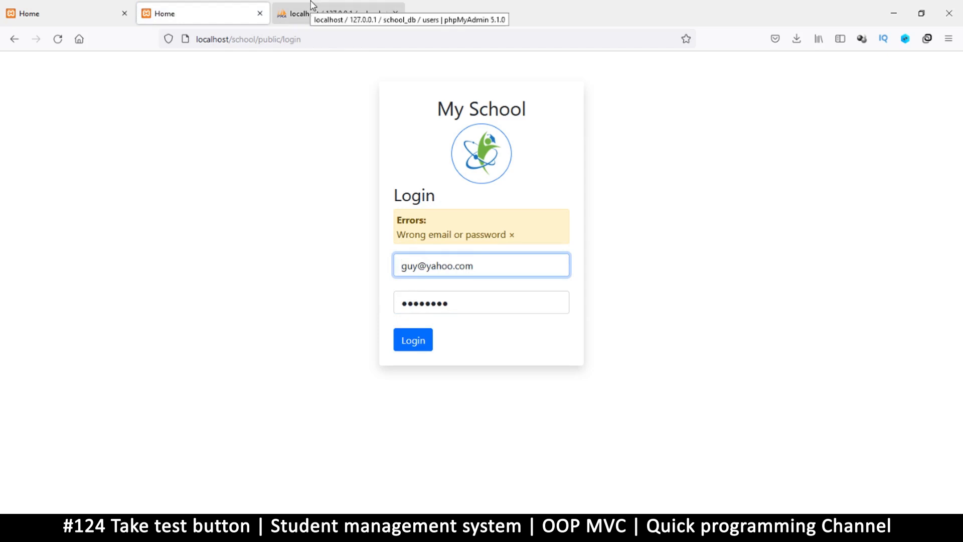
# Check the stored emails in phpMyAdmin's school_db.users table and start editing the login email
pyautogui.click(336, 14)
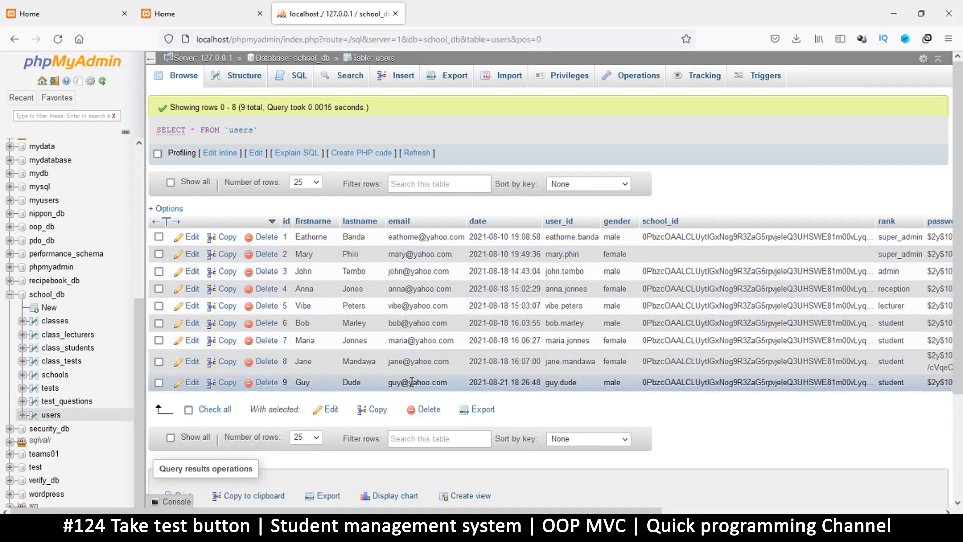
pyautogui.click(201, 13)
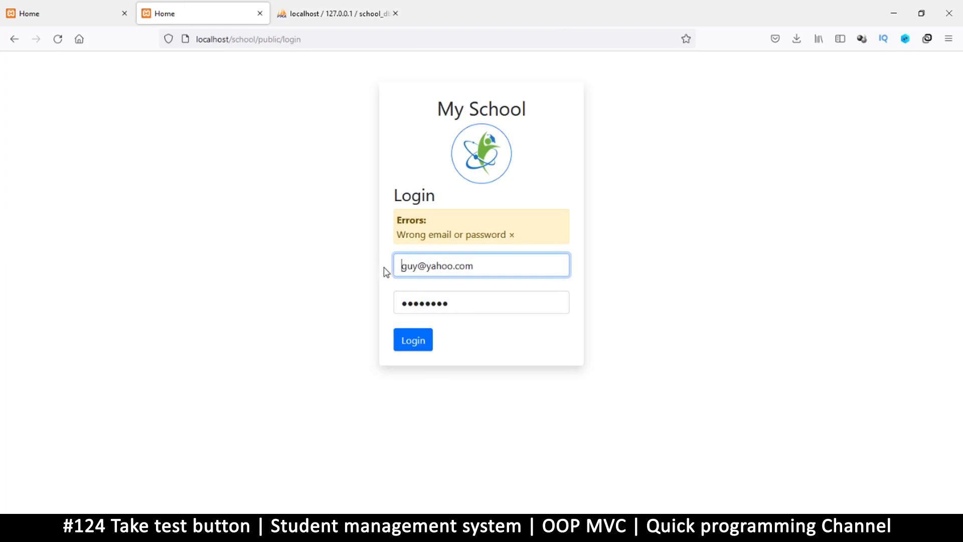
pyautogui.click(337, 13)
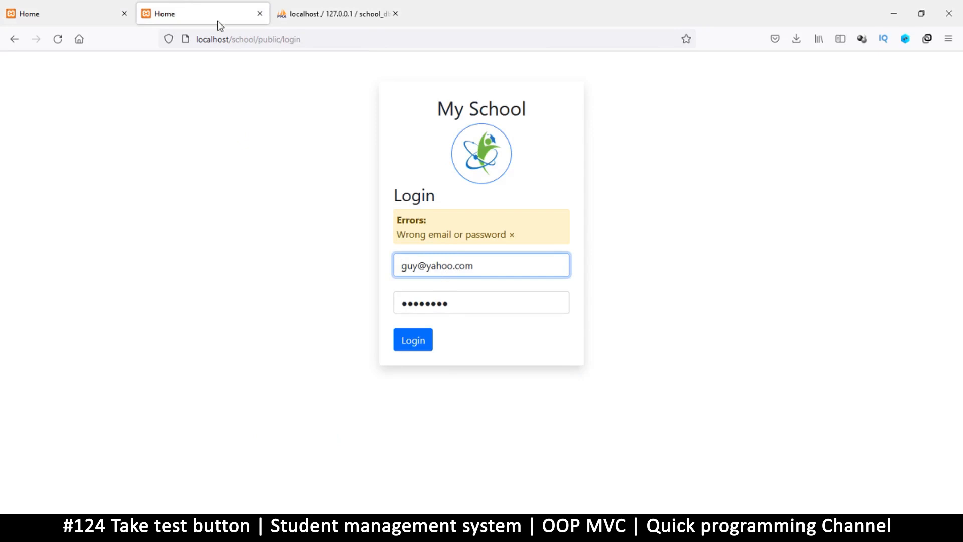
pyautogui.click(337, 14)
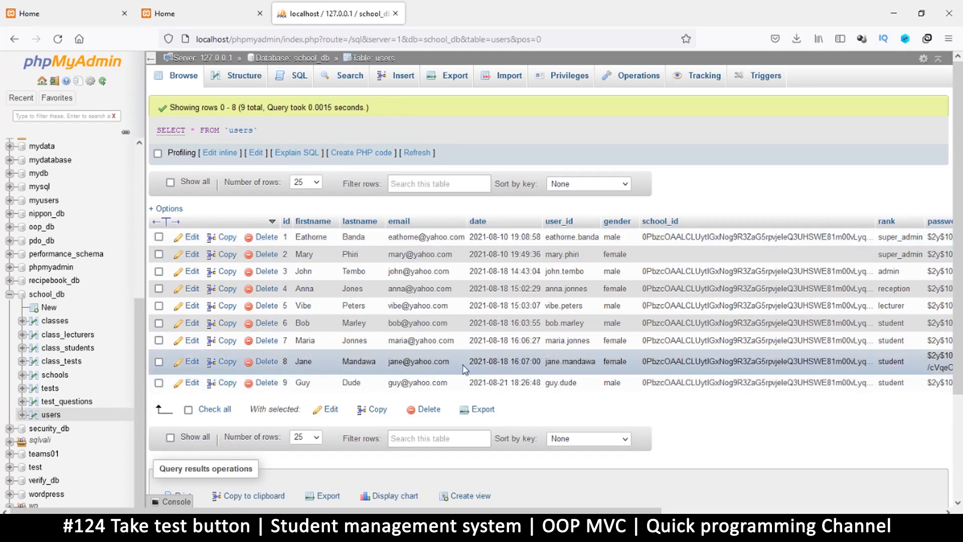
pyautogui.doubleClick(418, 362)
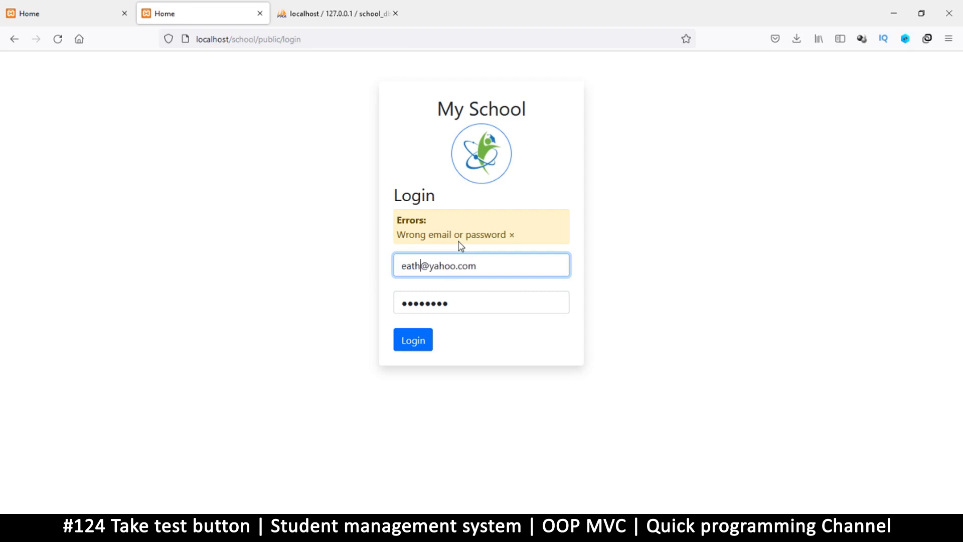
pyautogui.write('ore')
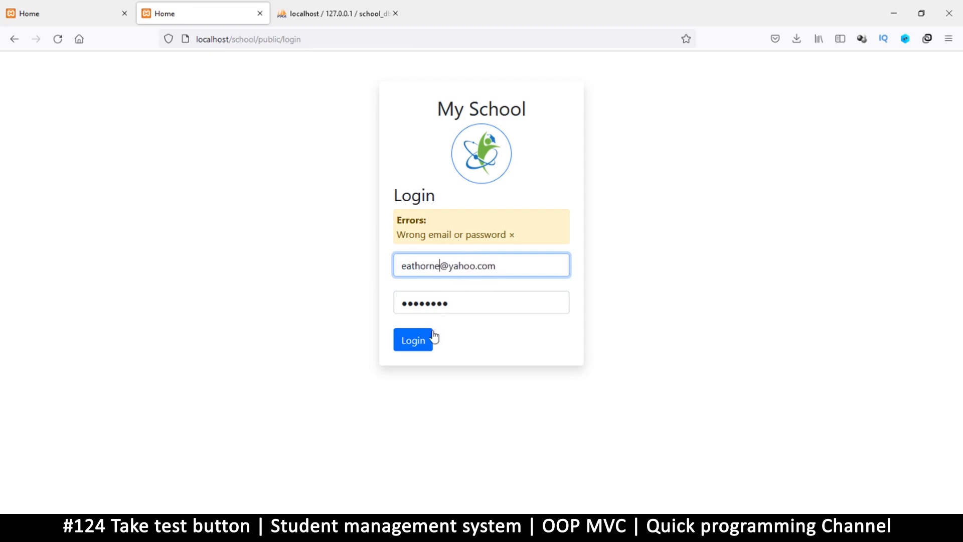
pyautogui.click(413, 339)
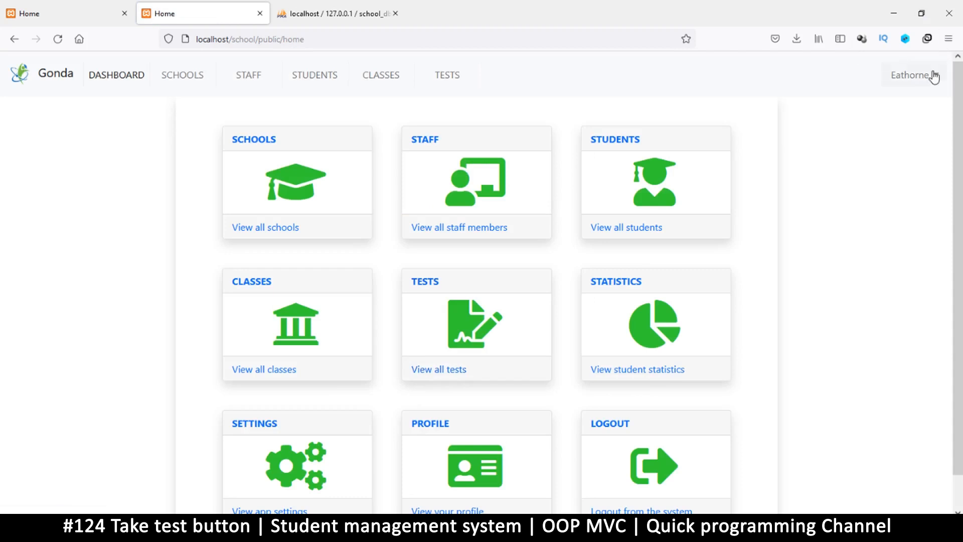
pyautogui.click(913, 74)
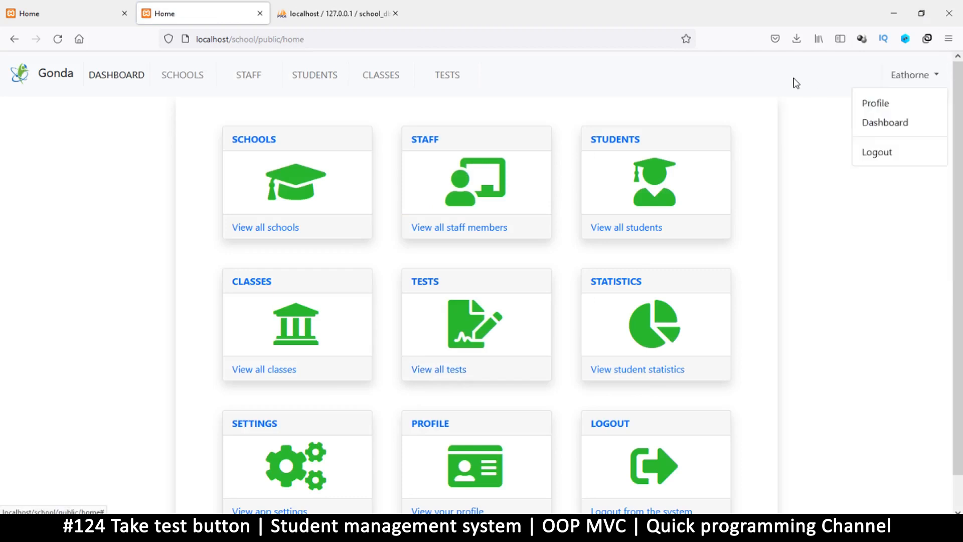
pyautogui.moveTo(891, 113)
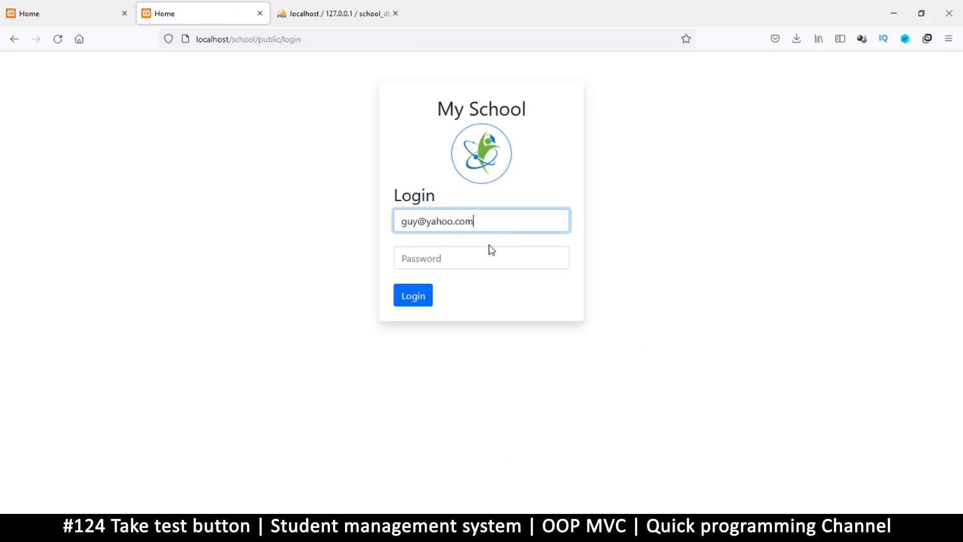
pyautogui.click(481, 258)
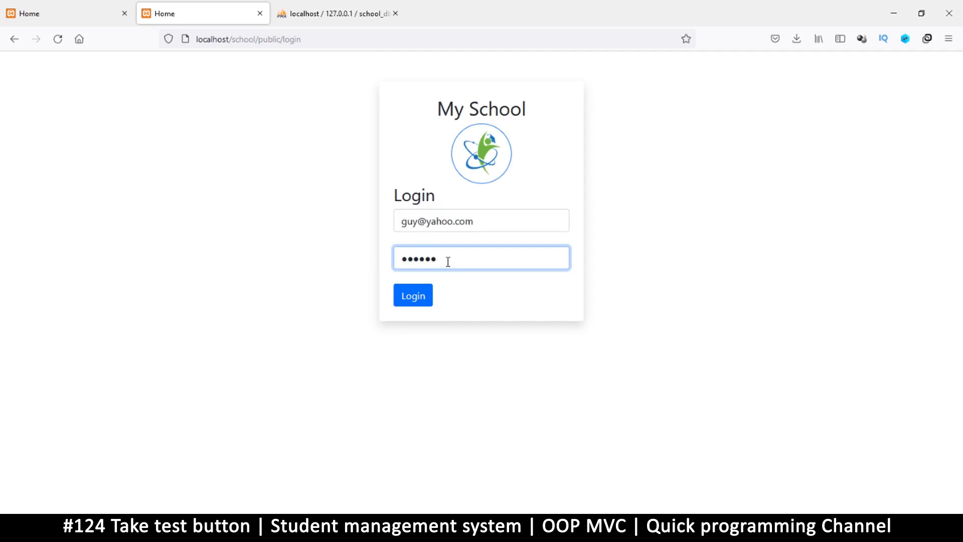
pyautogui.click(413, 295)
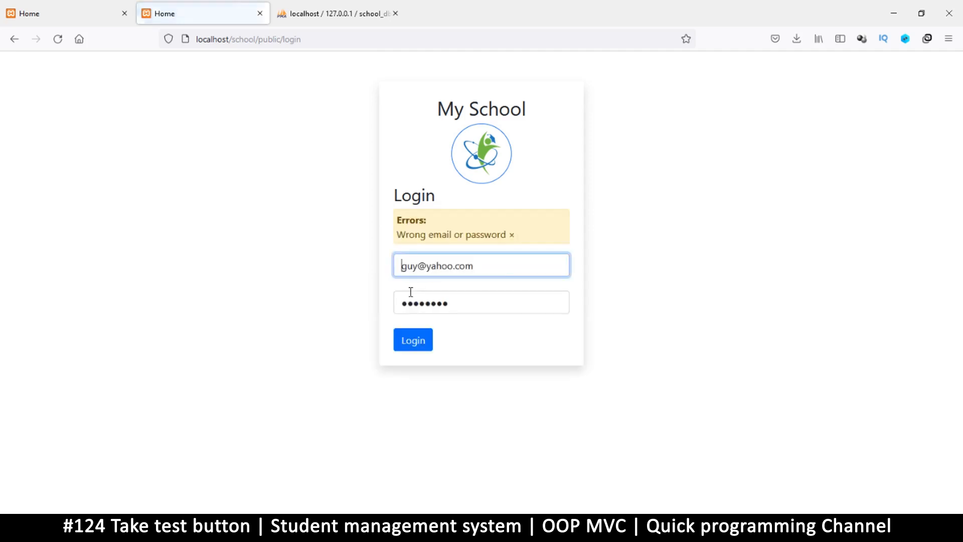
pyautogui.click(337, 13)
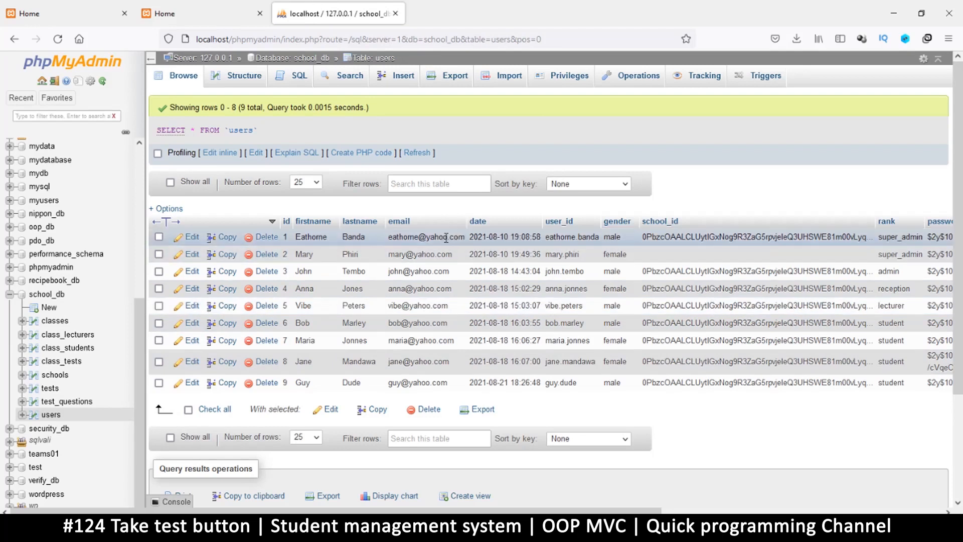
# Inline-edit the first user's school_id and retry the student login with a new password
pyautogui.doubleClick(755, 236)
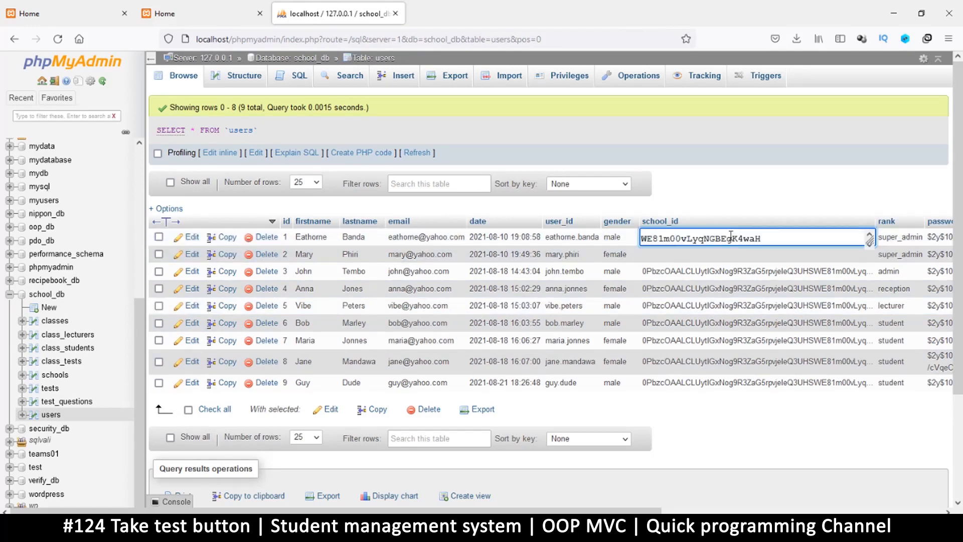
pyautogui.tripleClick(704, 237)
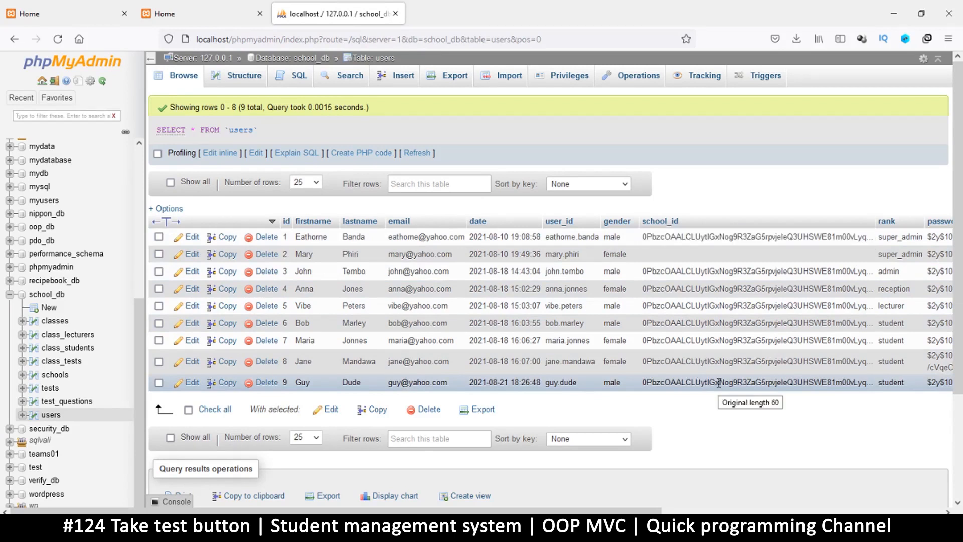
pyautogui.doubleClick(706, 383)
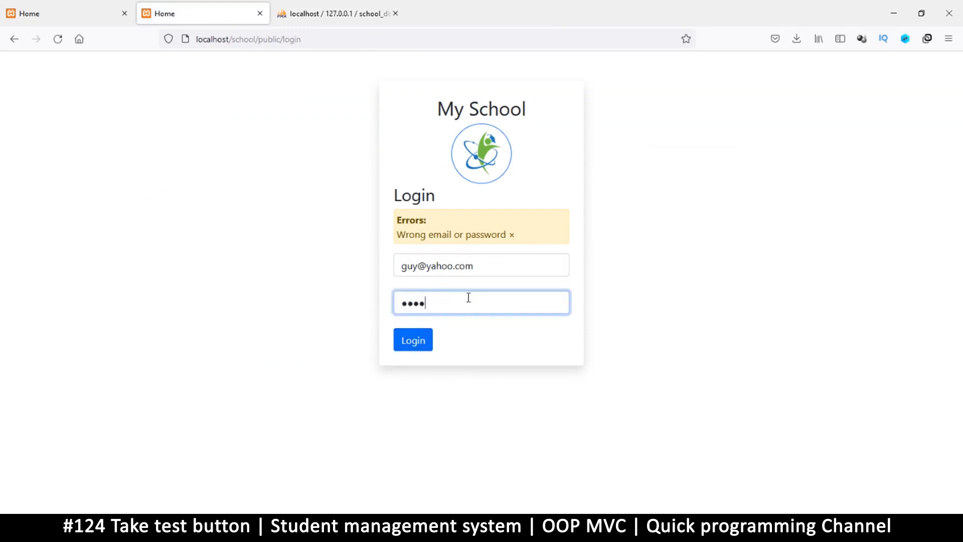
pyautogui.write('••••')
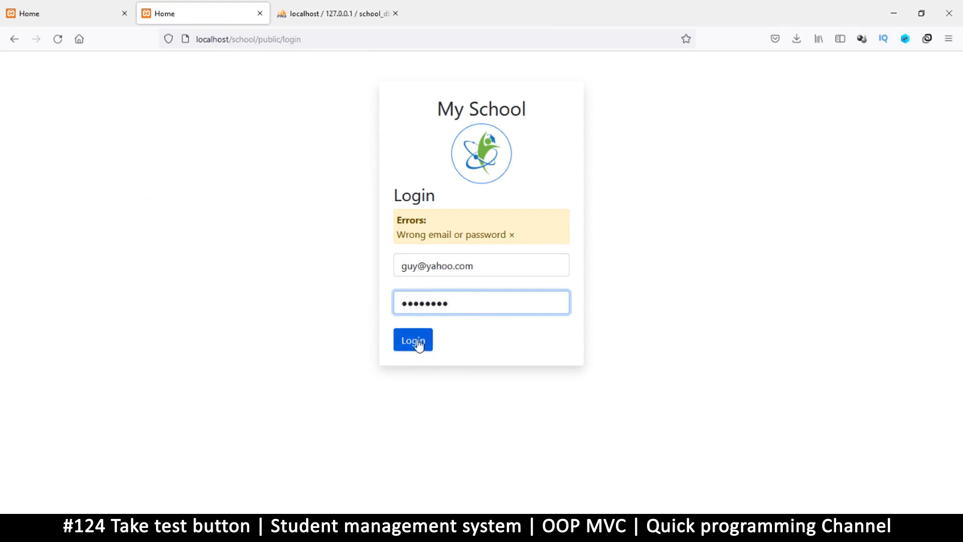
pyautogui.click(337, 13)
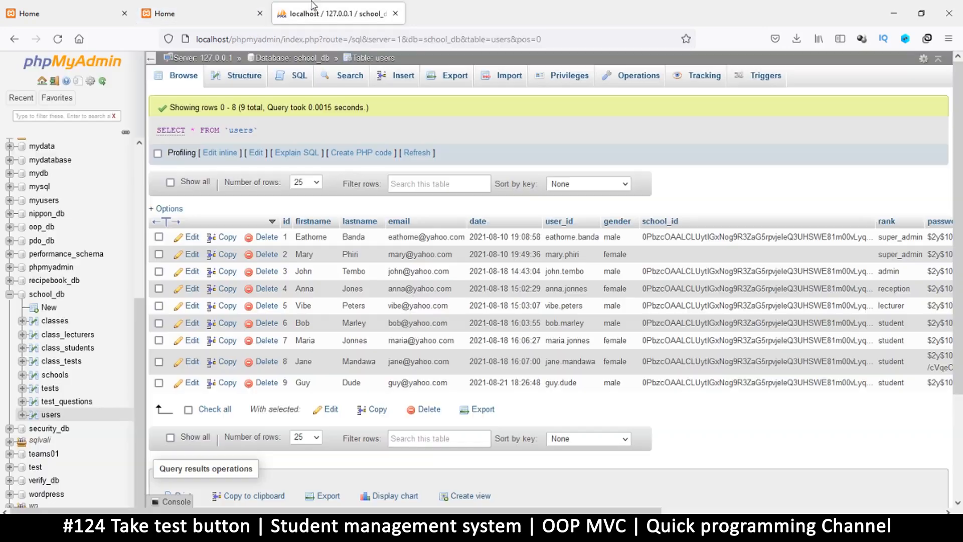
pyautogui.doubleClick(417, 382)
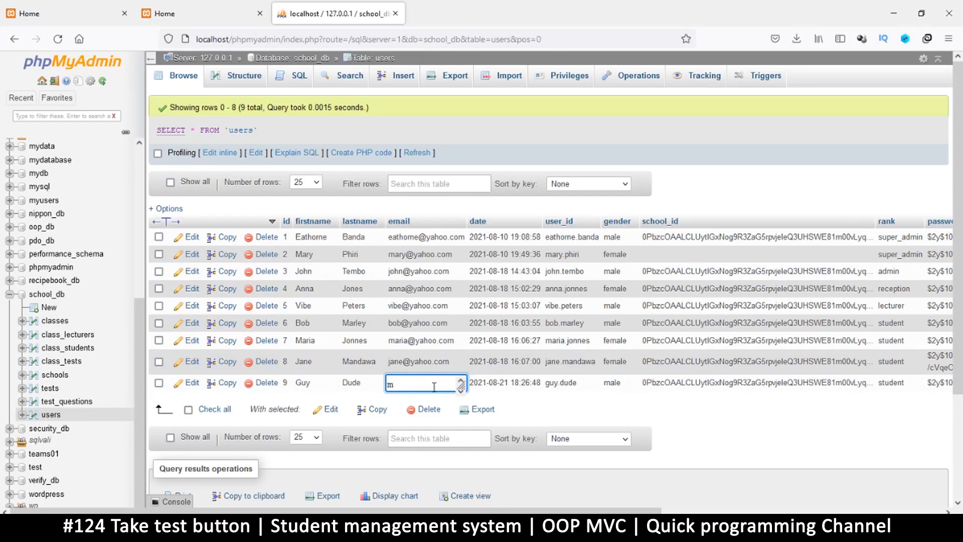
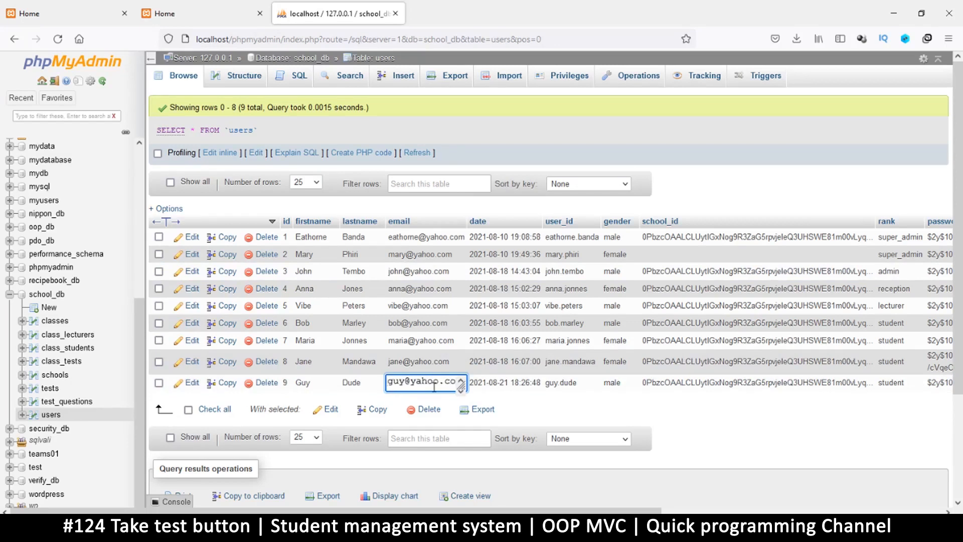
pyautogui.tripleClick(424, 382)
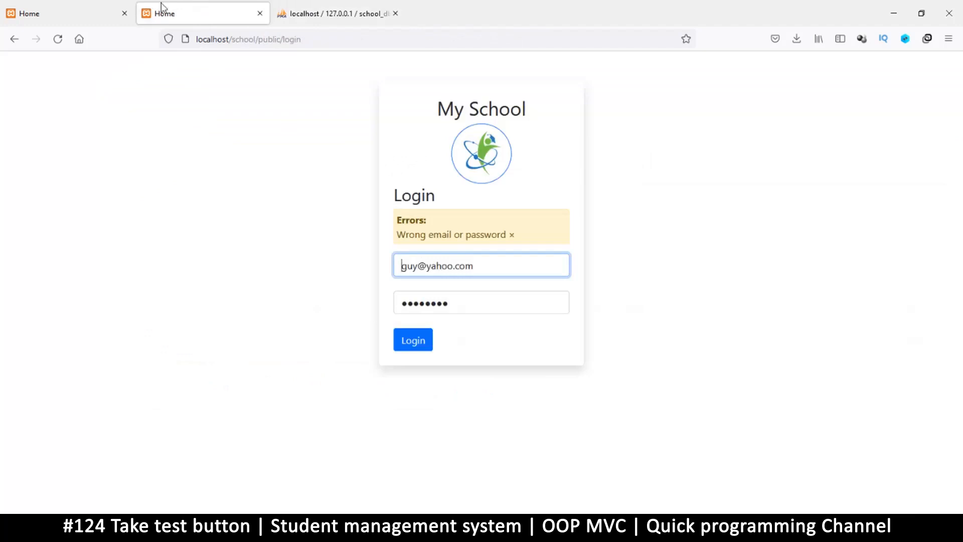
pyautogui.doubleClick(407, 265)
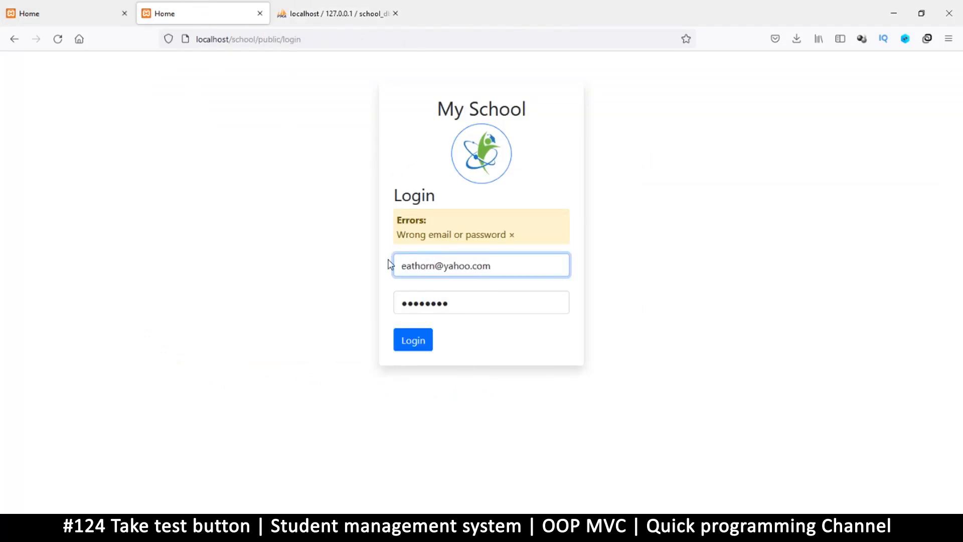
pyautogui.click(413, 340)
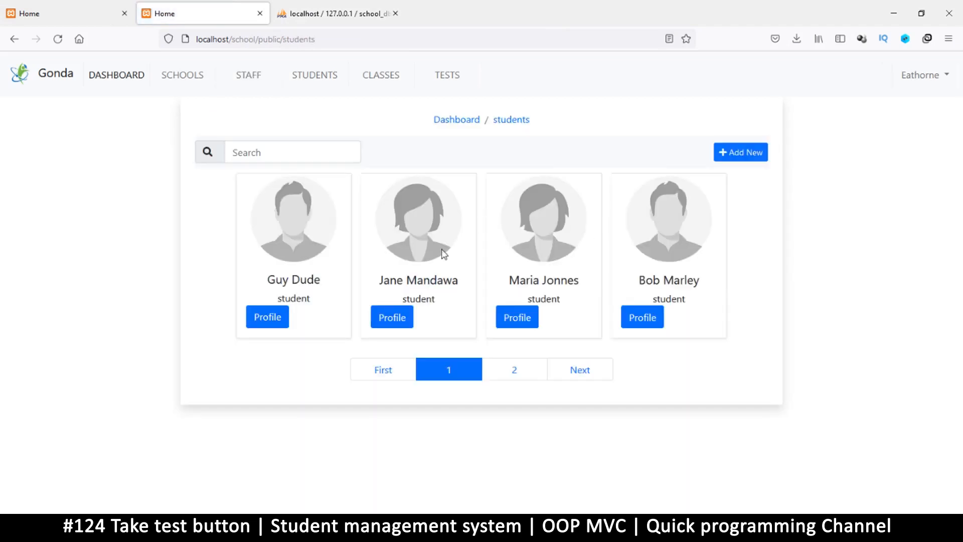
pyautogui.click(392, 317)
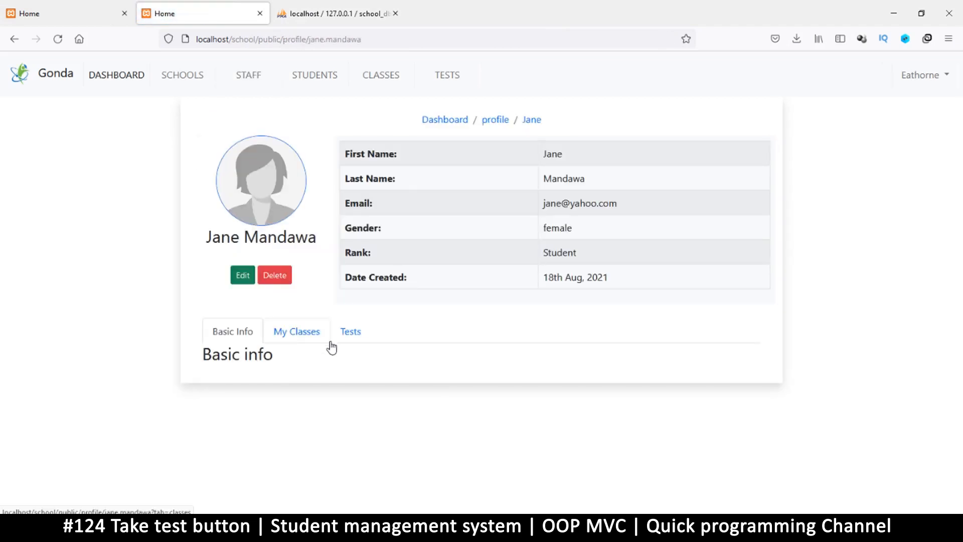
pyautogui.click(350, 331)
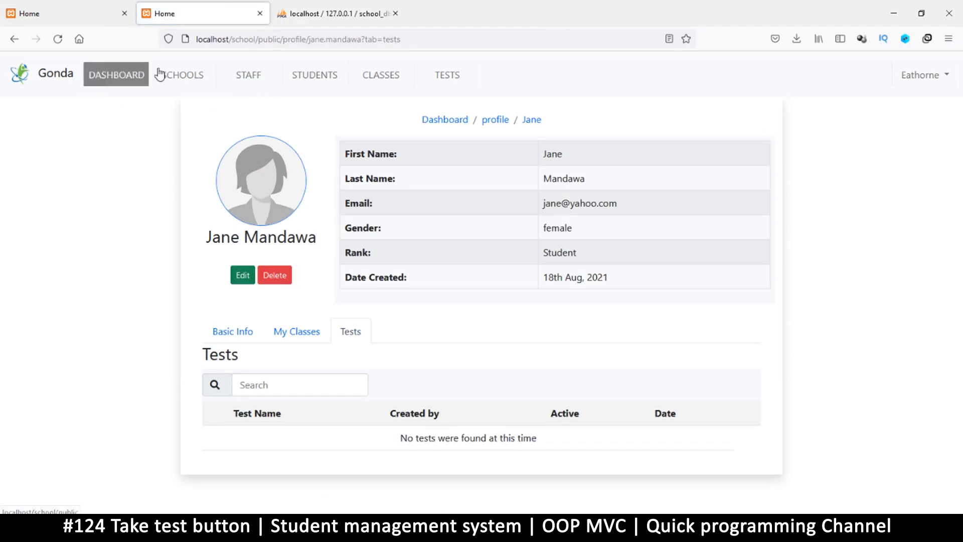
pyautogui.click(314, 74)
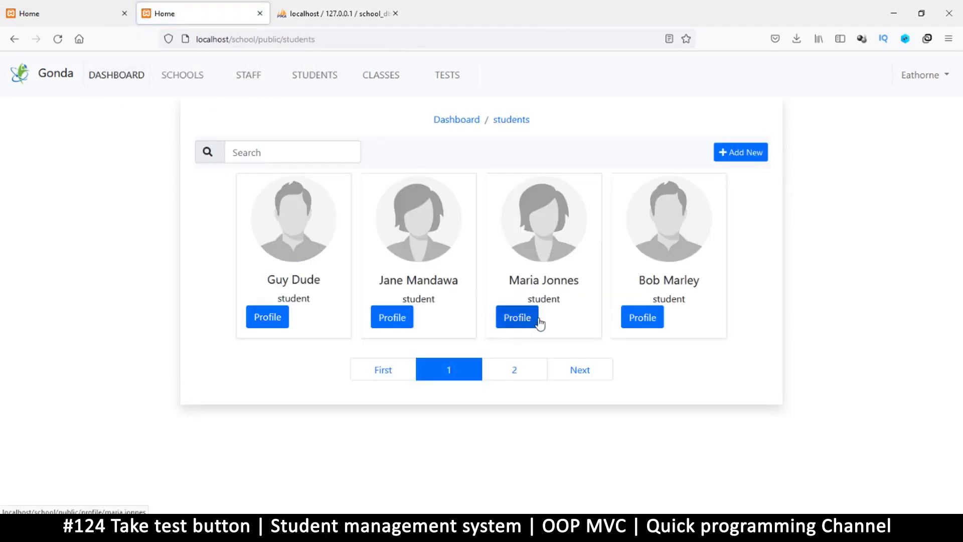
pyautogui.click(517, 317)
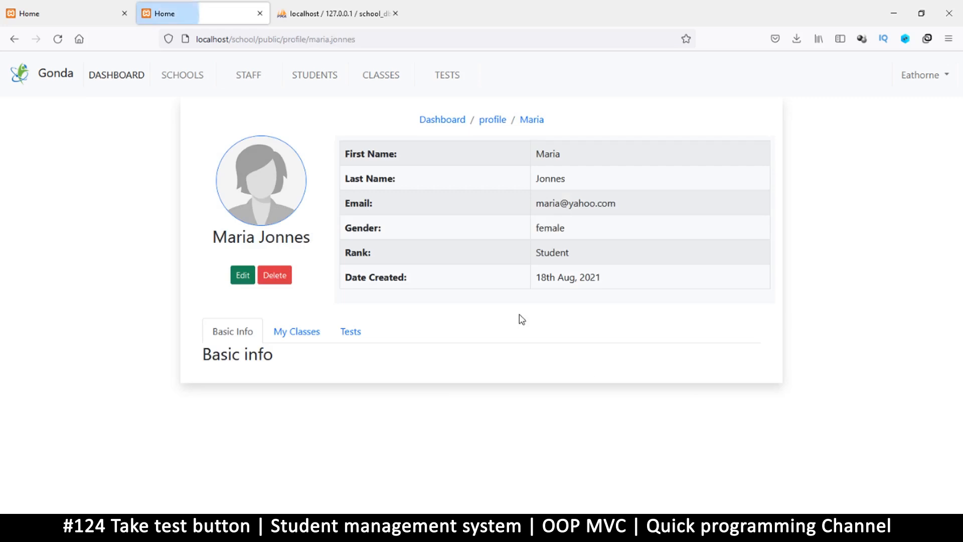
pyautogui.click(350, 331)
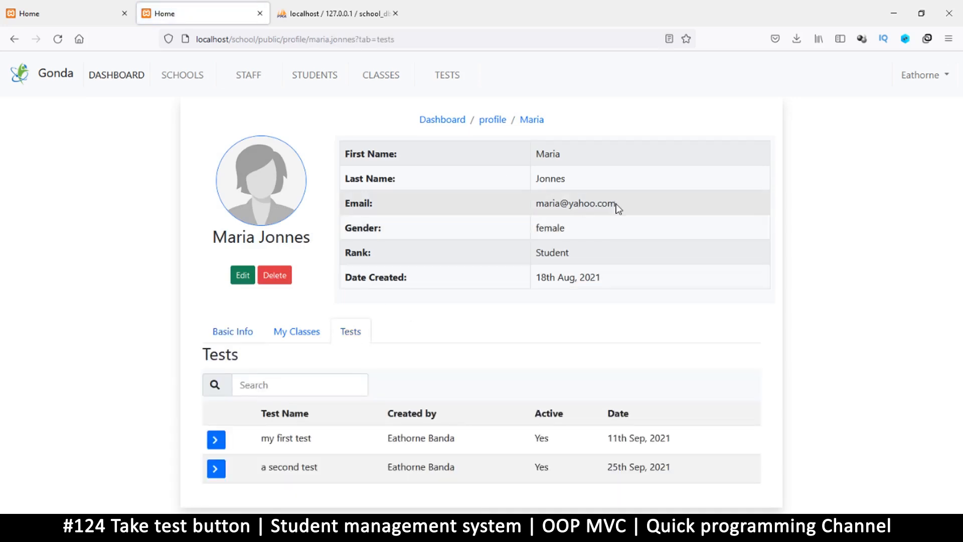
pyautogui.doubleClick(574, 203)
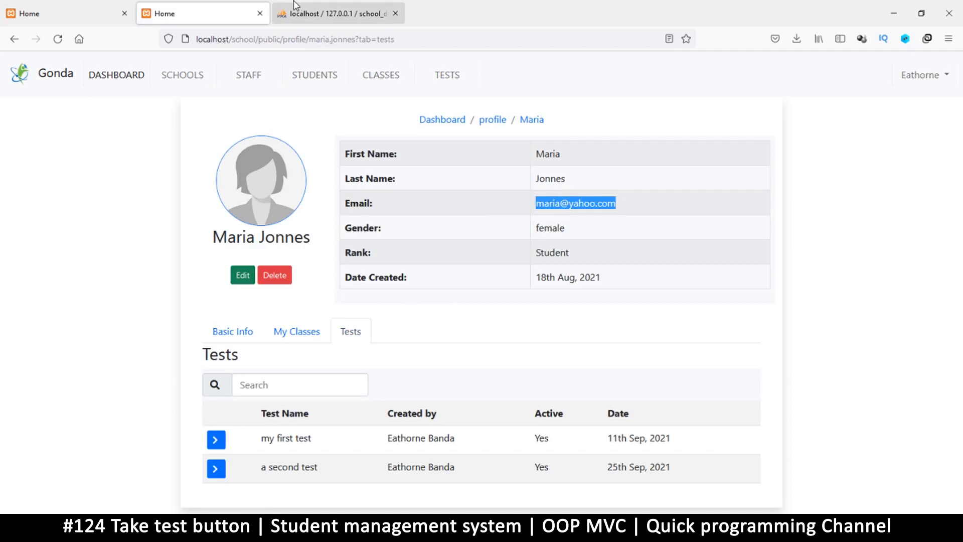
pyautogui.click(923, 74)
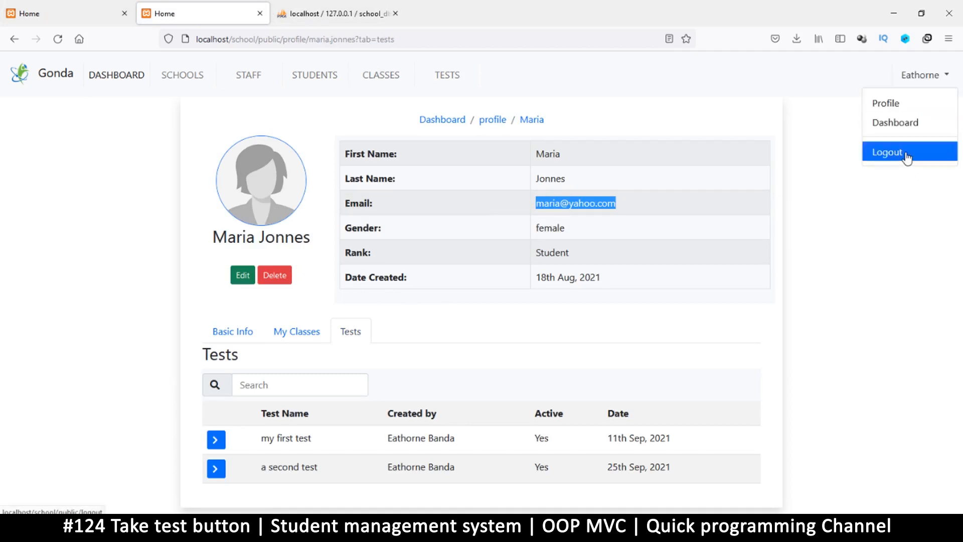
pyautogui.click(887, 151)
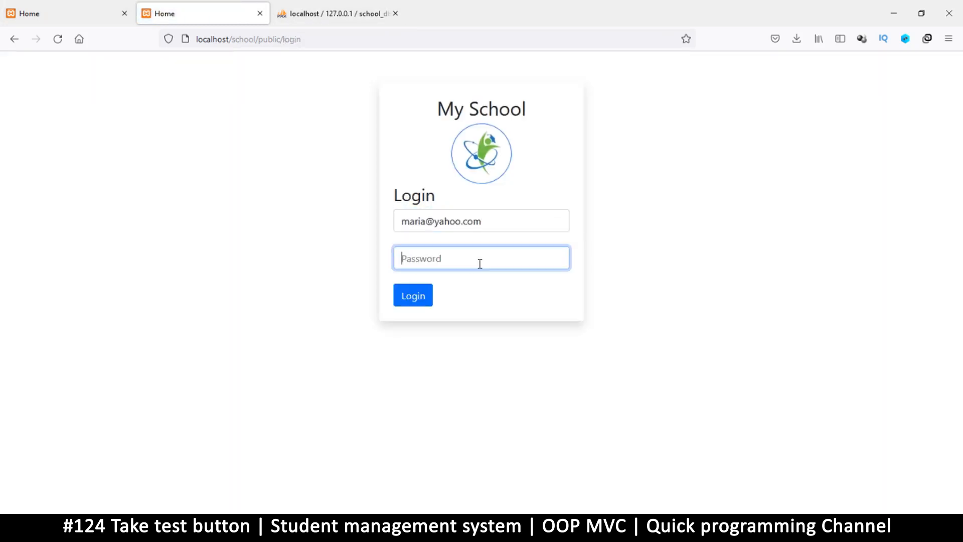
pyautogui.write('••••')
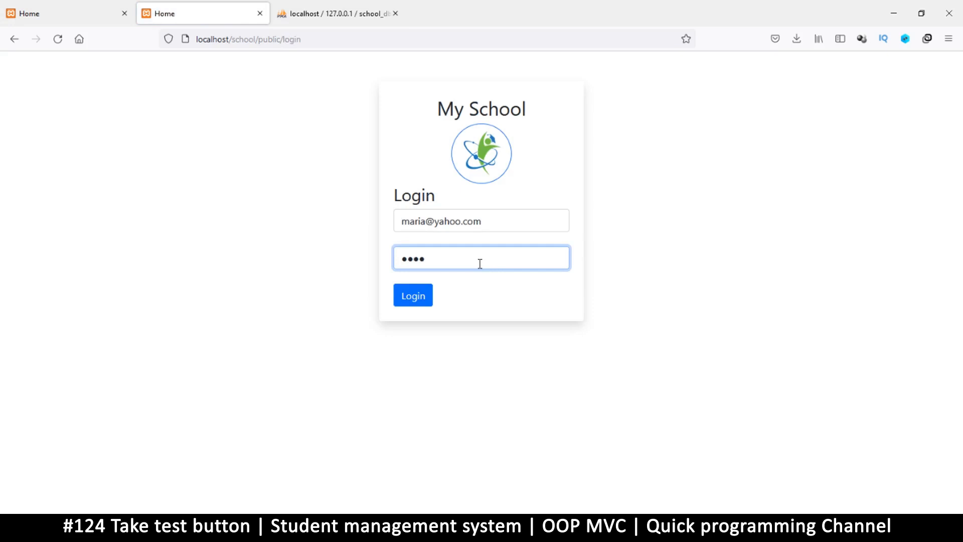
pyautogui.press('Backspace')
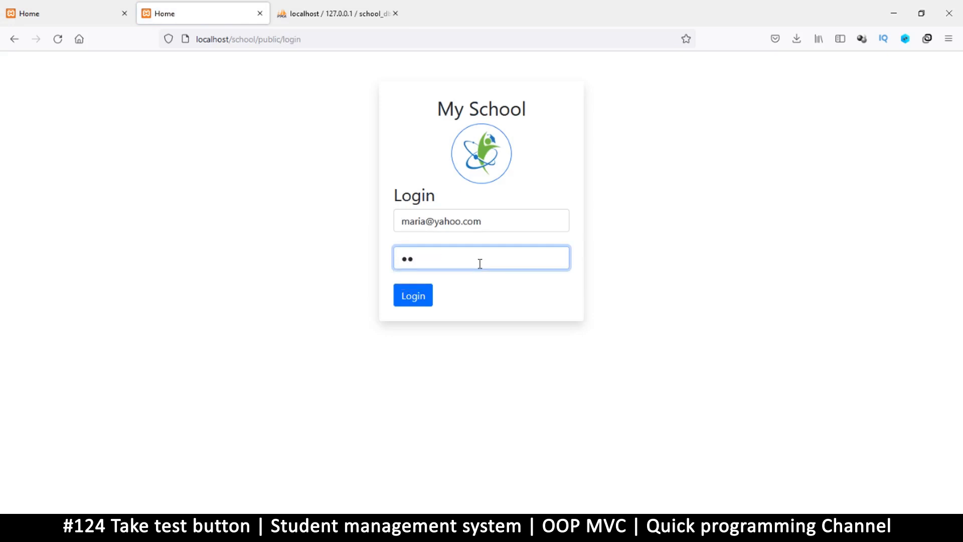
pyautogui.click(412, 295)
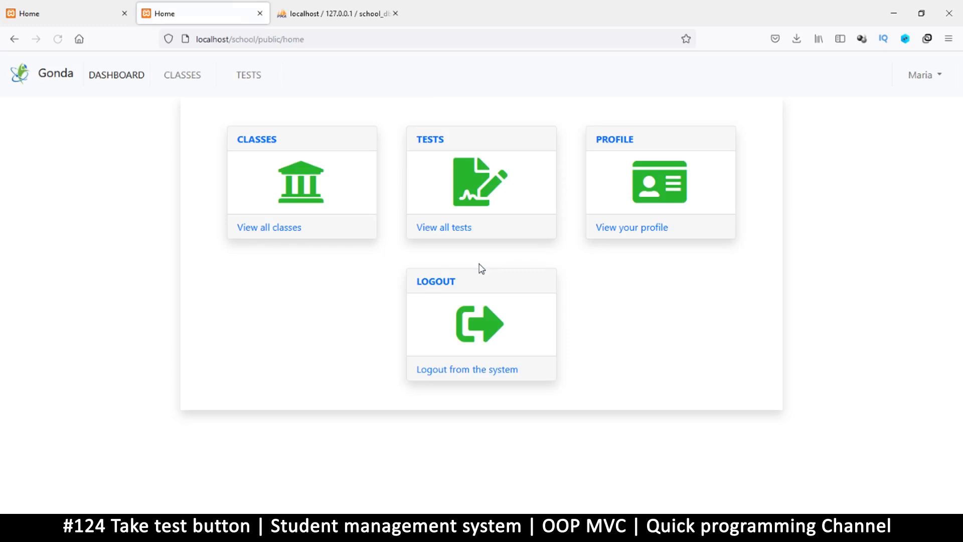
pyautogui.moveTo(384, 238)
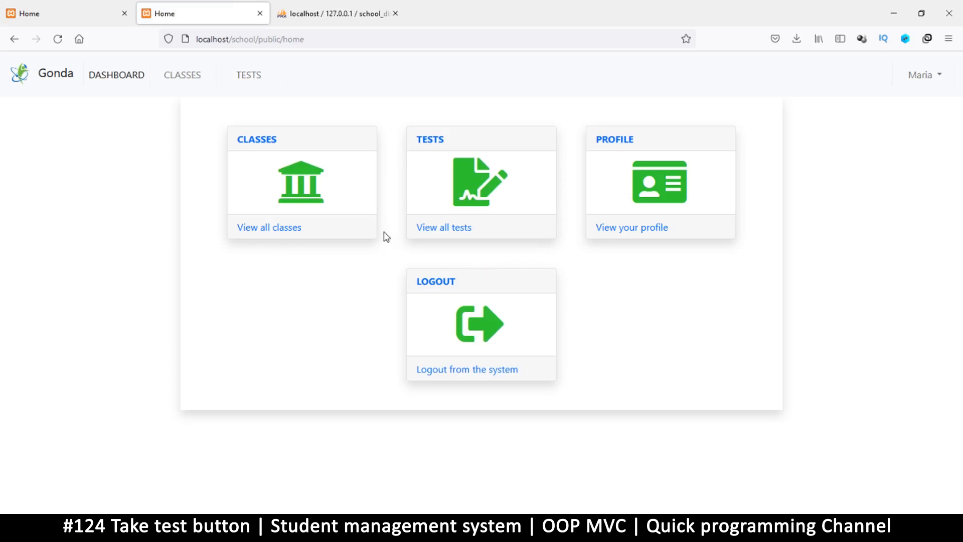
pyautogui.moveTo(260, 155)
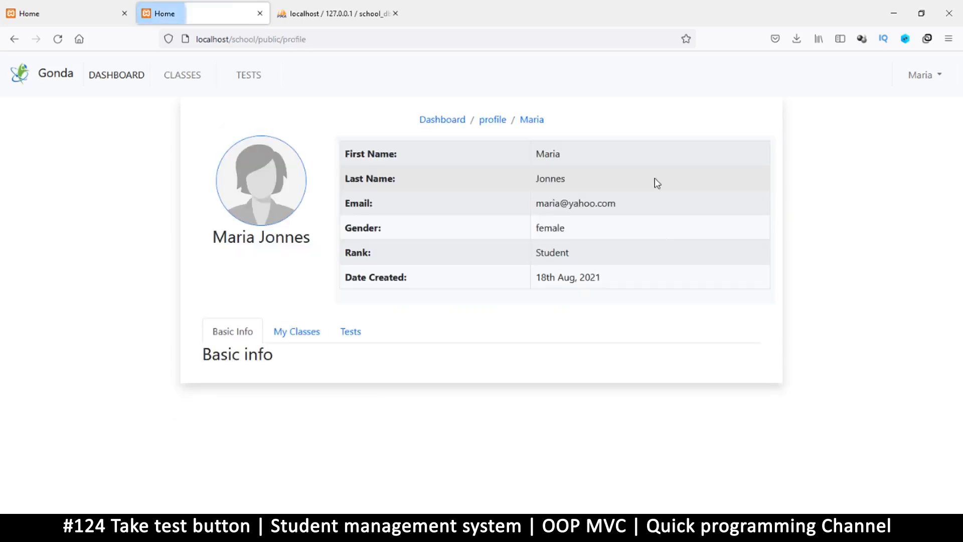
pyautogui.click(248, 74)
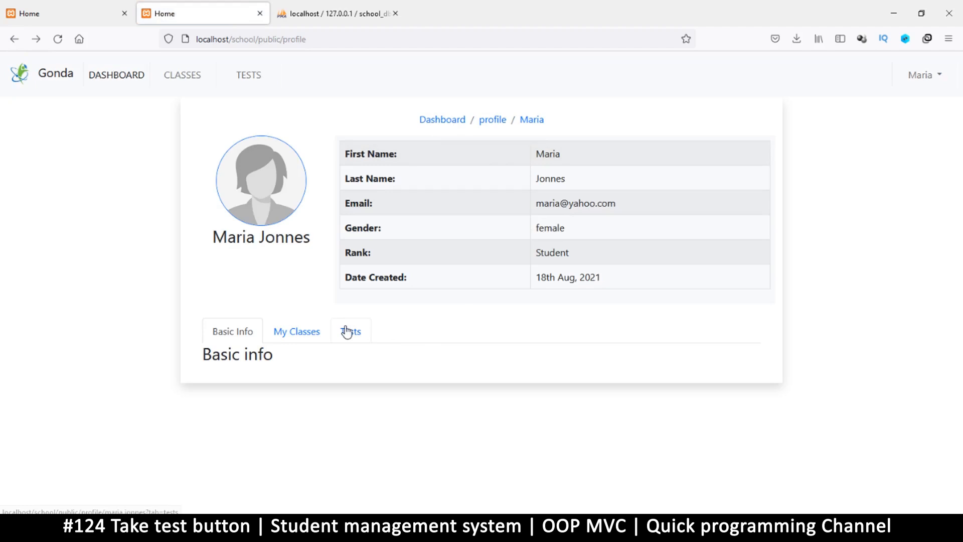
# Show Maria's Tests tab and inspect the var_dump test data beside both tests
pyautogui.click(350, 332)
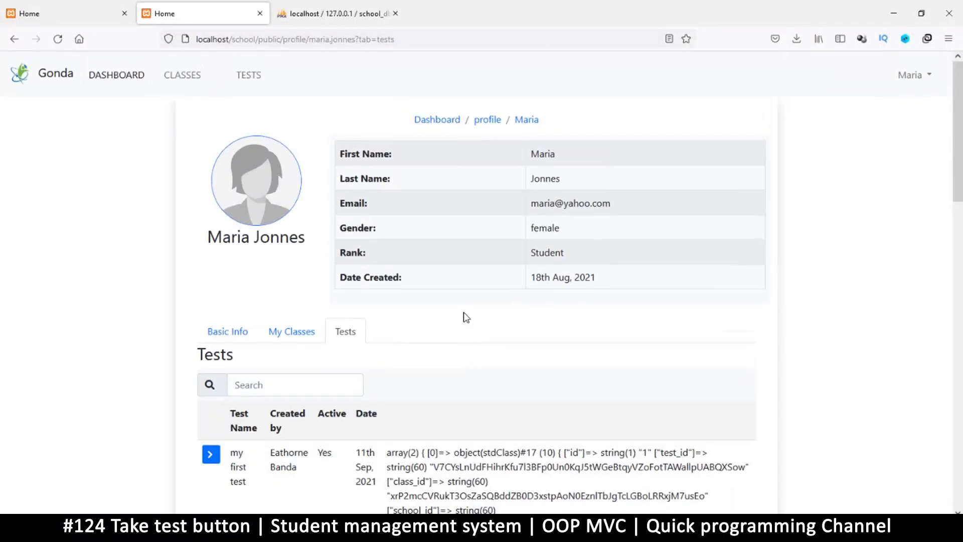
pyautogui.scroll(-3)
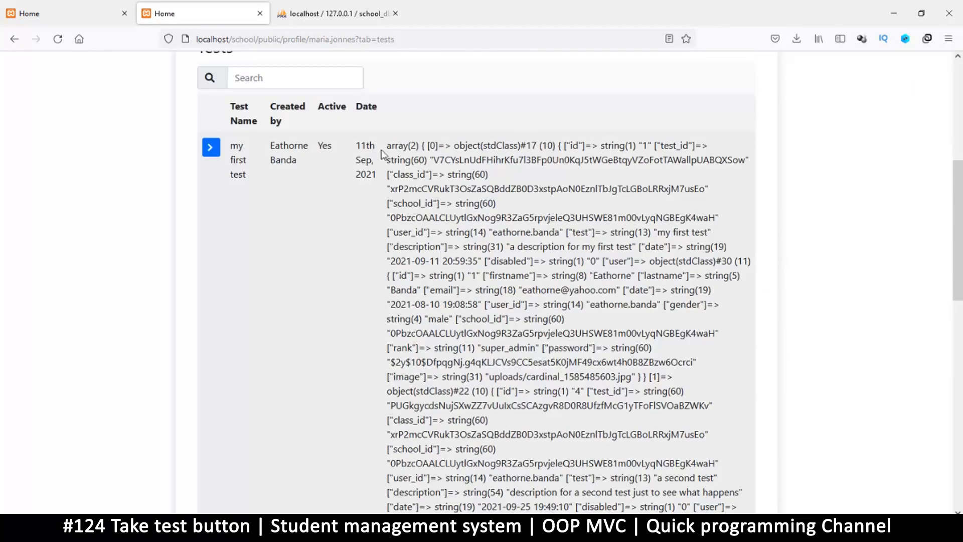
pyautogui.moveTo(386, 145); pyautogui.dragTo(622, 458)
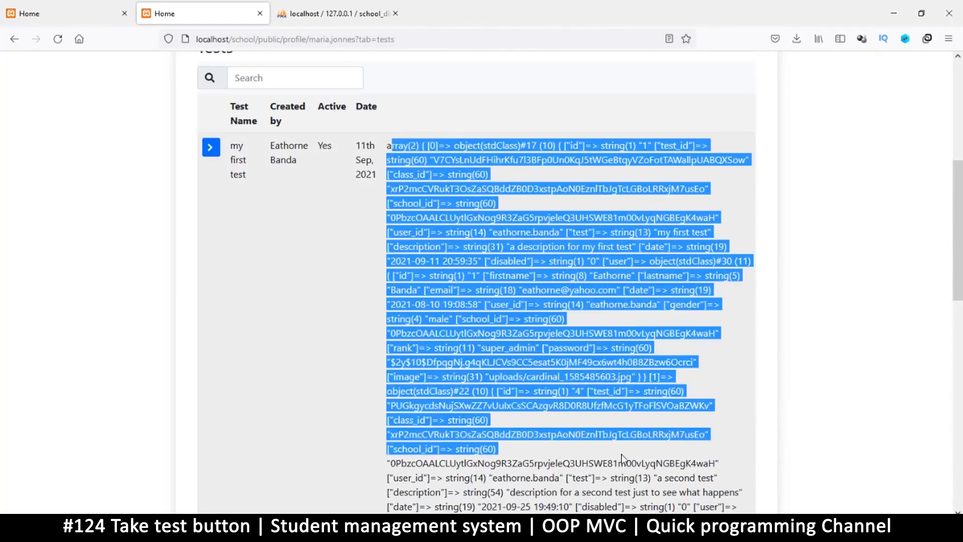
pyautogui.scroll(-3)
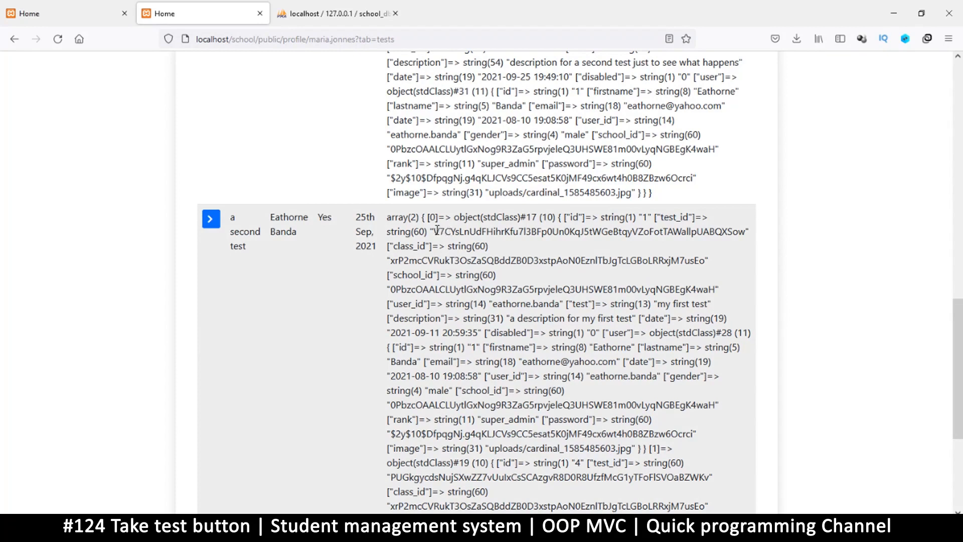
pyautogui.moveTo(433, 232); pyautogui.dragTo(654, 232)
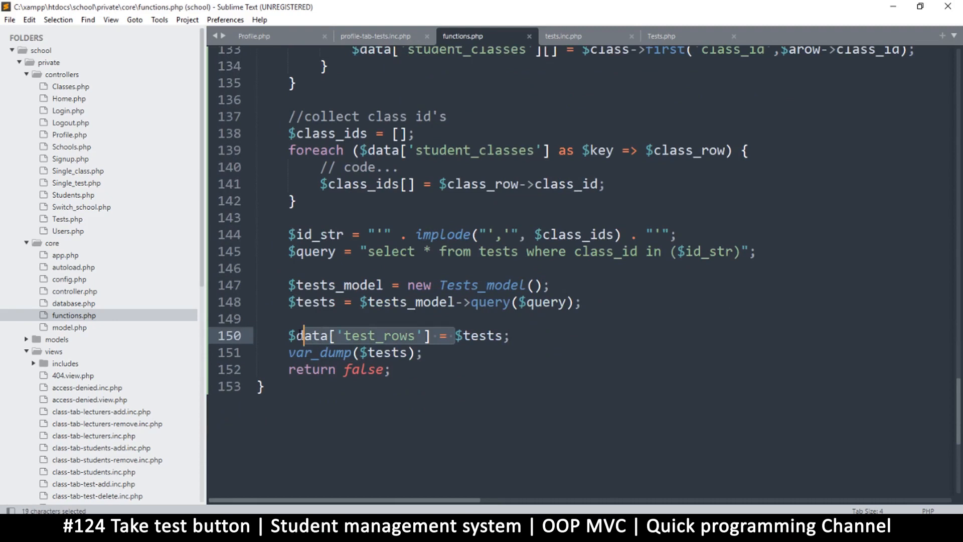
# Replace line 150's test_rows assignment with $my_tests = array_column
pyautogui.press('Delete')
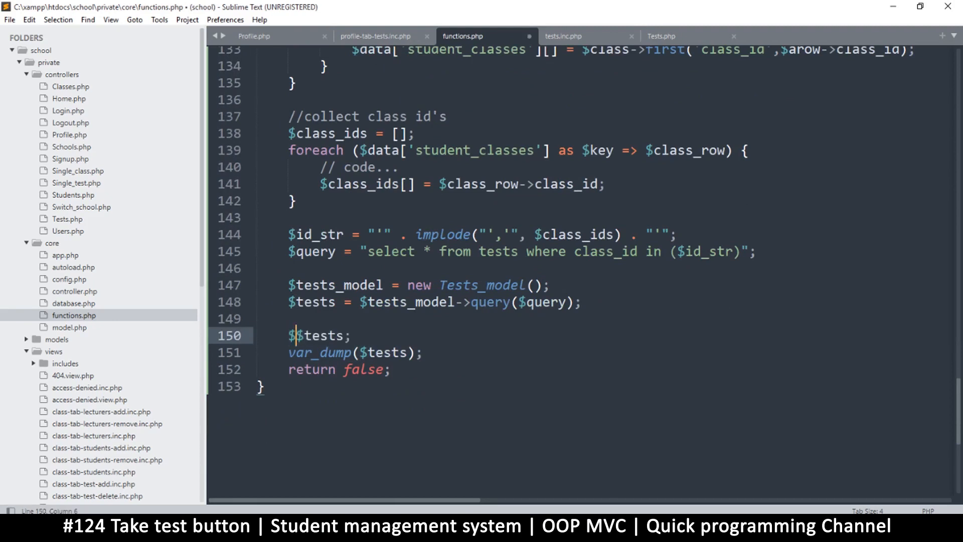
pyautogui.write('cl')
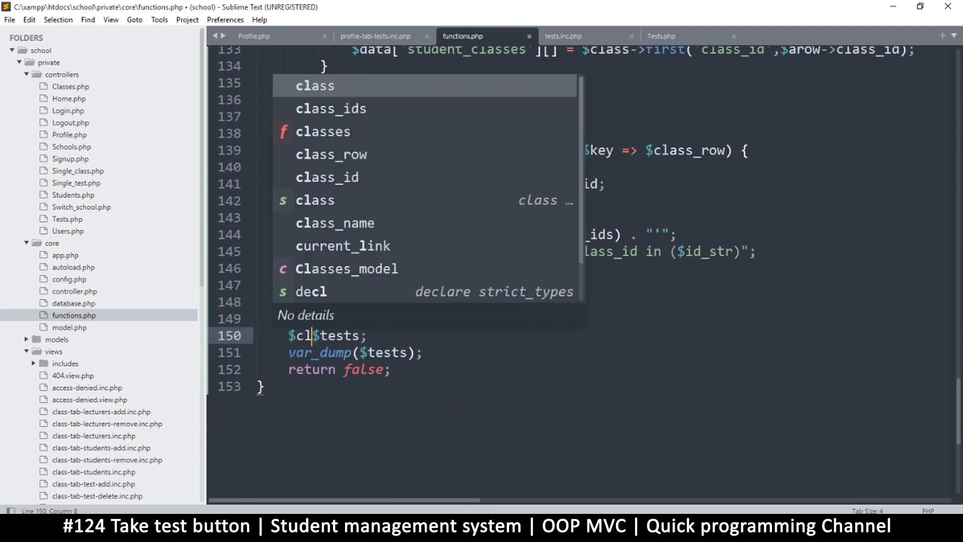
pyautogui.write('my')
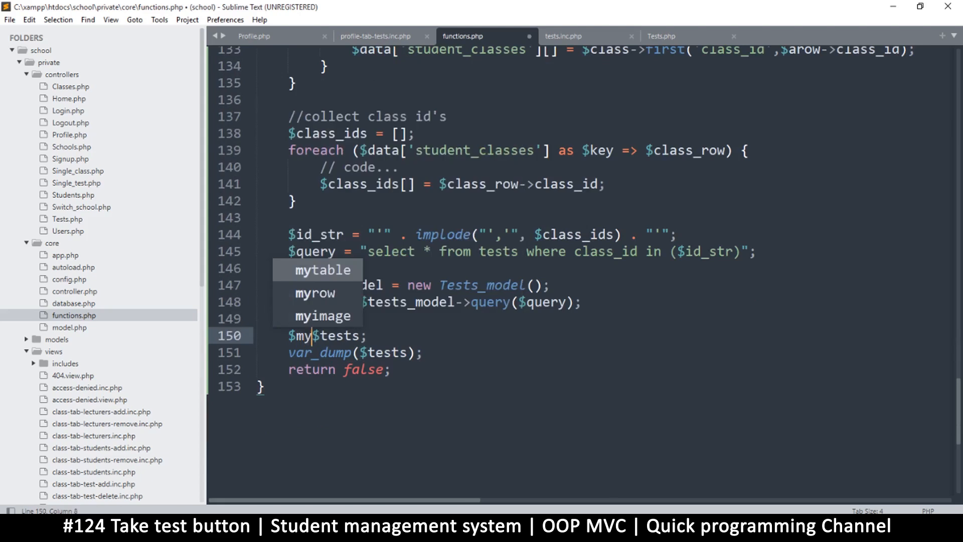
pyautogui.write('_tests =')
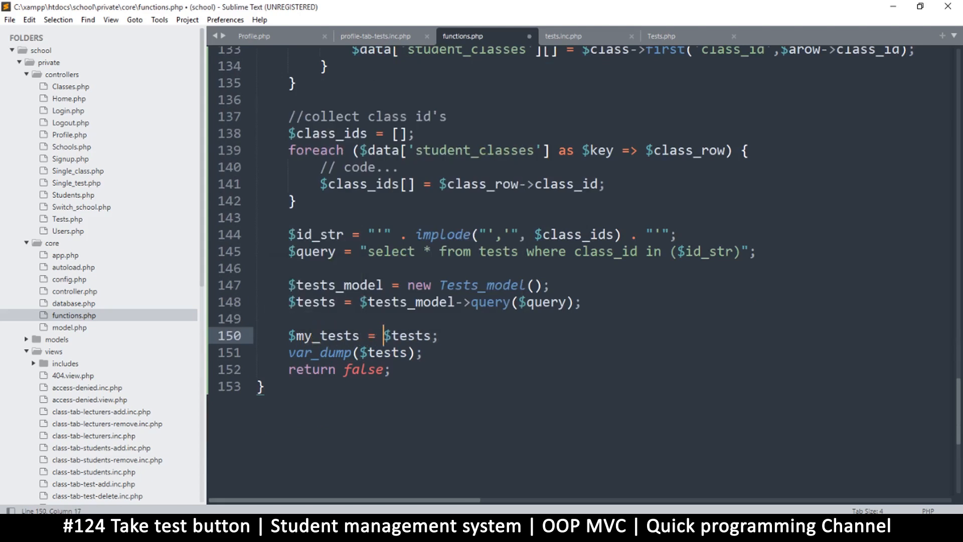
pyautogui.write('array_colu')
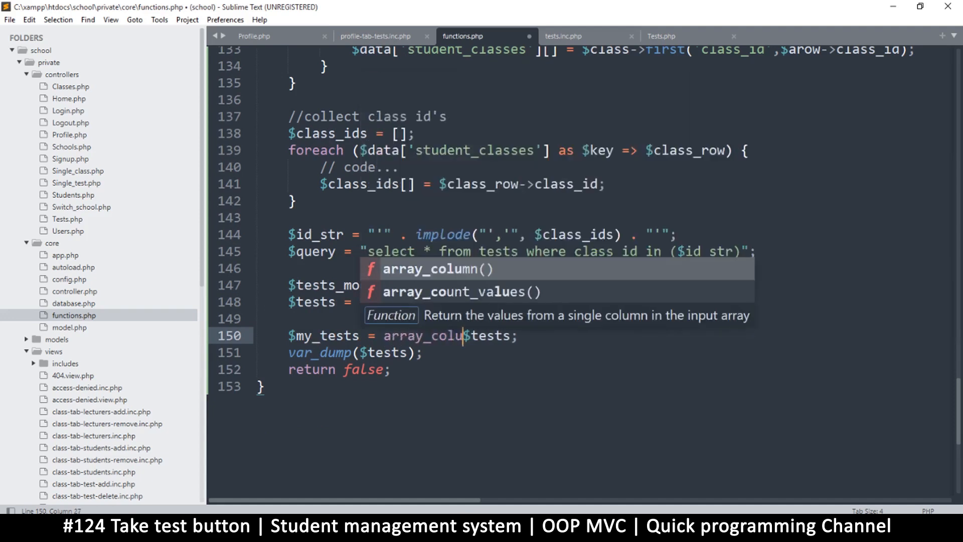
pyautogui.press('Tab')
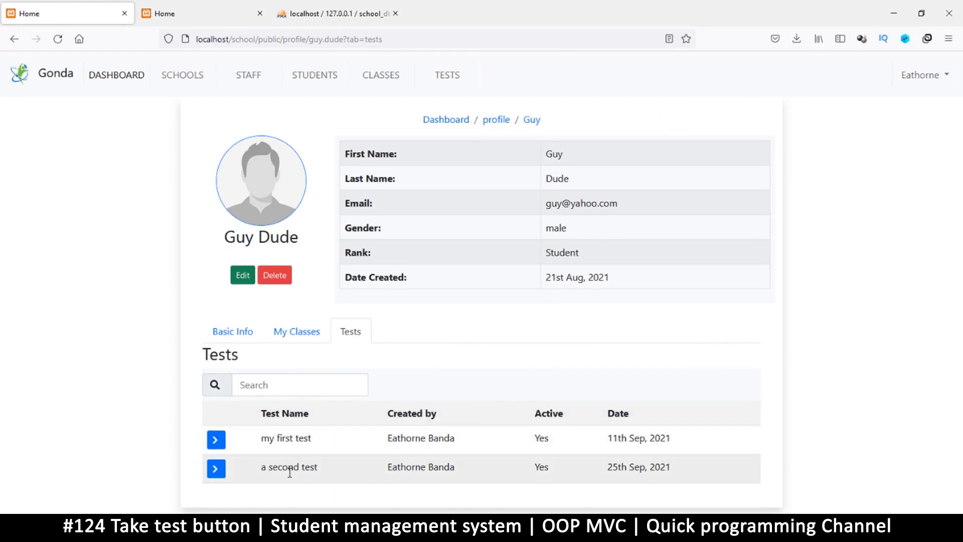
pyautogui.moveTo(257, 454)
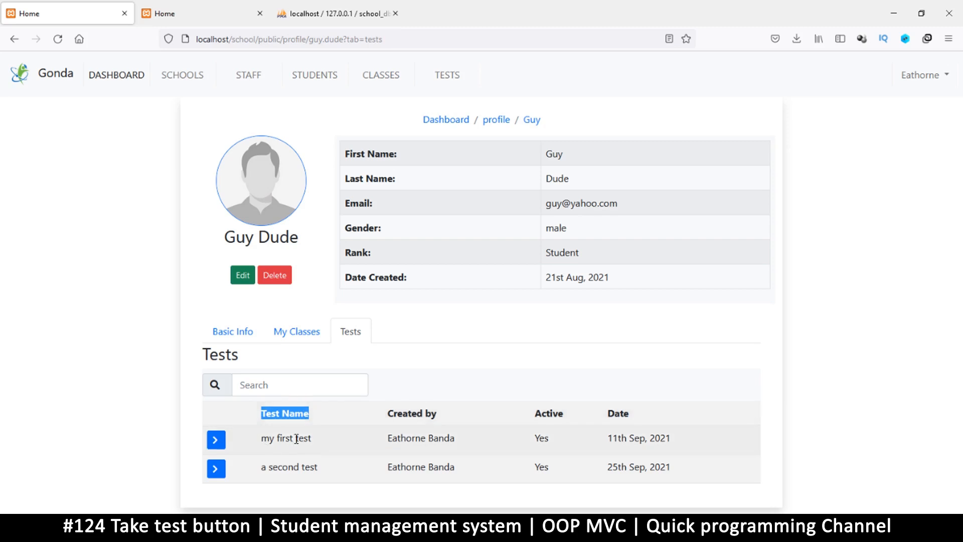
pyautogui.moveTo(303, 293)
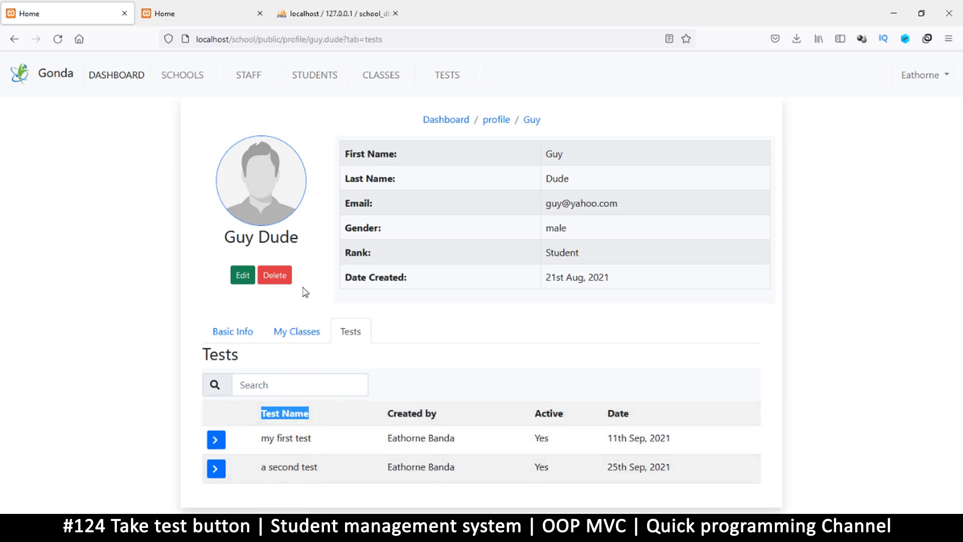
pyautogui.moveTo(411, 507)
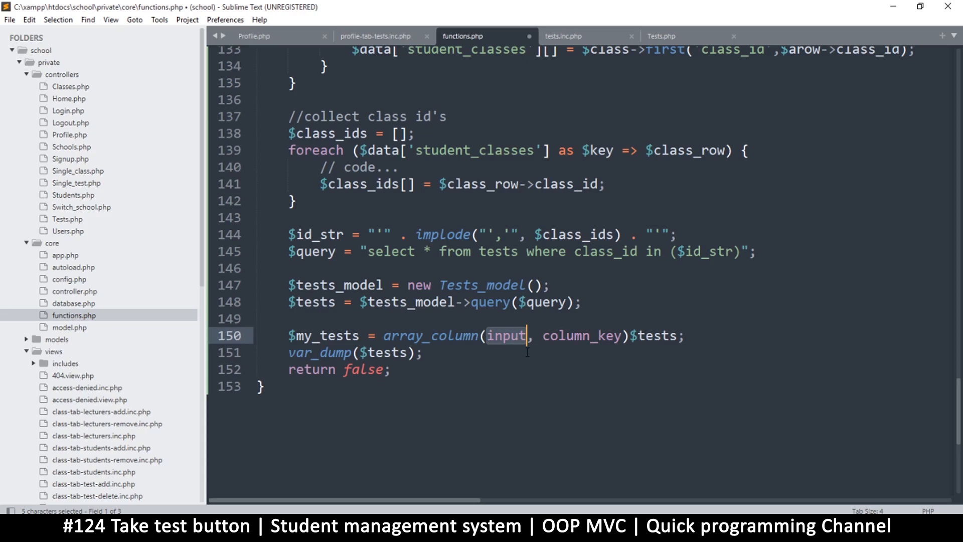
# Complete array_column($tests, 'test_id') and var_dump $my_tests instead of $tests
pyautogui.write('$t')
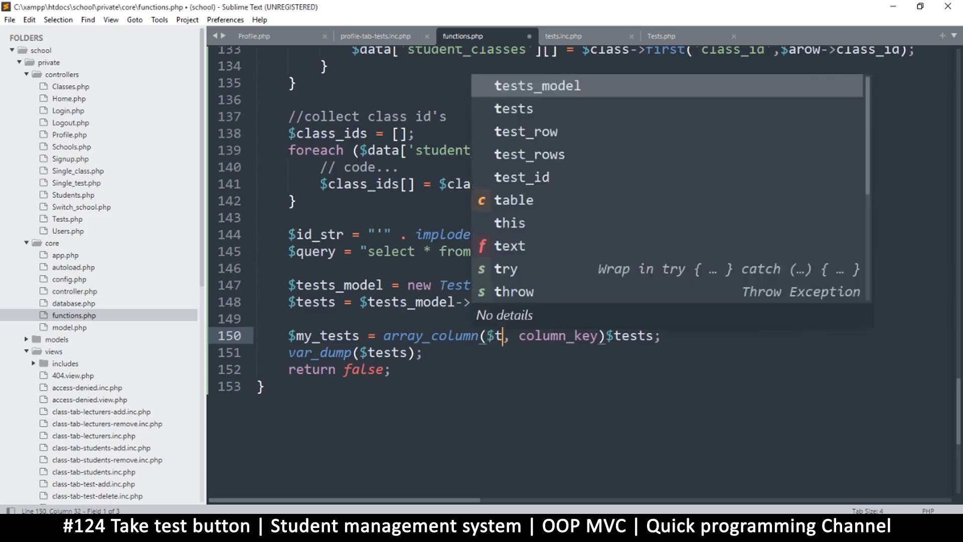
pyautogui.write('ests')
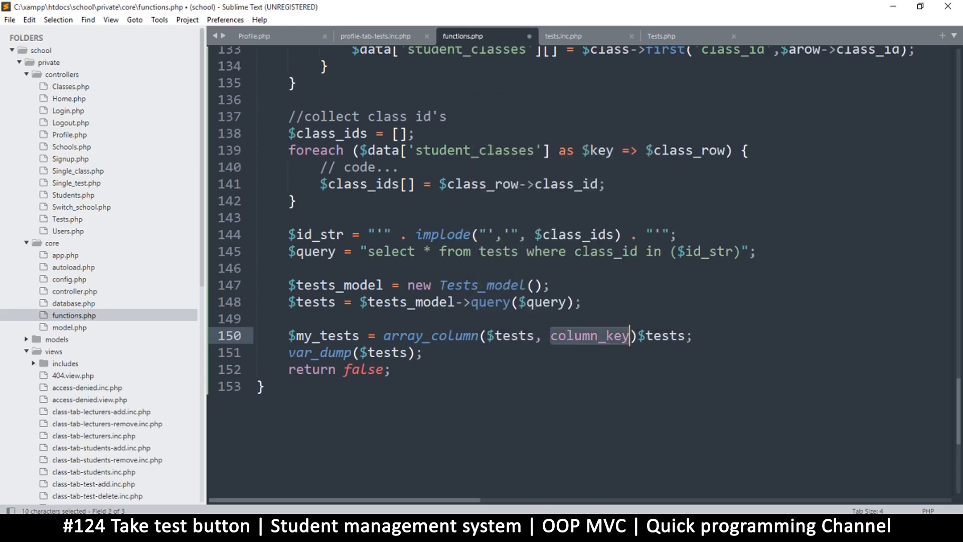
pyautogui.write("'tes")
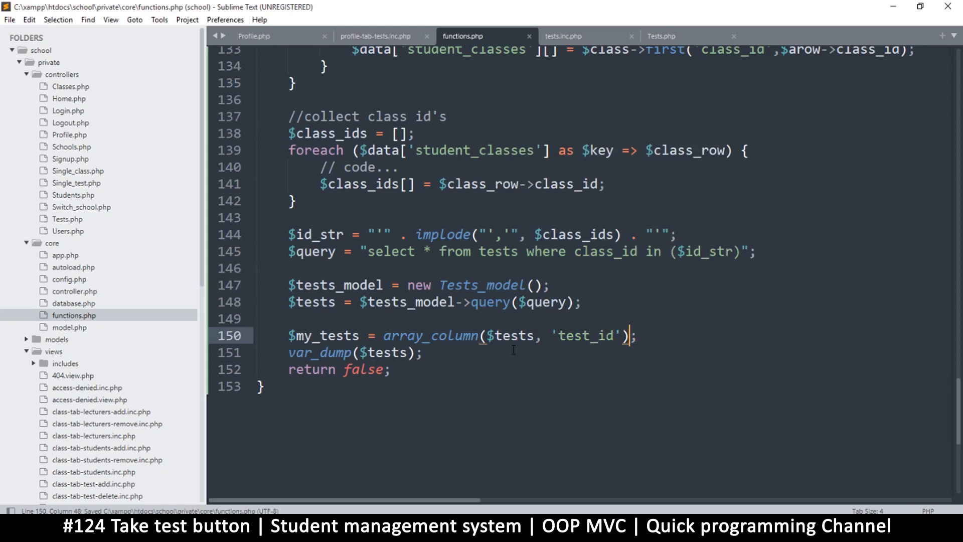
pyautogui.doubleClick(324, 335)
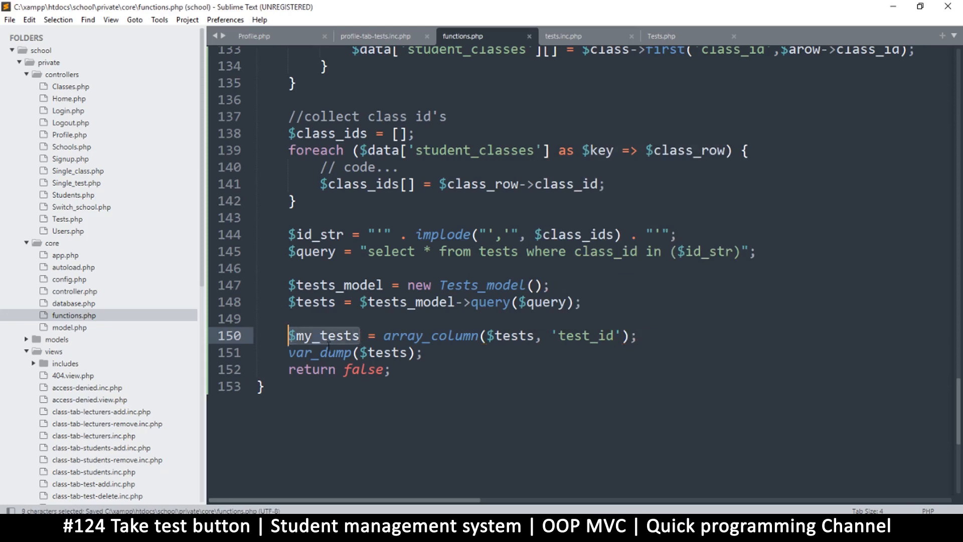
pyautogui.write('$my_tests')
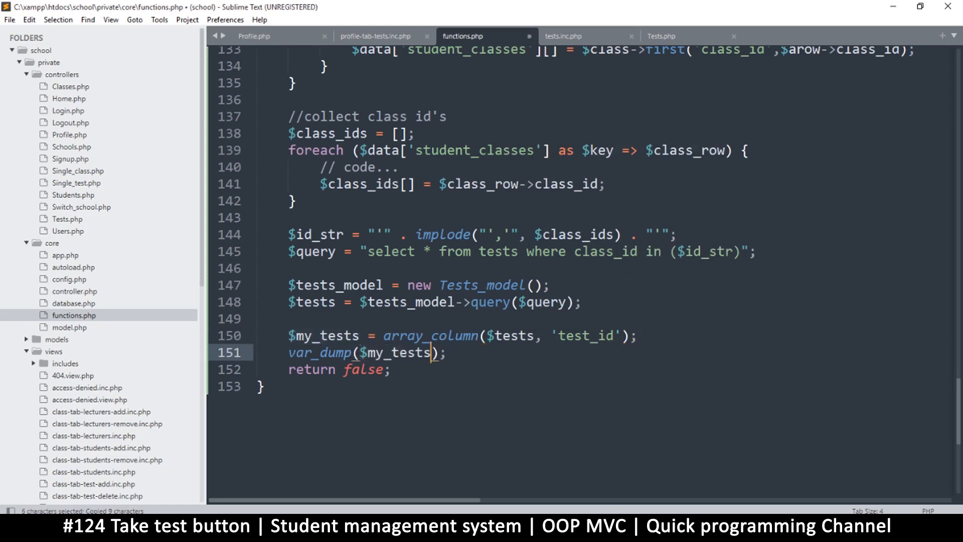
pyautogui.click(336, 13)
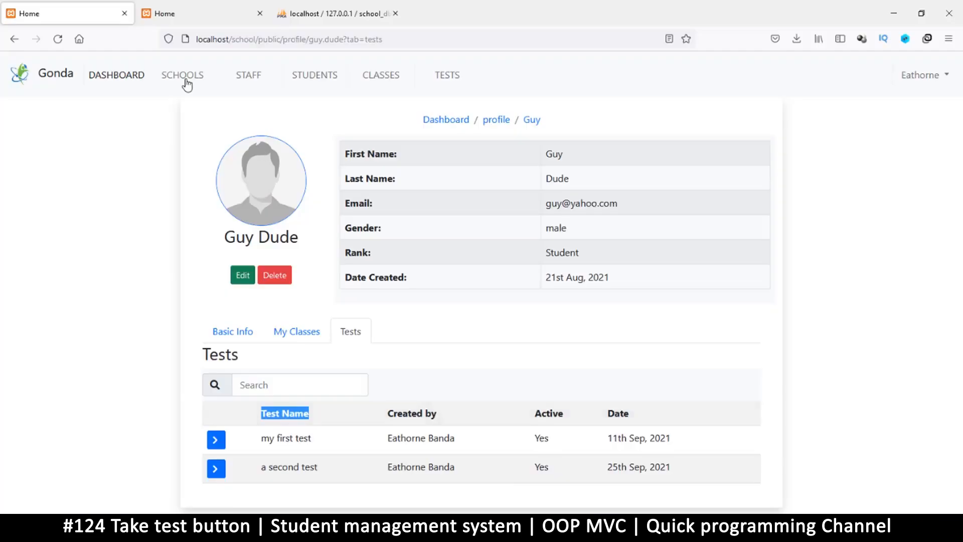
pyautogui.click(57, 38)
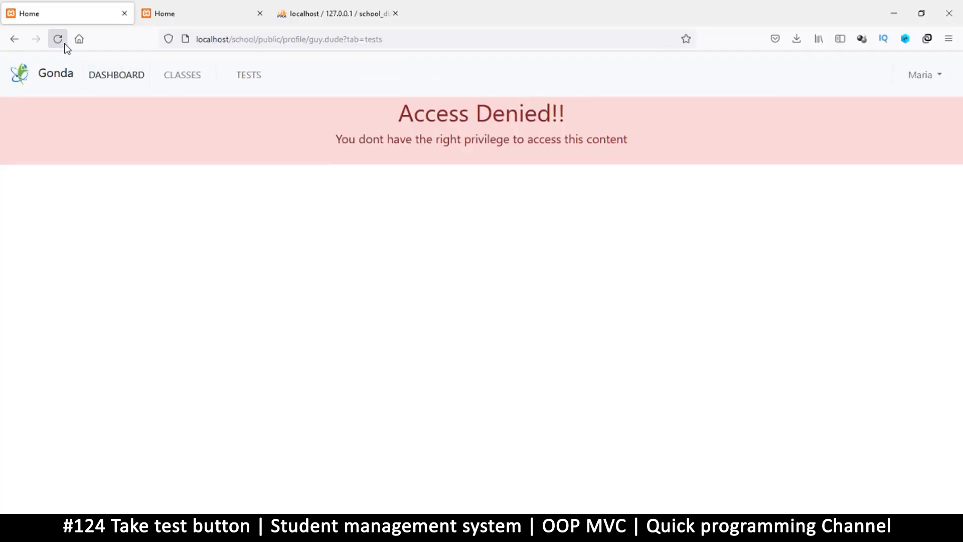
pyautogui.click(14, 38)
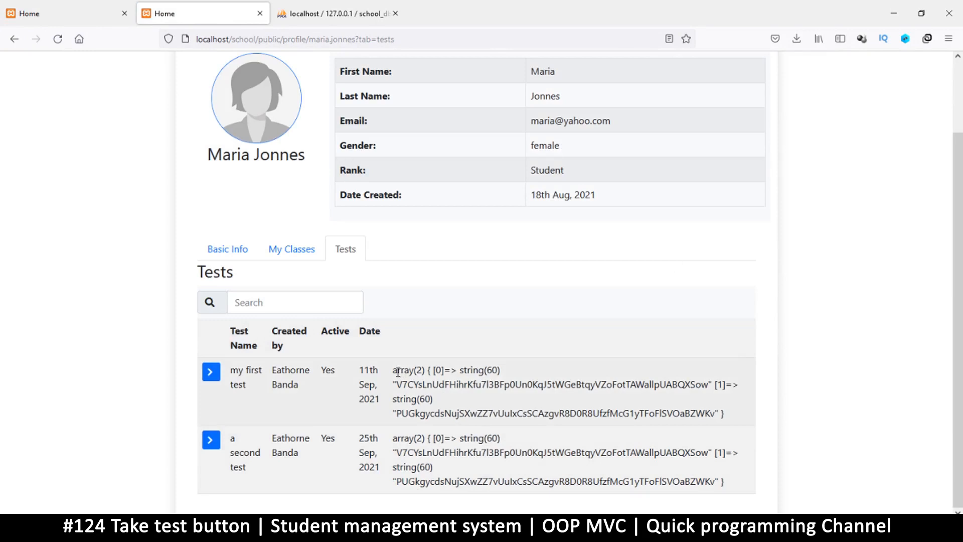
pyautogui.moveTo(456, 400)
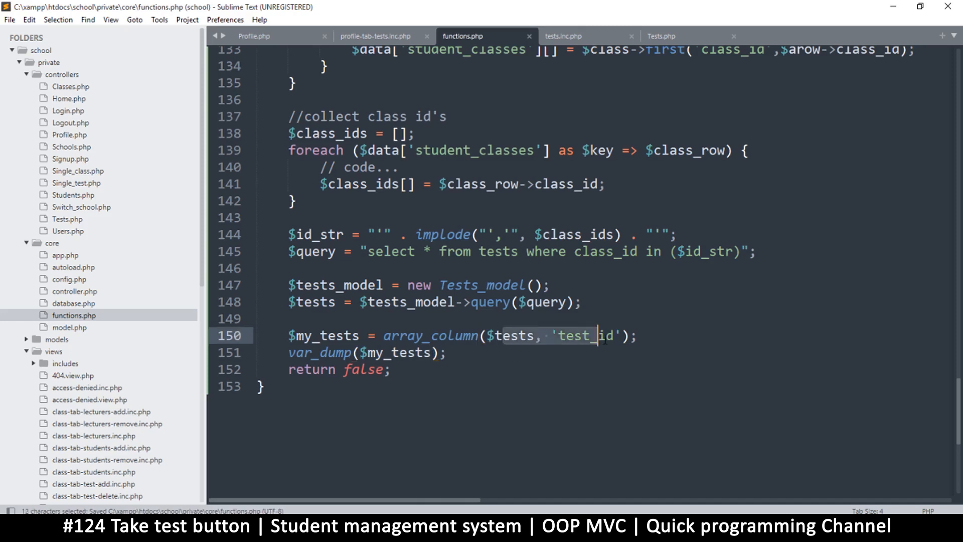
# Replace var_dump with show on line 151 to print $my_tests, and save
pyautogui.write('d')
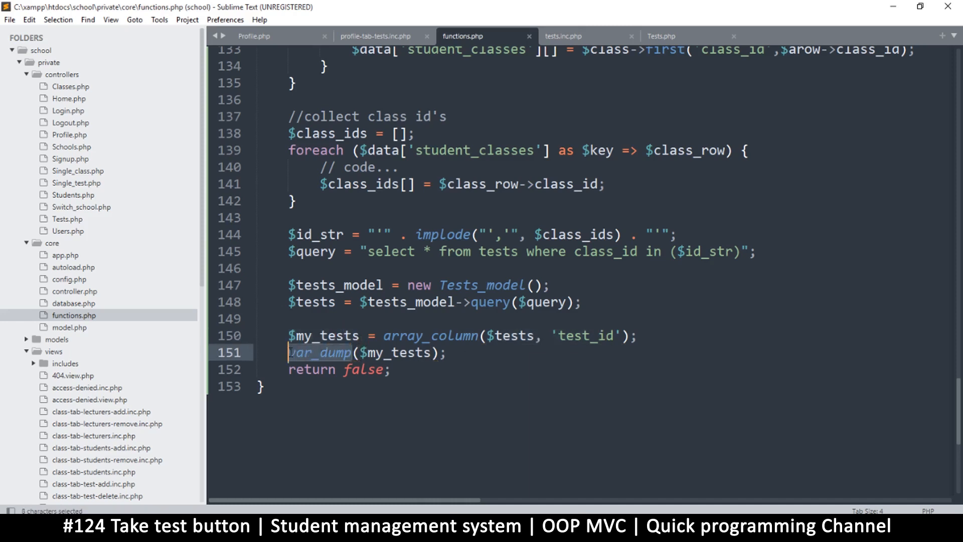
pyautogui.write('show')
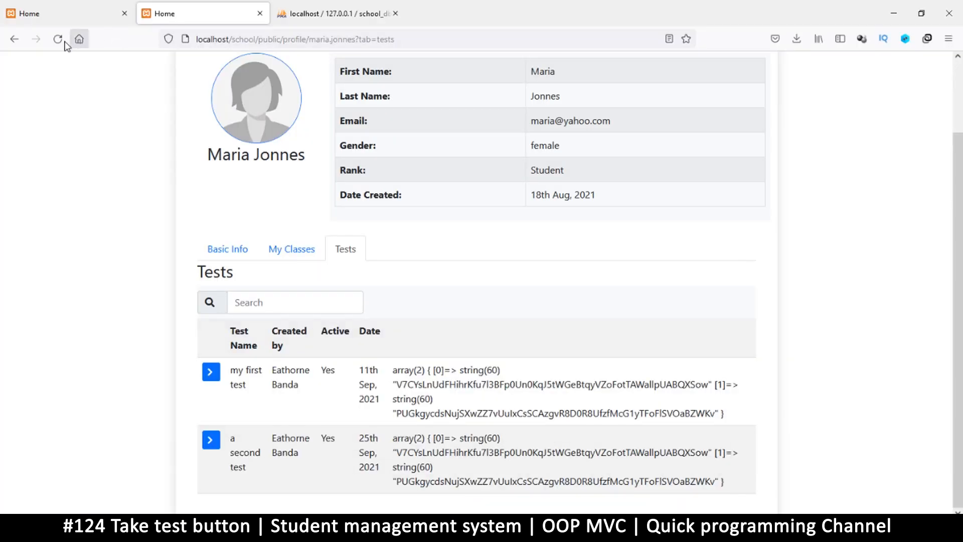
# Reload Maria's Tests tab and highlight the printed test_id arrays under each test
pyautogui.scroll(-3)
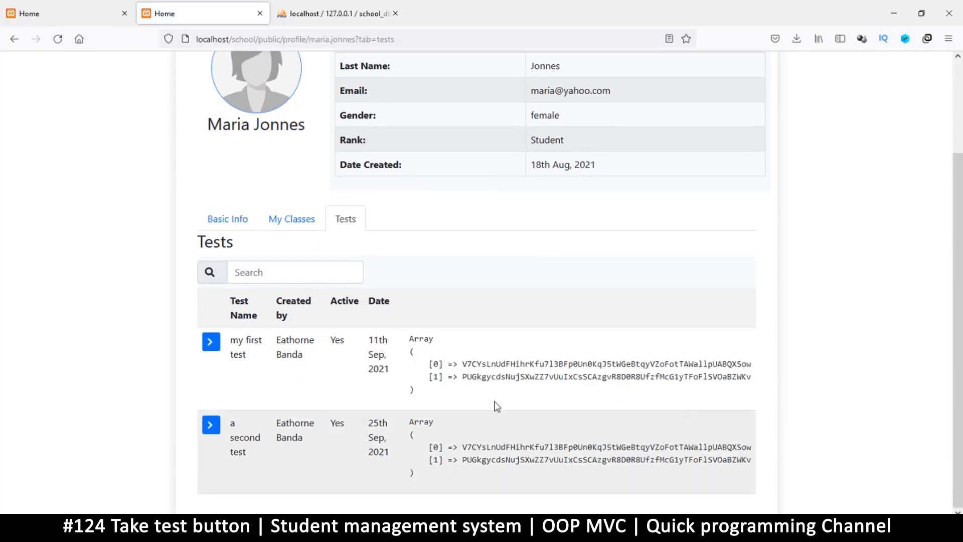
pyautogui.moveTo(428, 363); pyautogui.dragTo(661, 363)
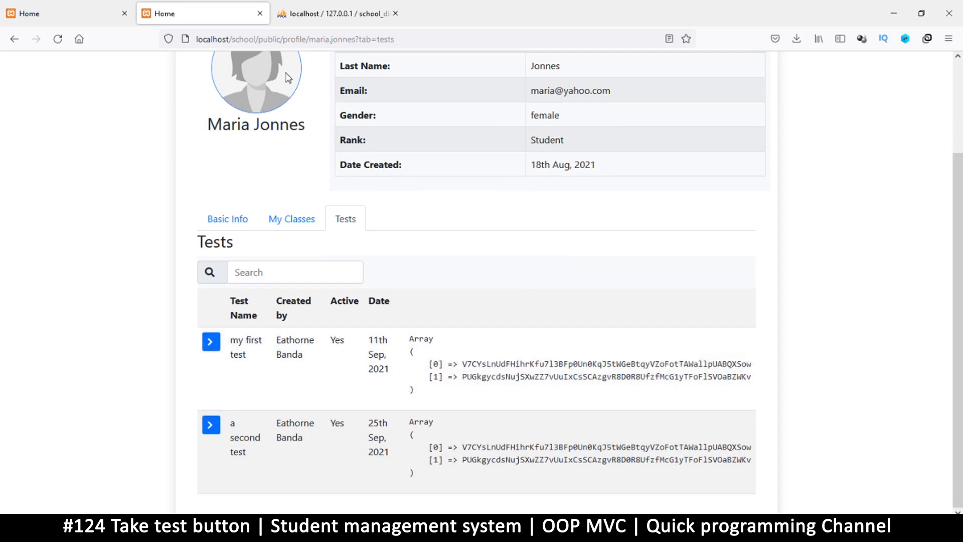
pyautogui.moveTo(430, 364); pyautogui.dragTo(530, 364)
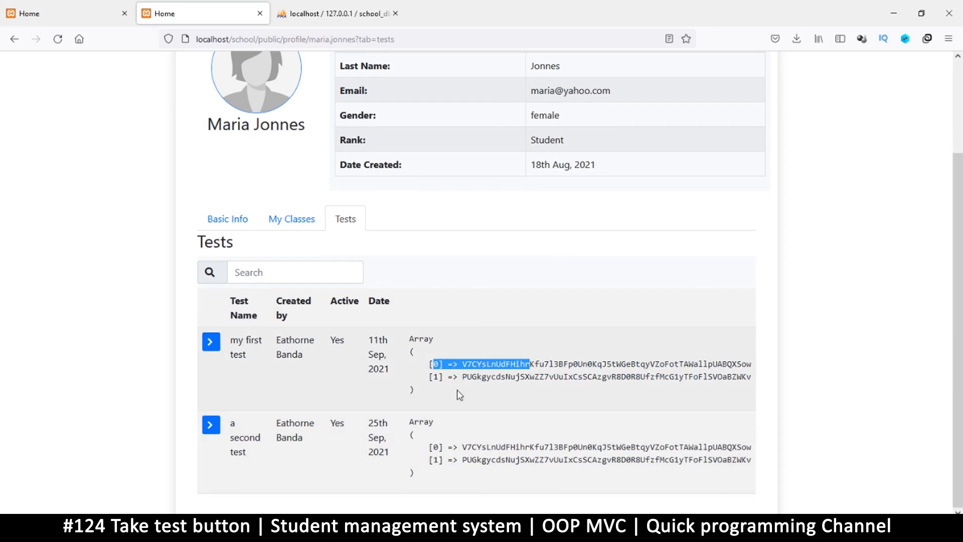
pyautogui.moveTo(312, 394)
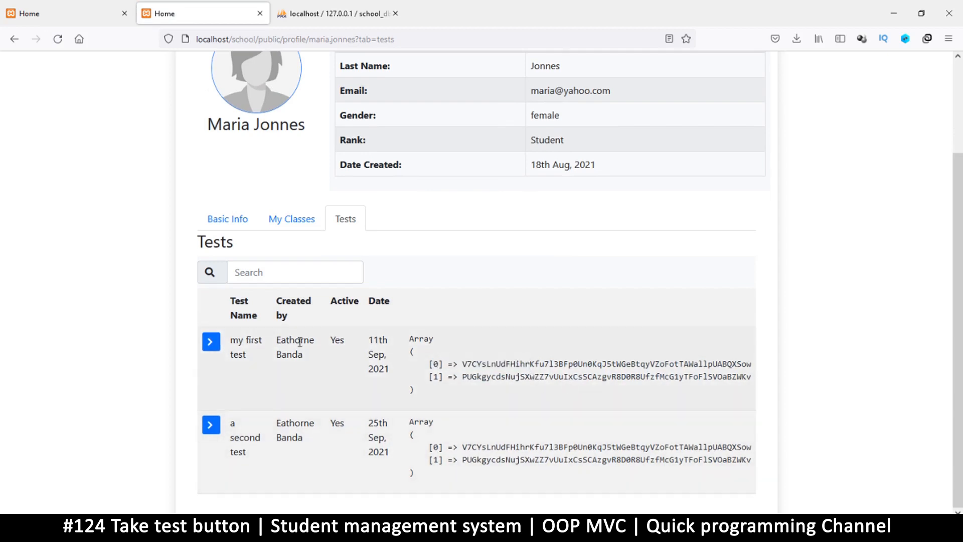
pyautogui.moveTo(210, 342)
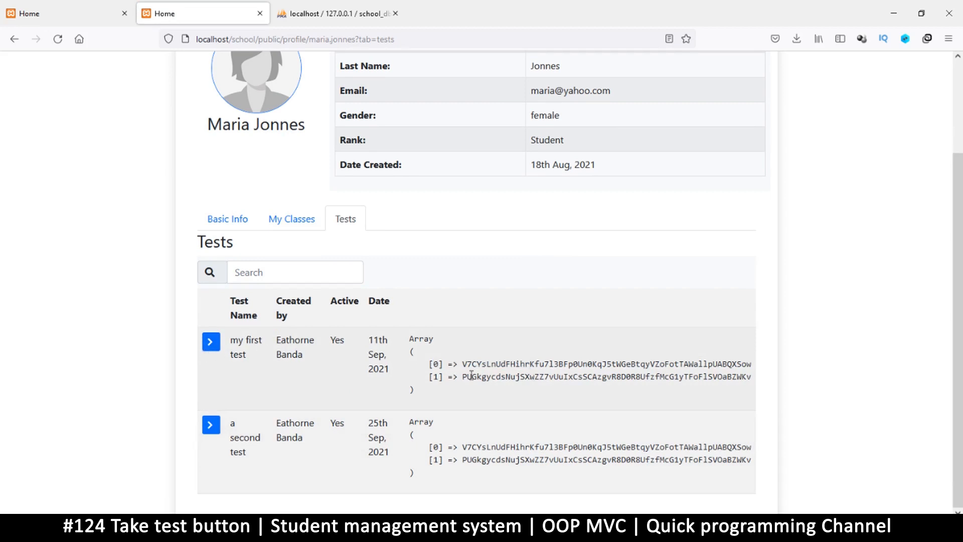
pyautogui.moveTo(462, 363); pyautogui.dragTo(692, 377)
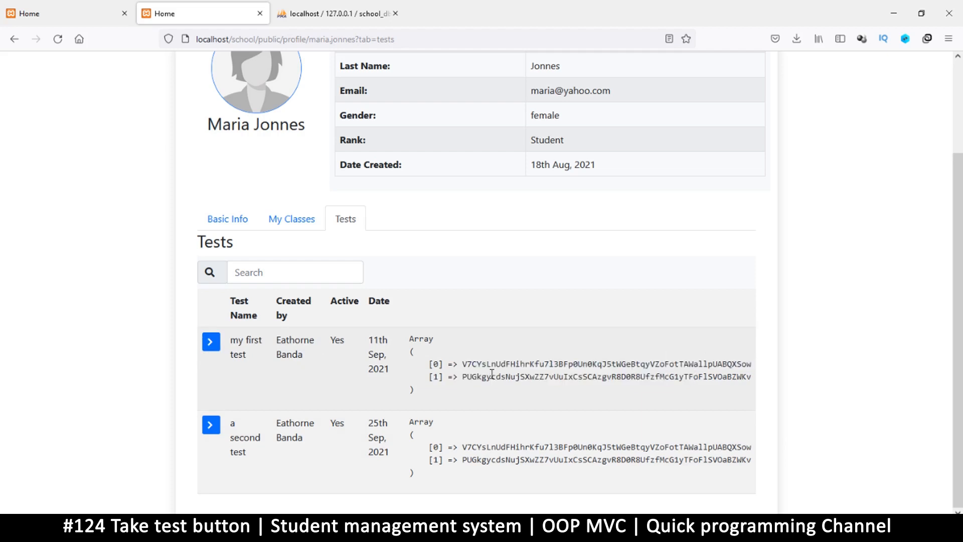
pyautogui.moveTo(462, 446); pyautogui.dragTo(519, 460)
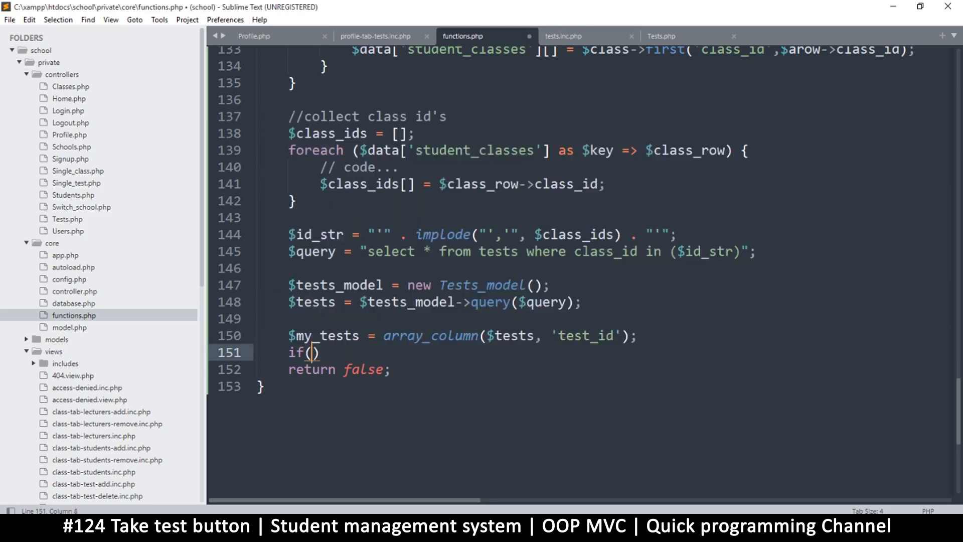
# Insert an in_array call and rename the can_take_test parameter to $my_test_id
pyautogui.write('in_')
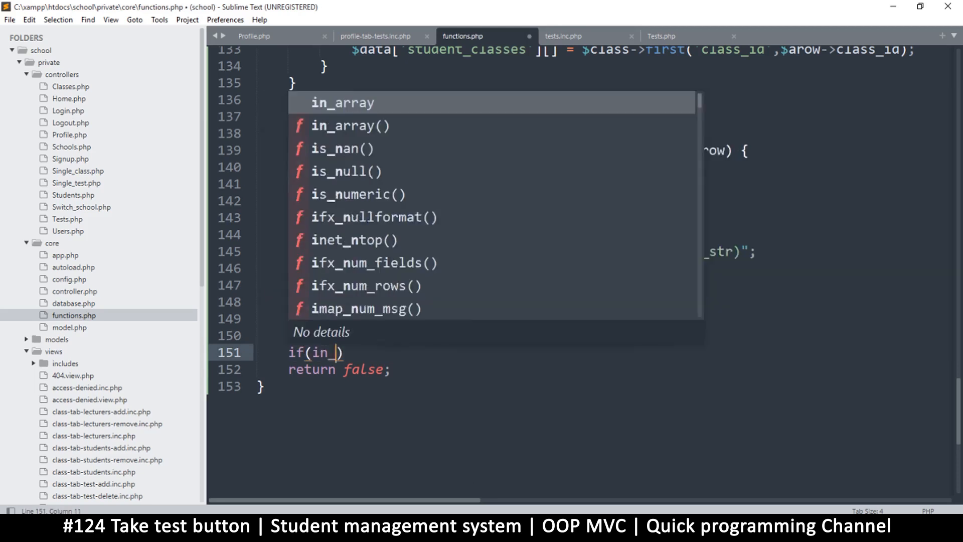
pyautogui.write('a')
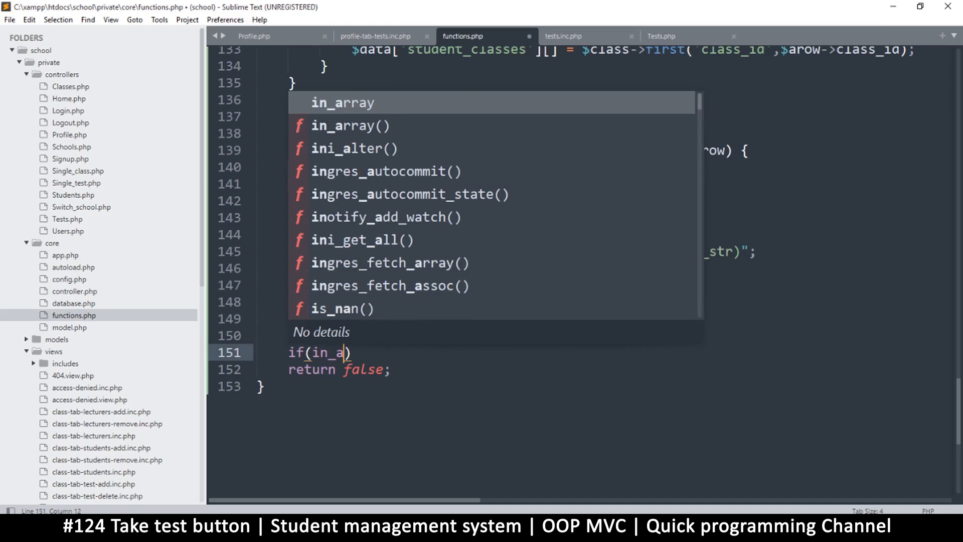
pyautogui.press('Tab')
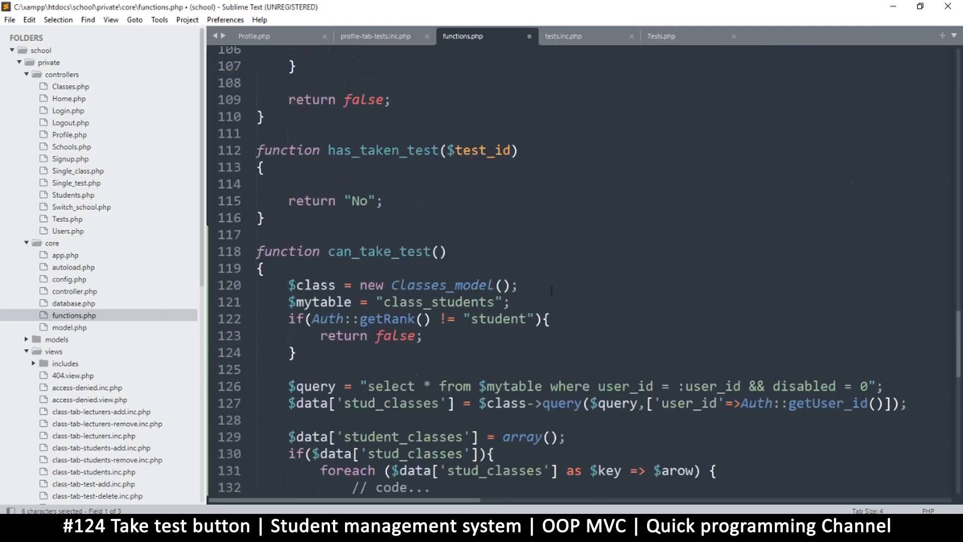
pyautogui.click(438, 251)
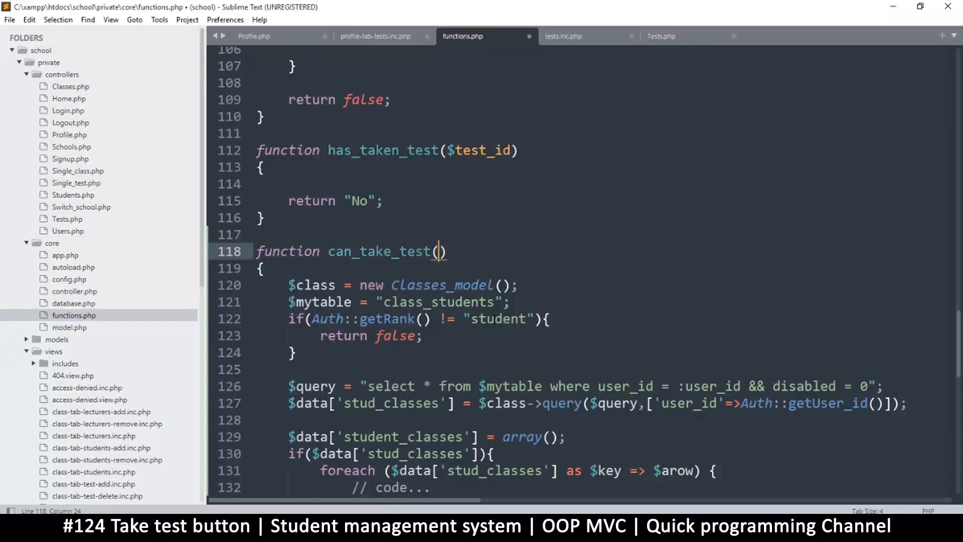
pyautogui.write('$test_id')
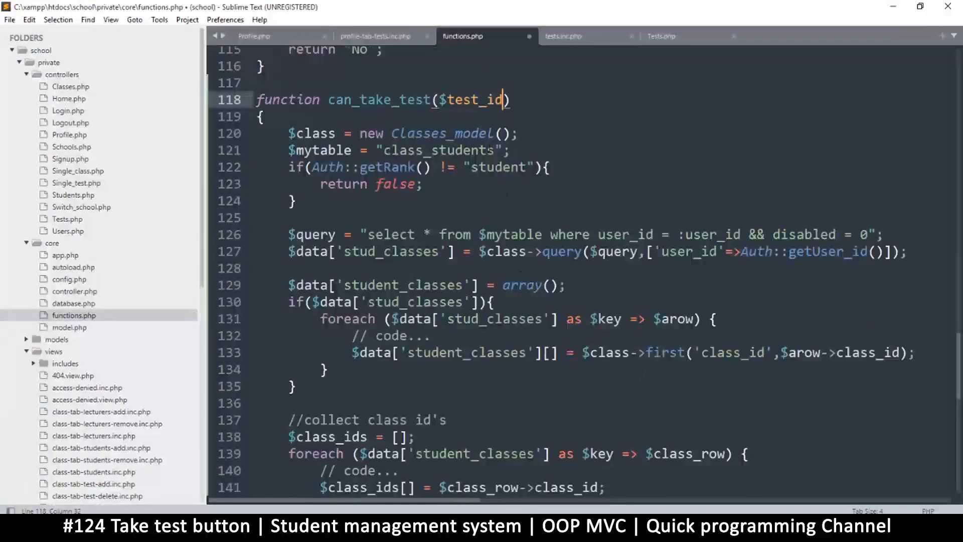
pyautogui.scroll(-3)
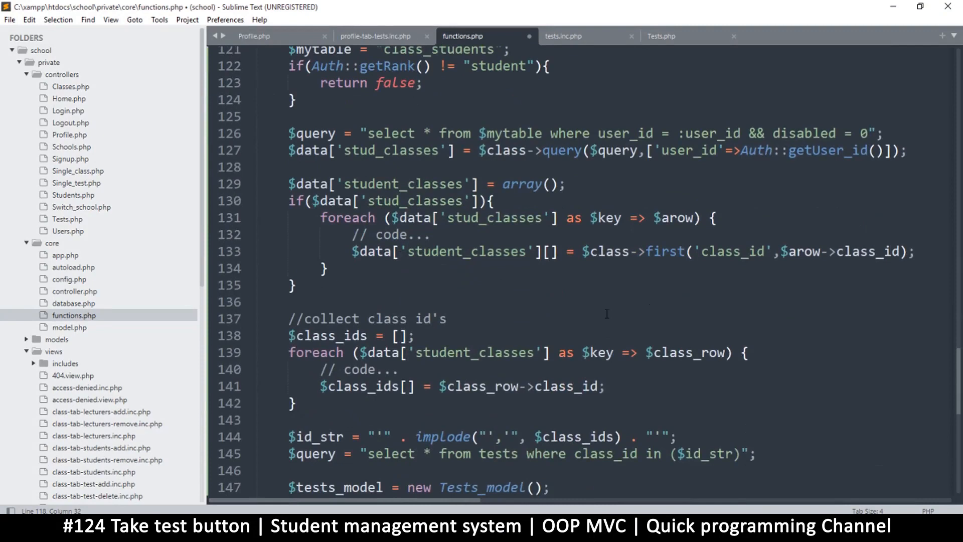
pyautogui.scroll(-3)
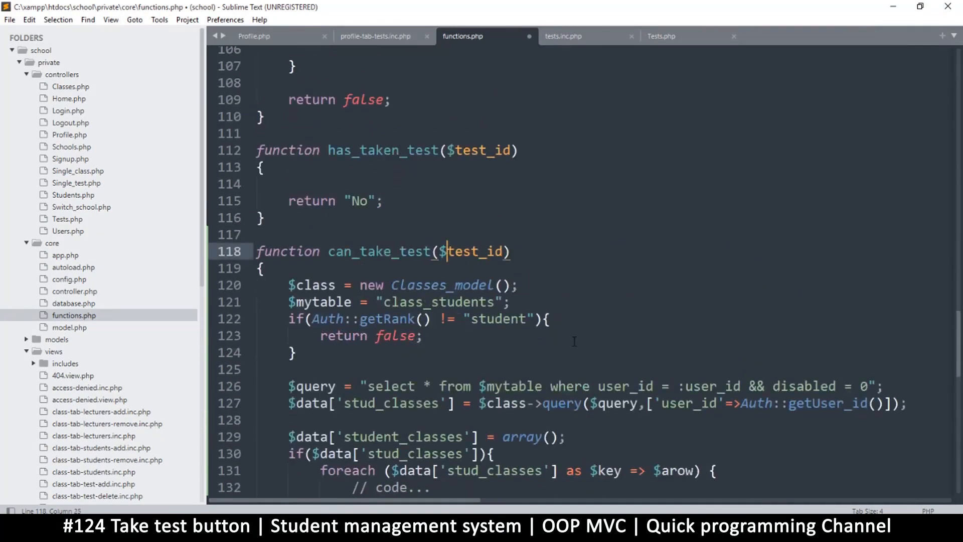
pyautogui.write('my_')
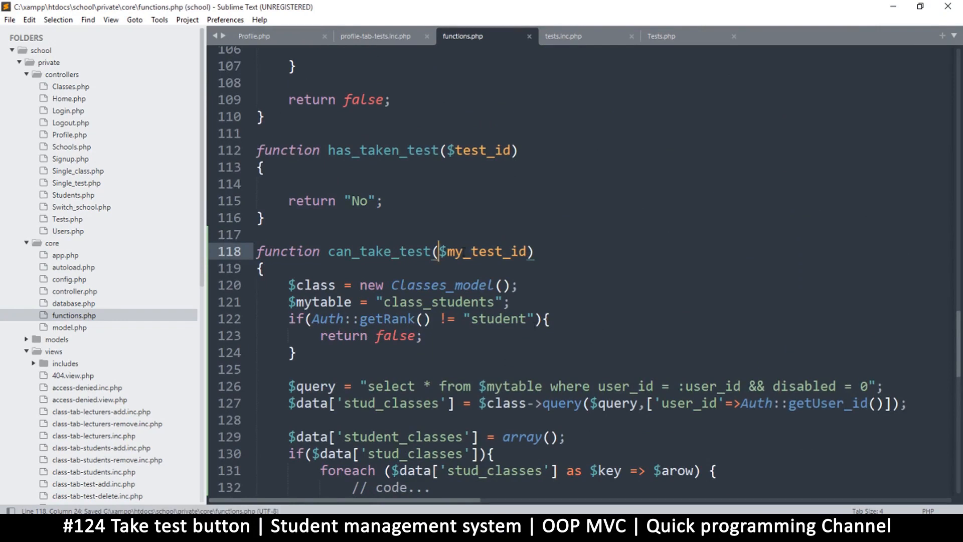
# Complete if(in_array($my_test_id, $my_tests)){ return true } before return false
pyautogui.scroll(-3)
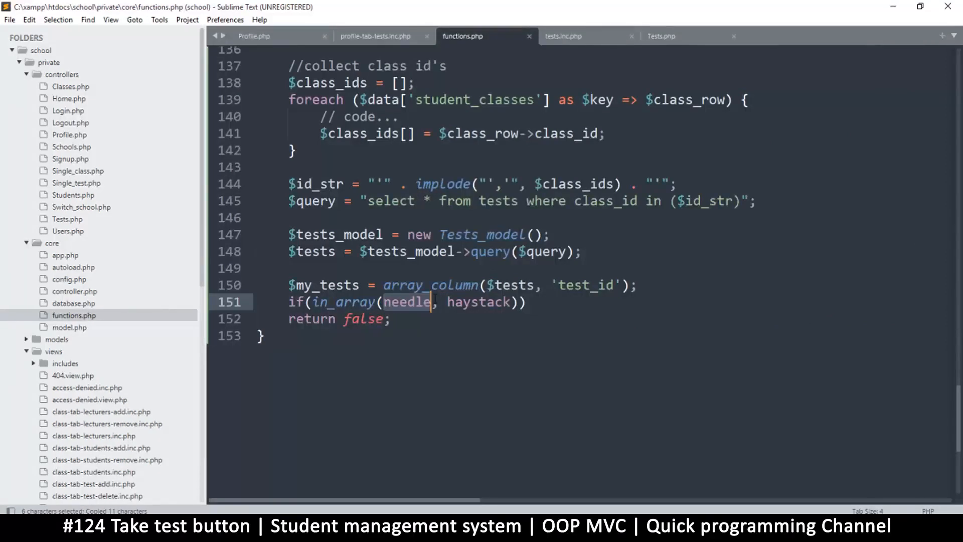
pyautogui.write('$my_test_id')
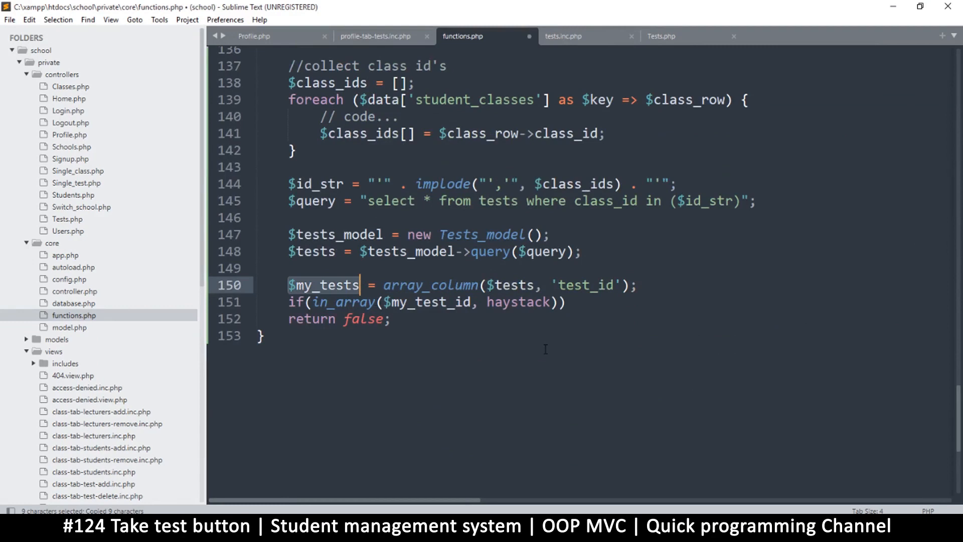
pyautogui.doubleClick(514, 302)
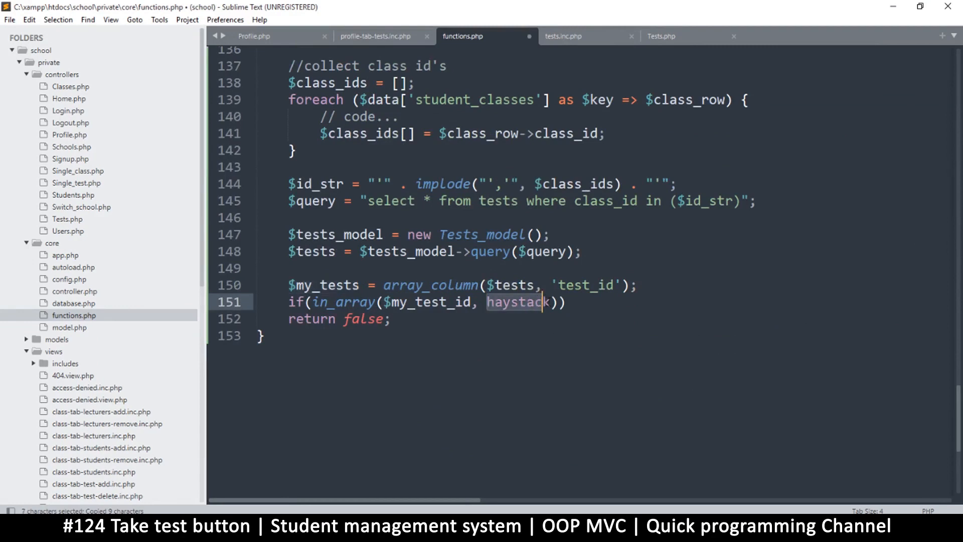
pyautogui.write('$my_tests')
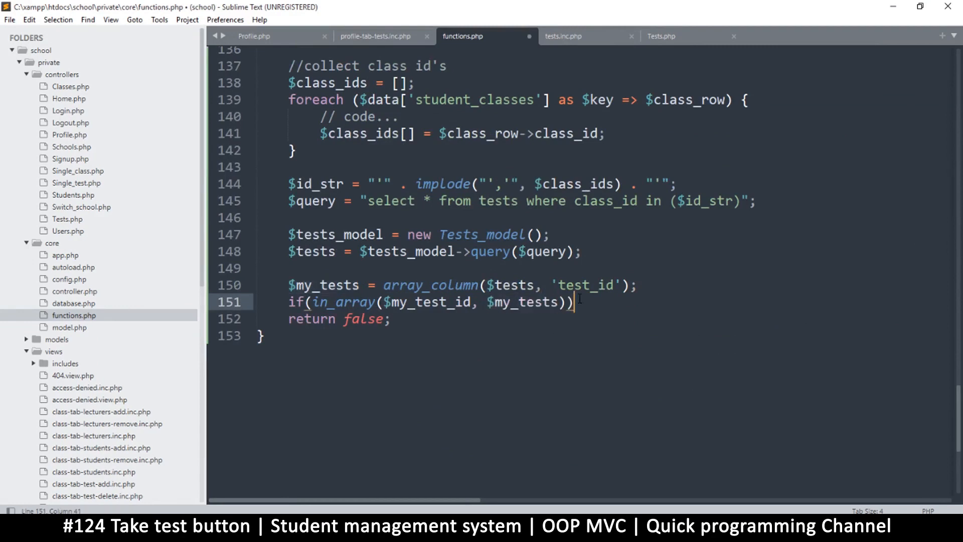
pyautogui.write('{')
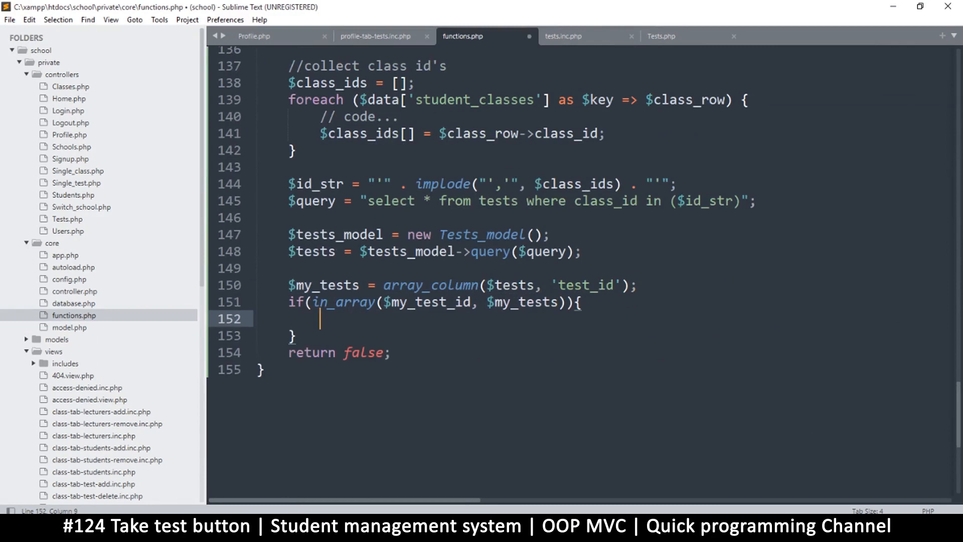
pyautogui.write('retur')
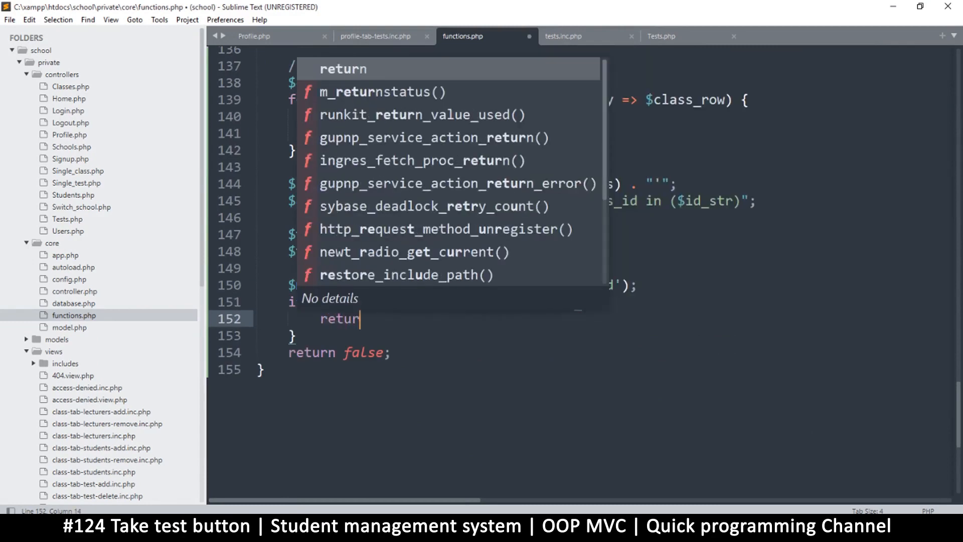
pyautogui.write('n true')
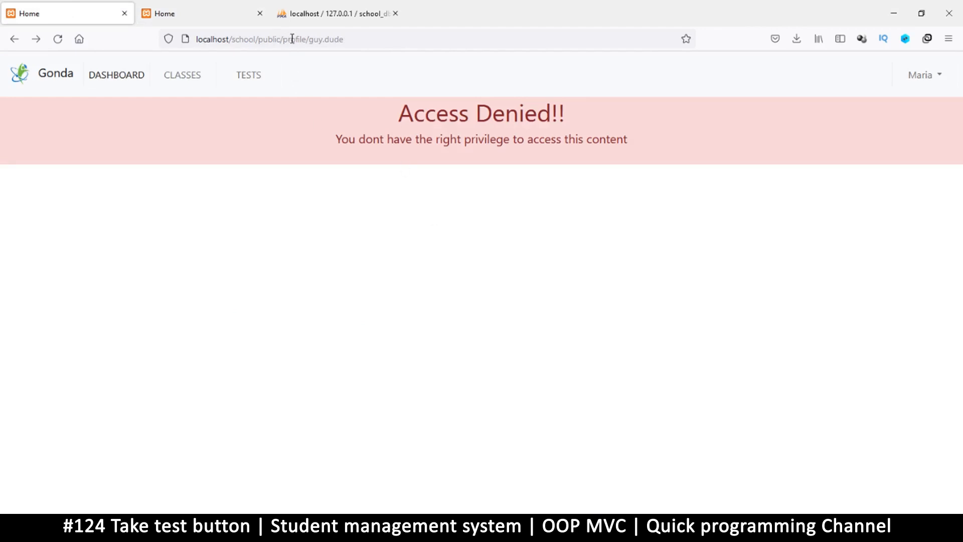
# Check that Maria's reloaded Tests tab lists both tests with Take this test buttons
pyautogui.moveTo(399, 113); pyautogui.dragTo(550, 113)
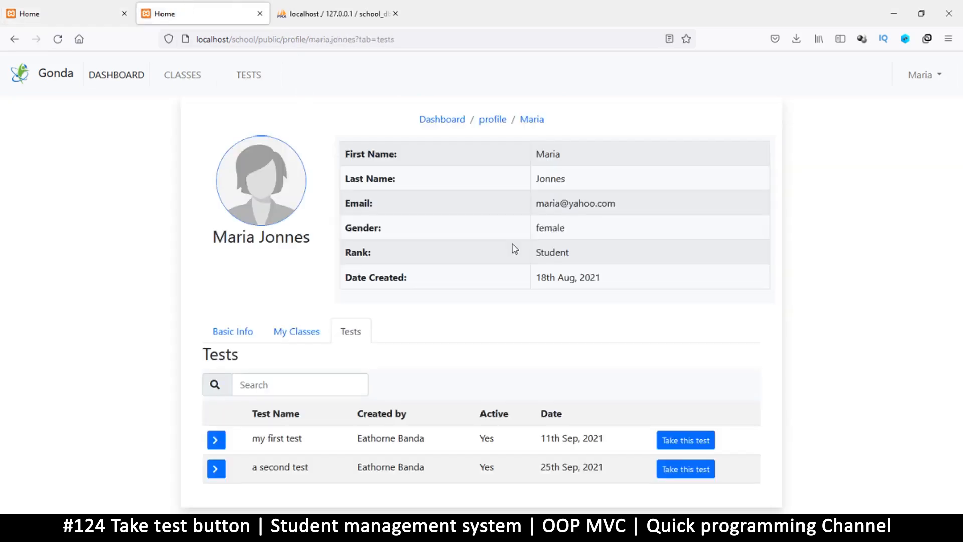
pyautogui.moveTo(630, 436)
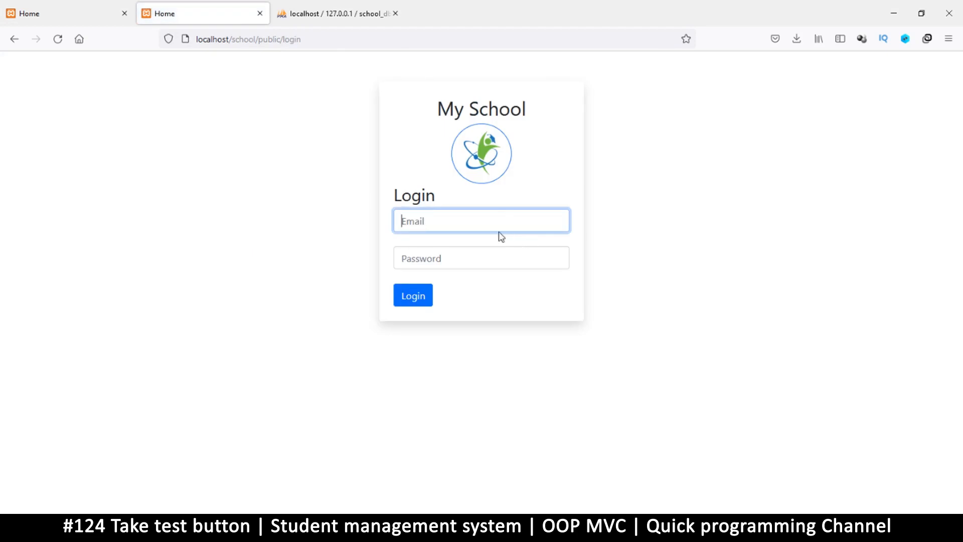
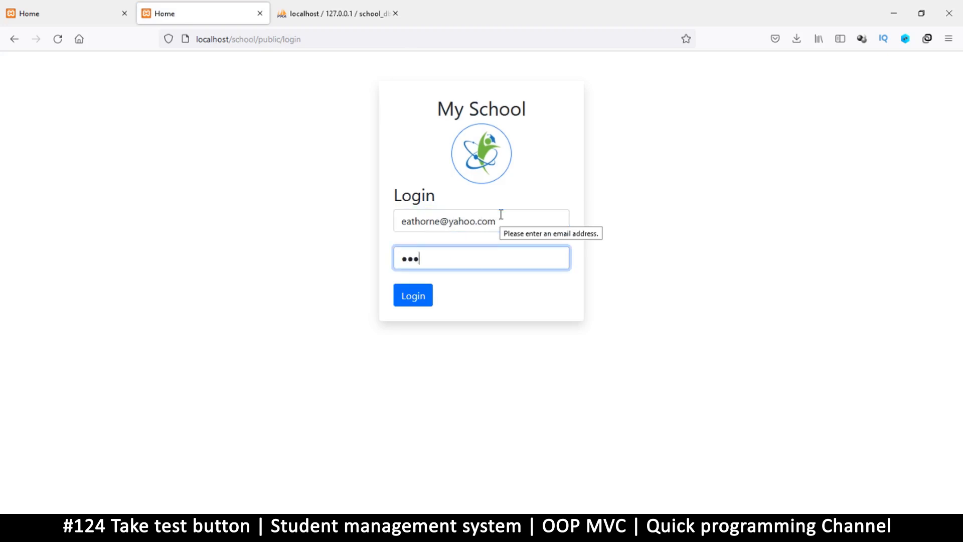
# Sign in to the school web app with the lecturer account
pyautogui.click(413, 296)
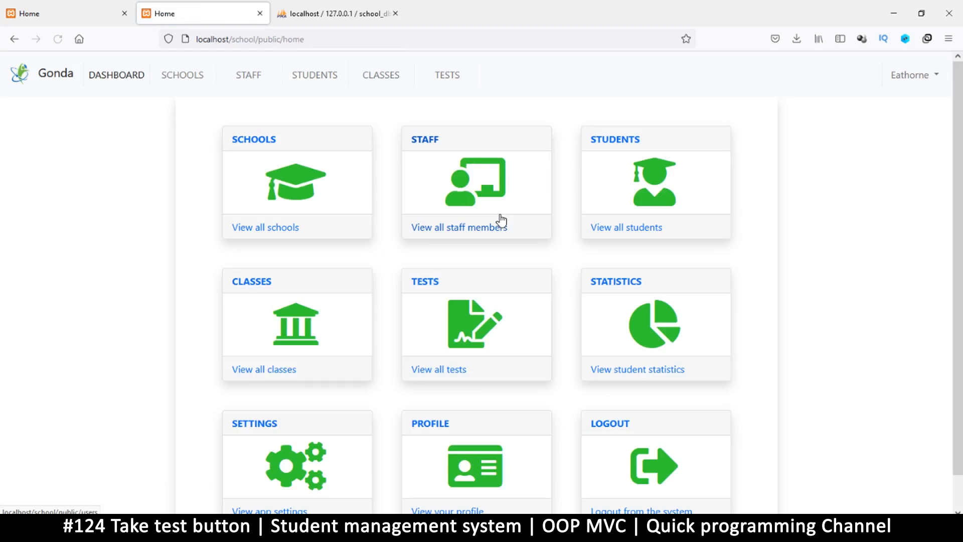
# View the female student's profile Tests tab as lecturer, then log out
pyautogui.click(314, 74)
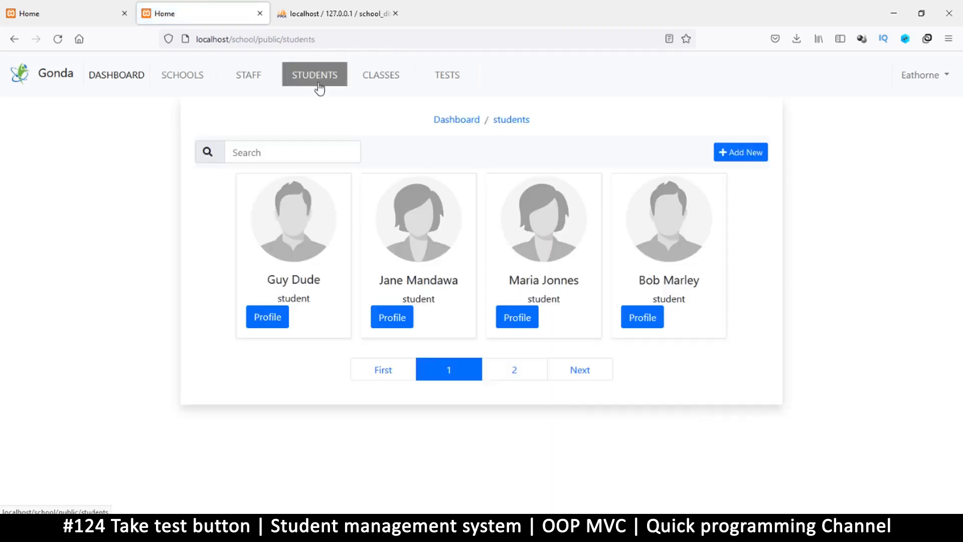
pyautogui.click(447, 74)
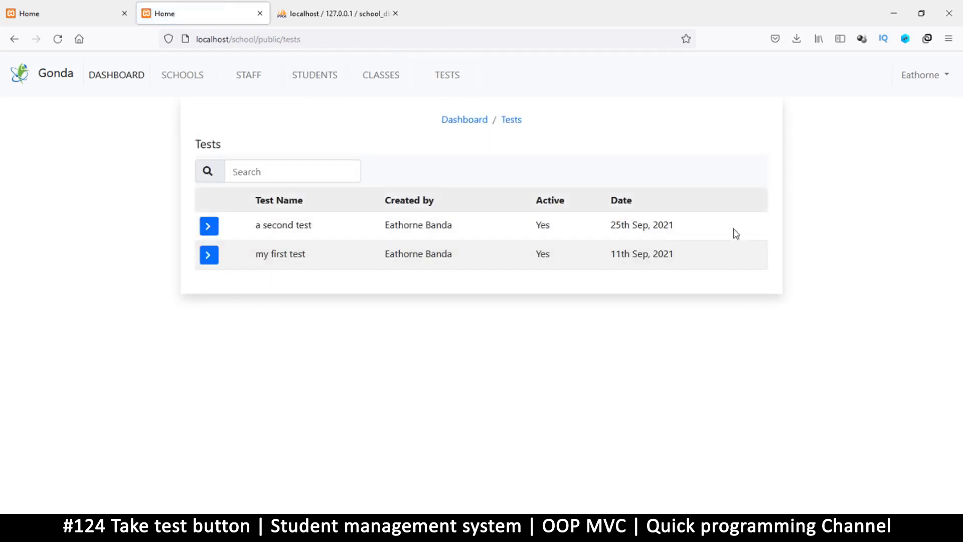
pyautogui.click(314, 74)
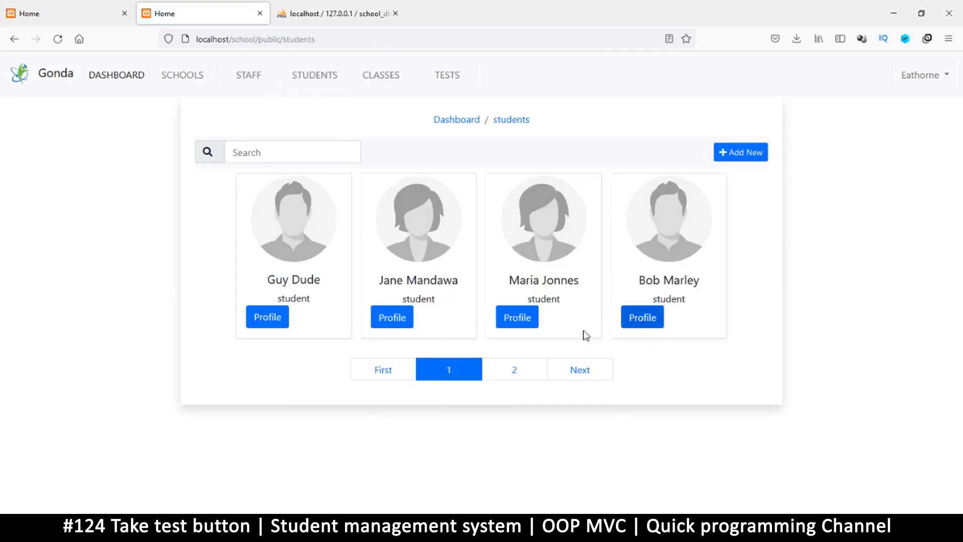
pyautogui.click(517, 318)
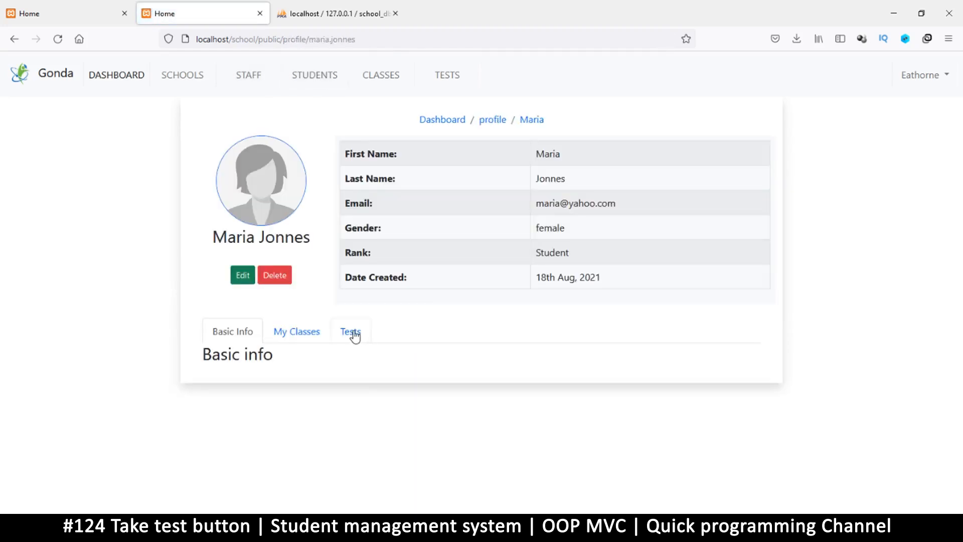
pyautogui.click(349, 331)
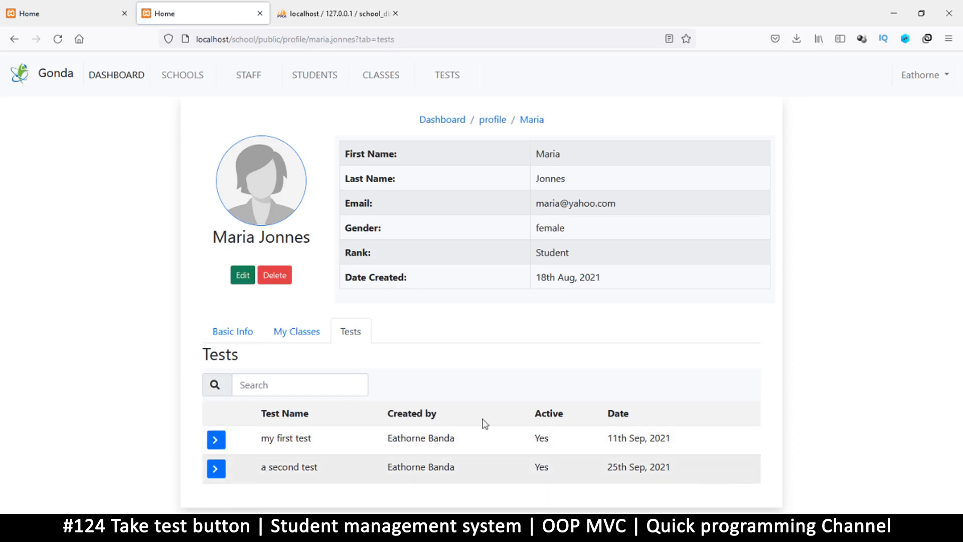
pyautogui.doubleClick(574, 203)
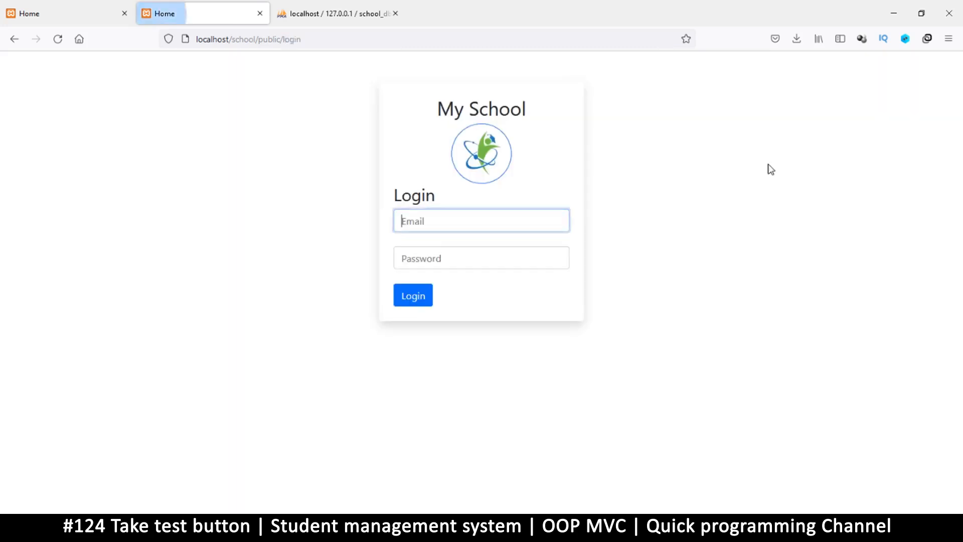
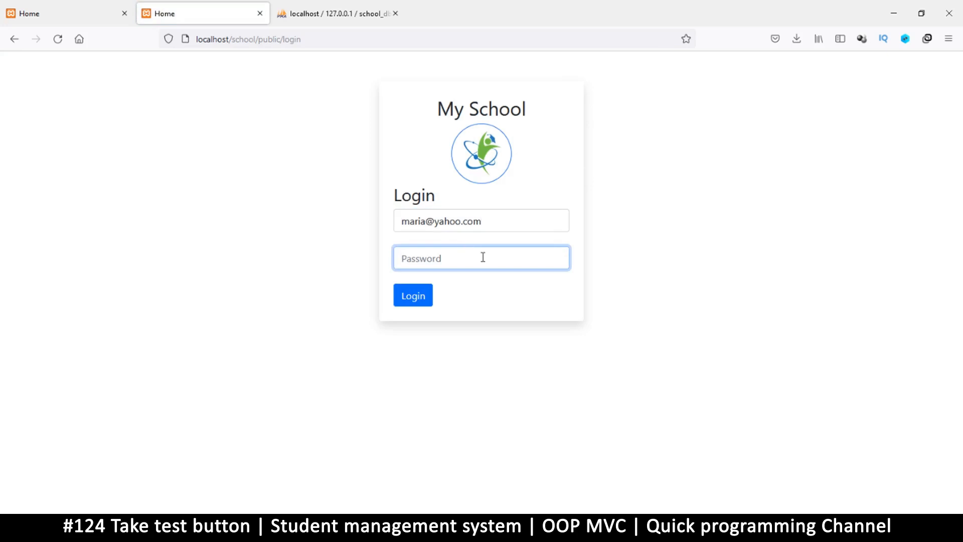
pyautogui.write('password')
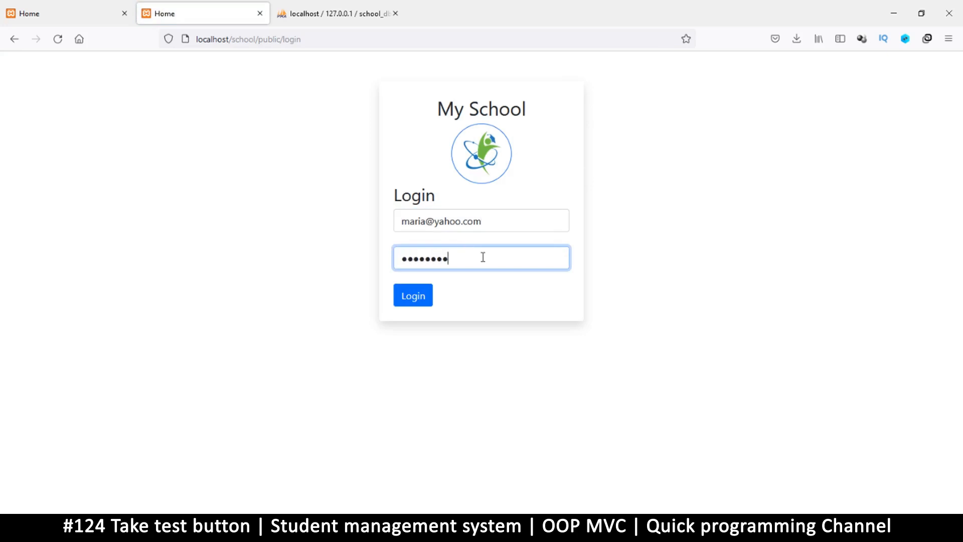
pyautogui.click(412, 296)
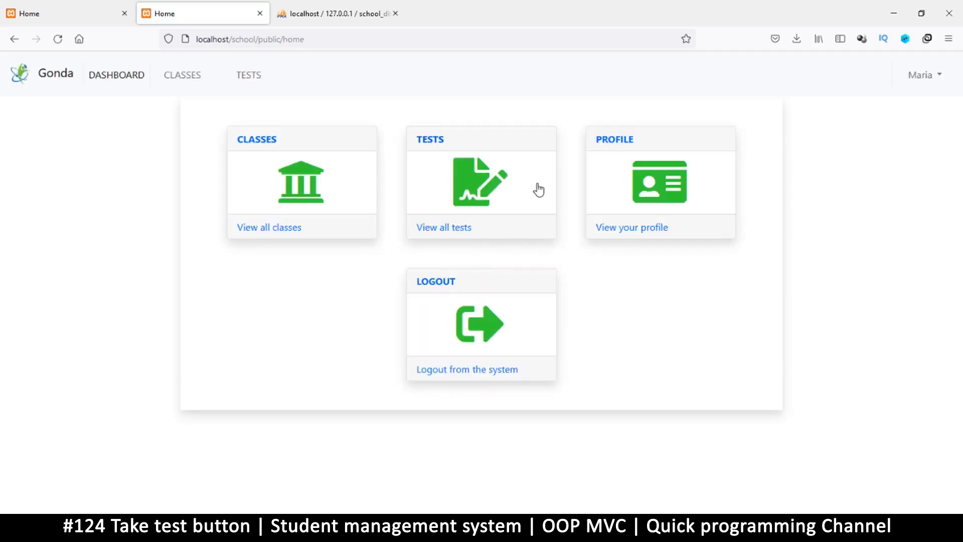
pyautogui.click(631, 227)
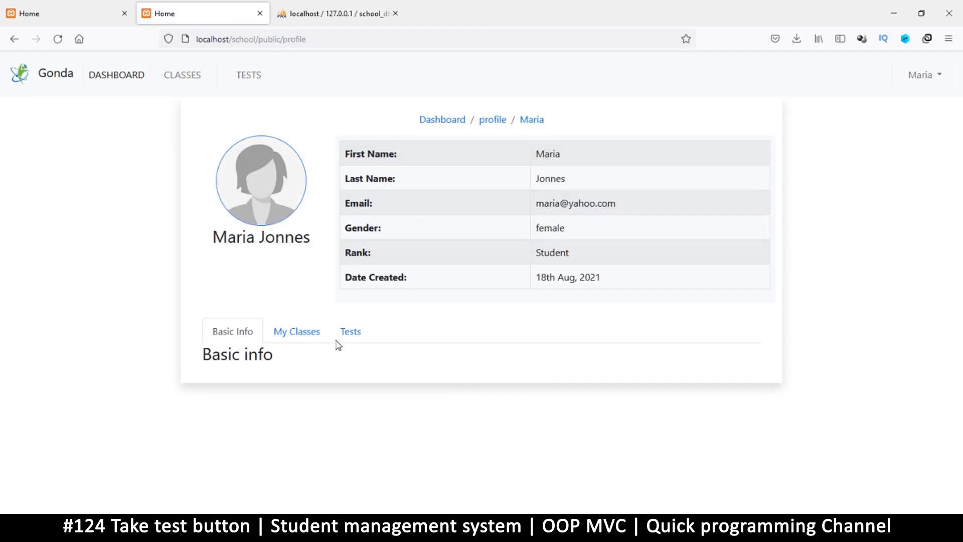
pyautogui.click(349, 331)
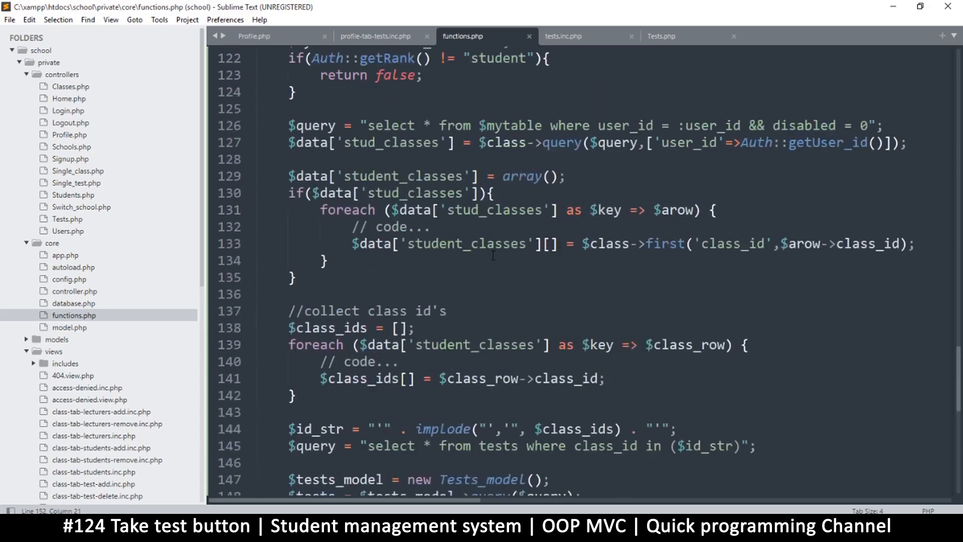
# Scroll through can_take_test in functions.php and switch to tests.inc.php
pyautogui.scroll(-3)
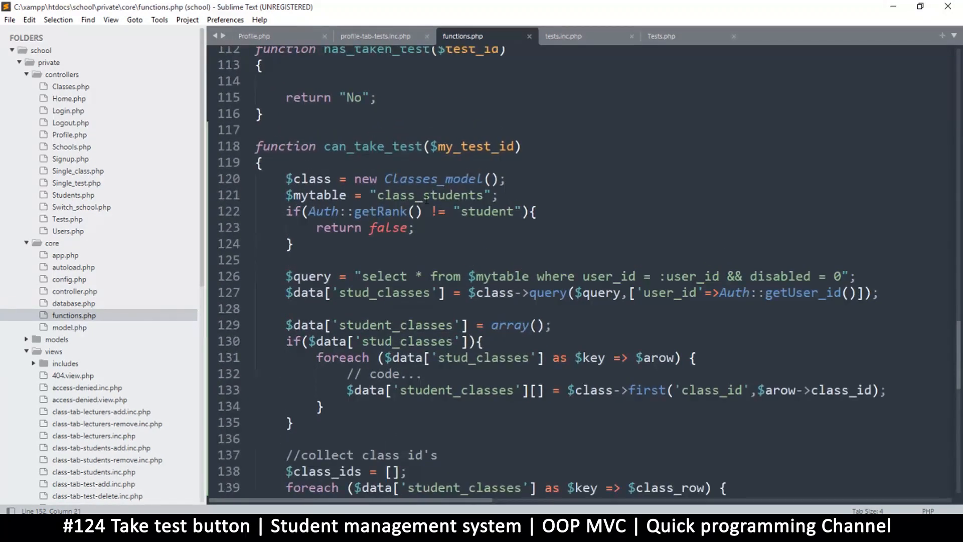
pyautogui.scroll(-3)
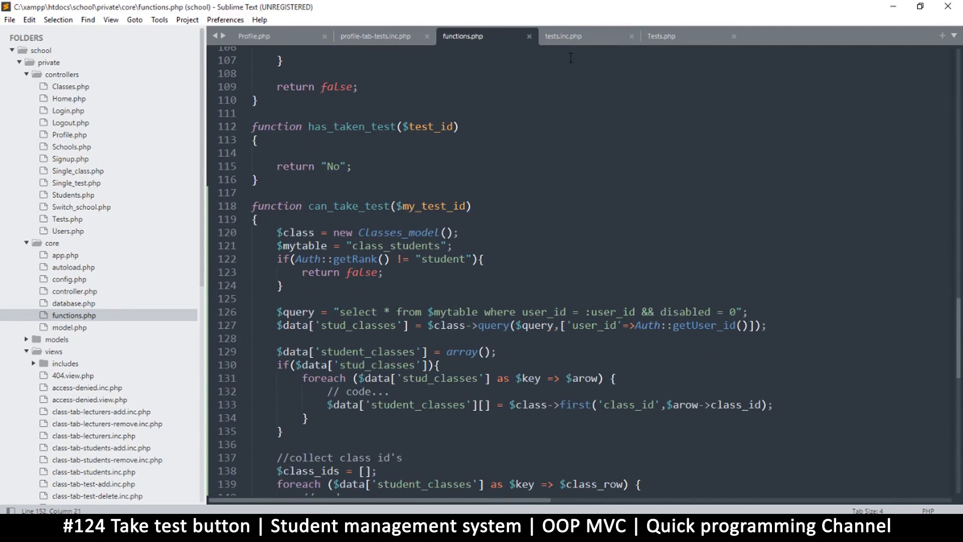
pyautogui.click(564, 35)
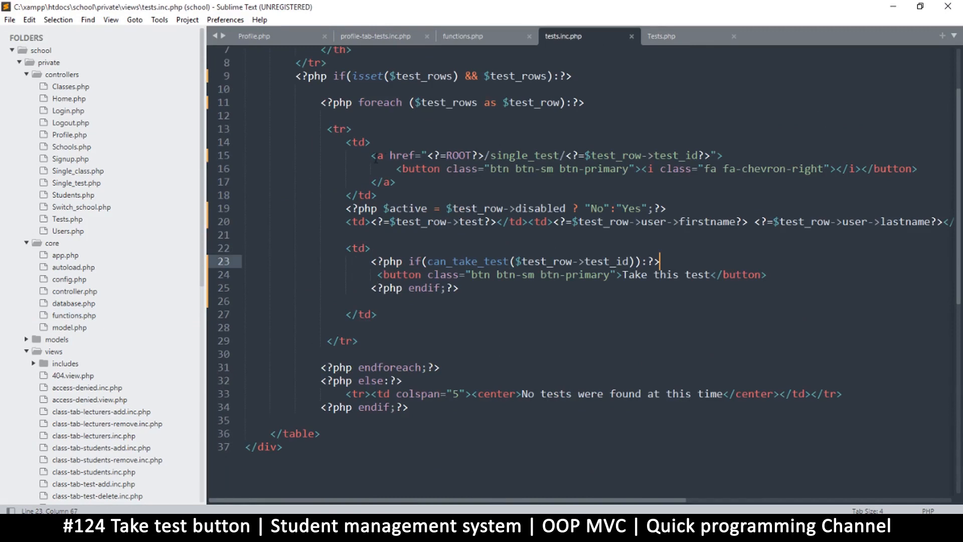
# Wrap the Take this test button in an <a href> to single_test/test_id and save
pyautogui.moveTo(370, 155); pyautogui.dragTo(722, 155)
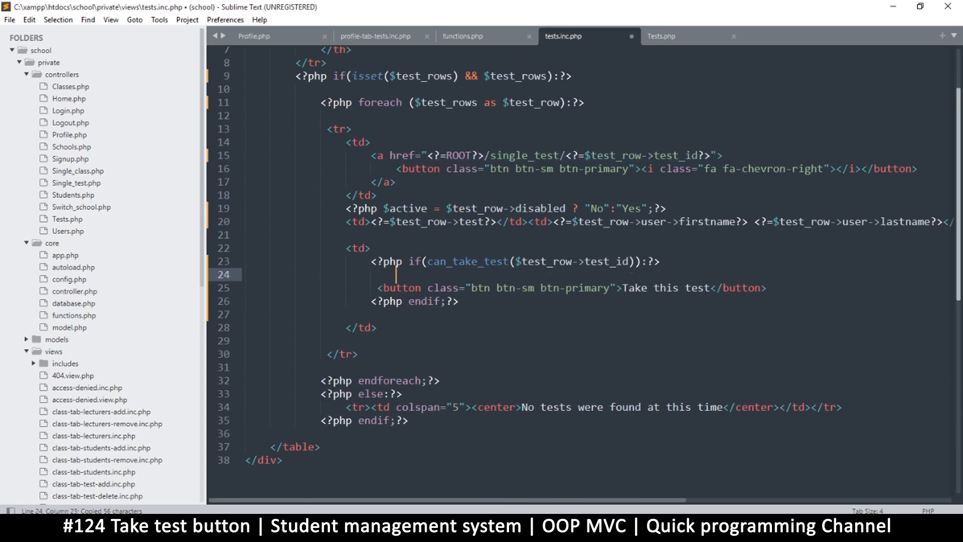
pyautogui.write('<a href="<?=ROOT?>/single_test/<?=$test_row->test_id?>">')
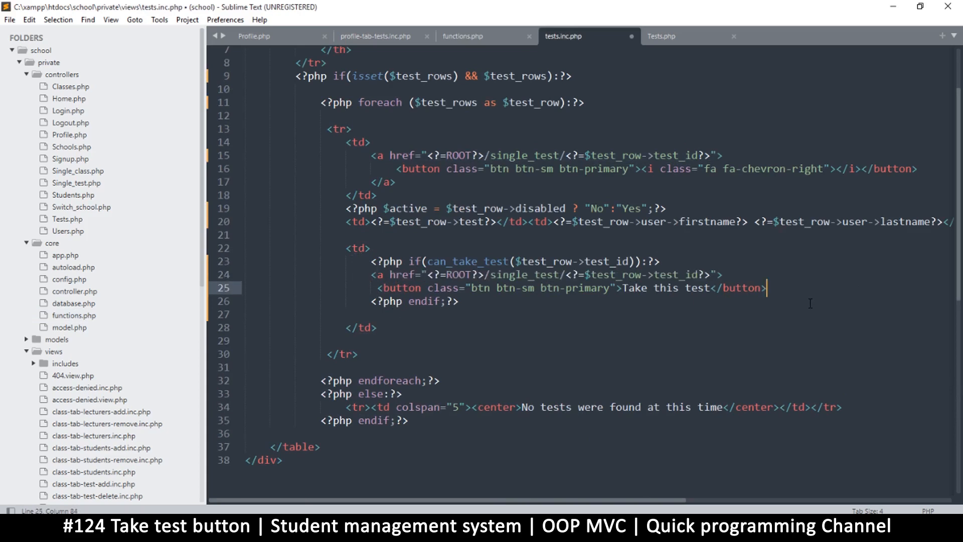
pyautogui.write('</a>')
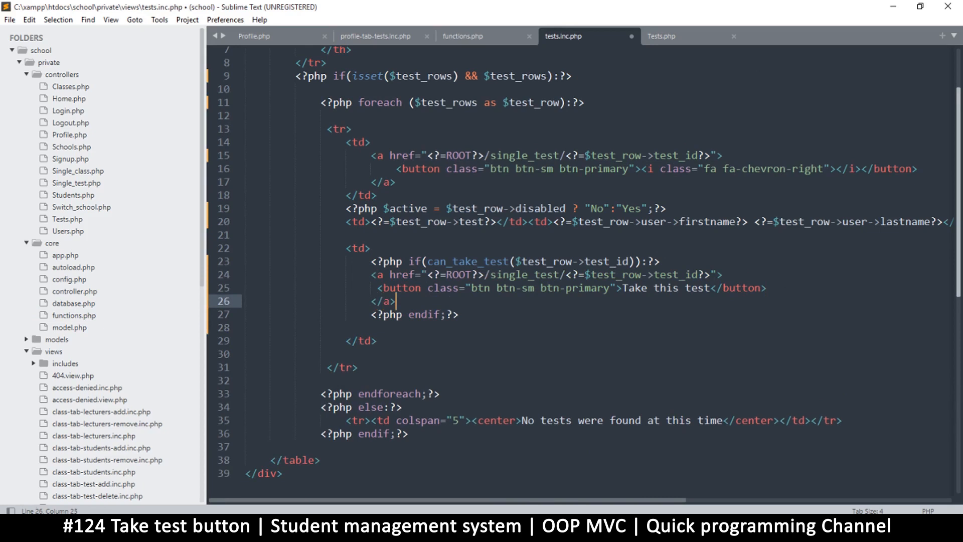
pyautogui.press('ctrl+s')
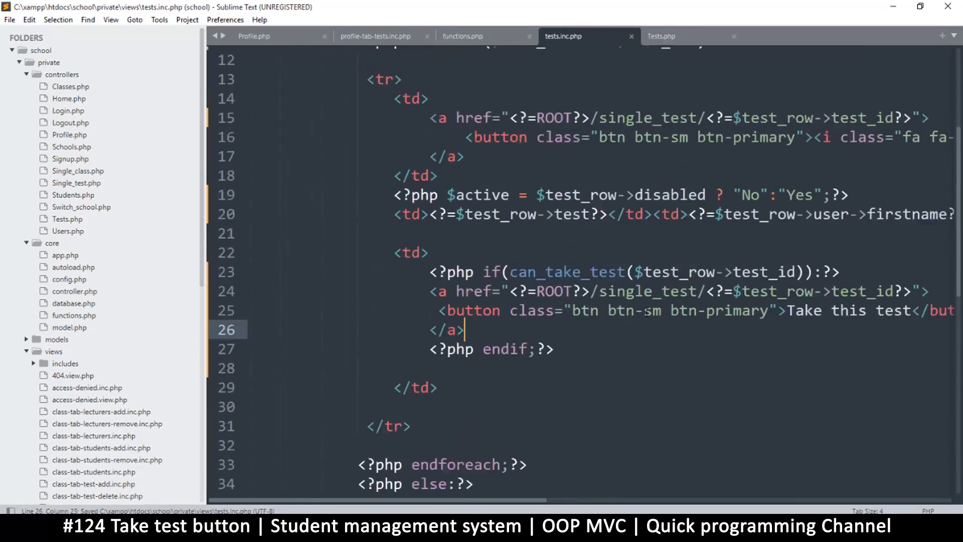
# Change the link path from single_test to take_test and save
pyautogui.doubleClick(624, 291)
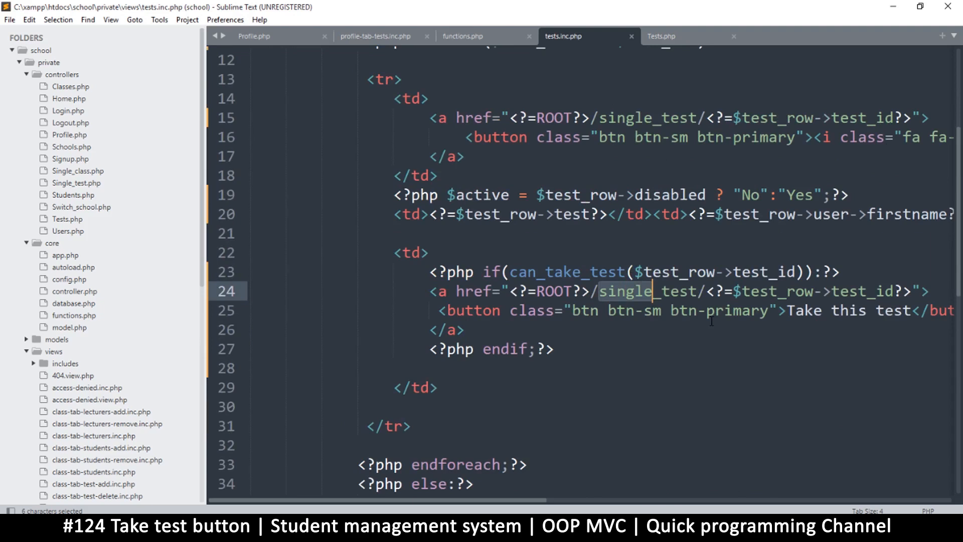
pyautogui.write('take')
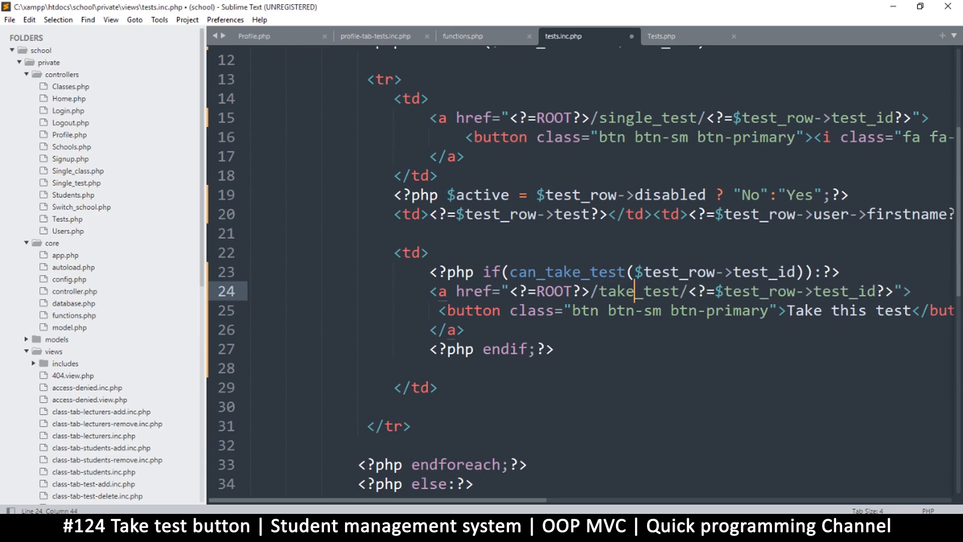
pyautogui.press('ctrl+s')
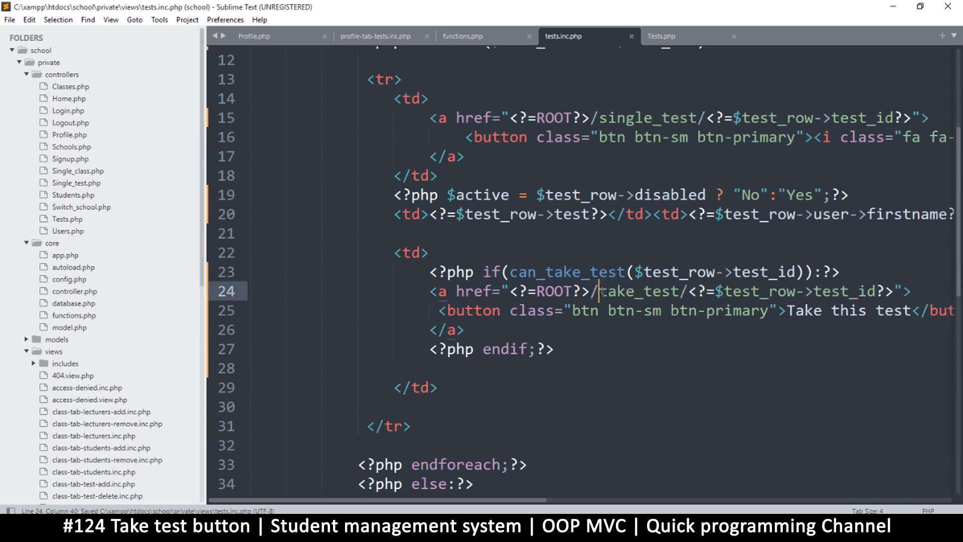
pyautogui.doubleClick(638, 290)
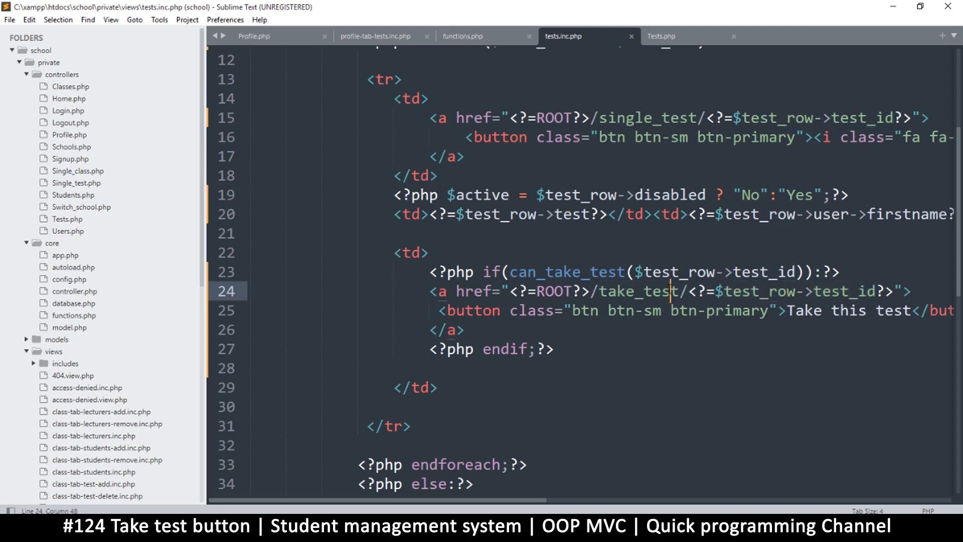
pyautogui.press('ctrl+s')
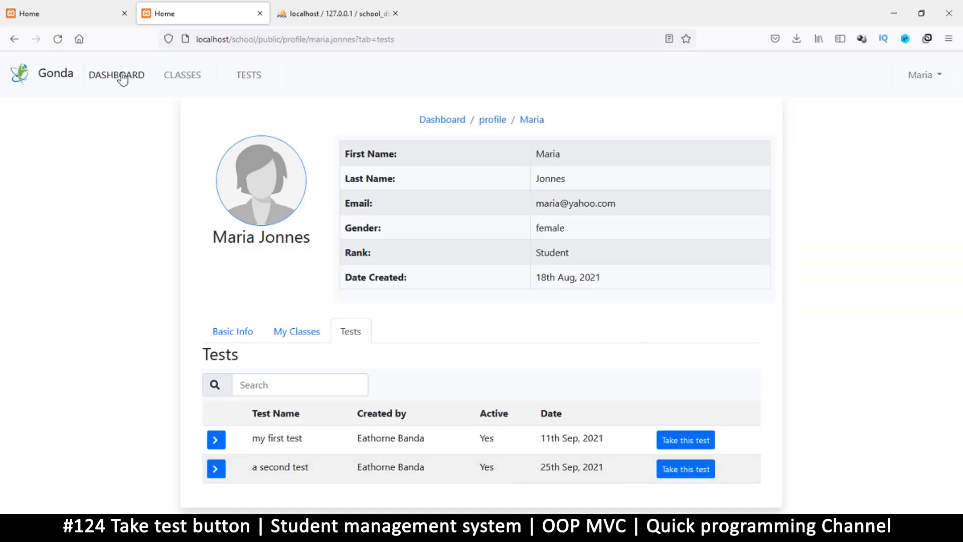
pyautogui.moveTo(693, 426)
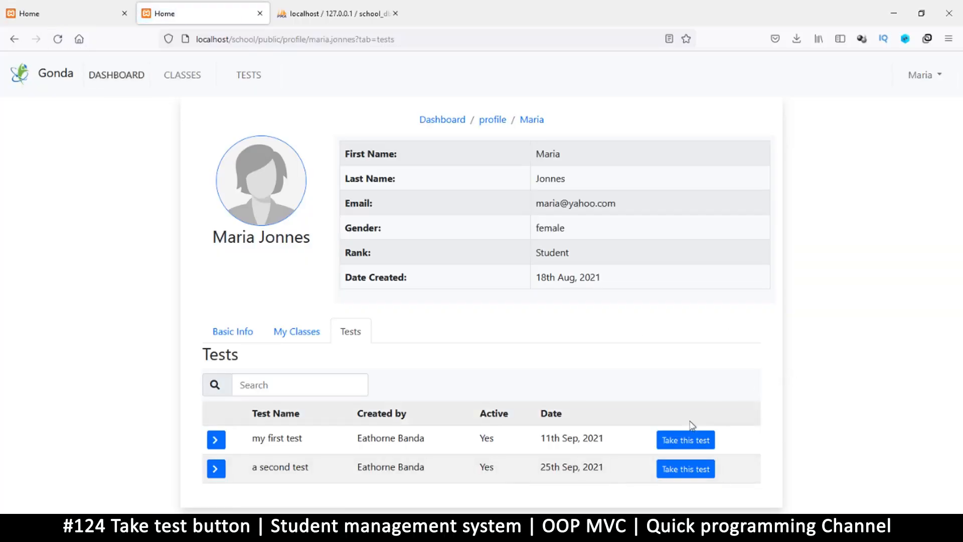
# Try Take this test (controller not found), go back, and browse My First Test's questions
pyautogui.click(685, 440)
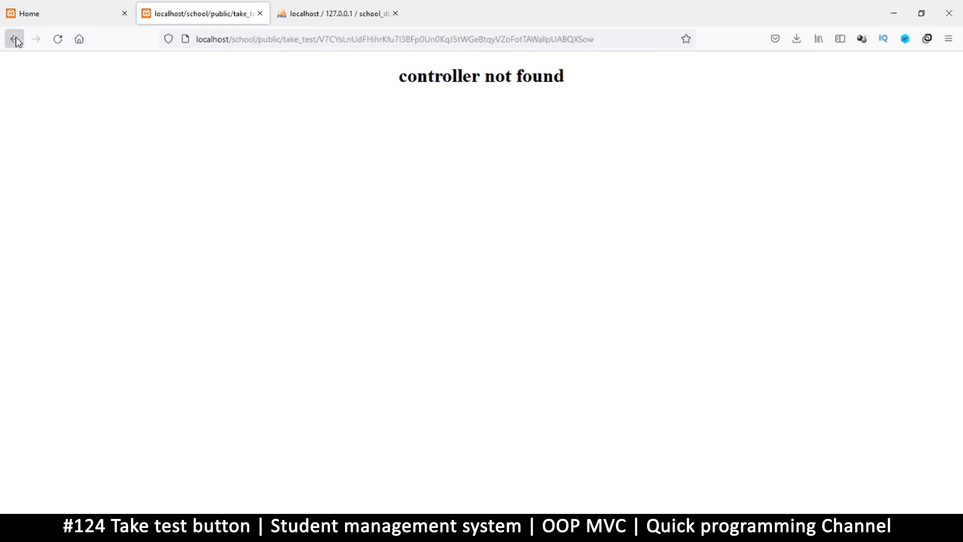
pyautogui.click(15, 39)
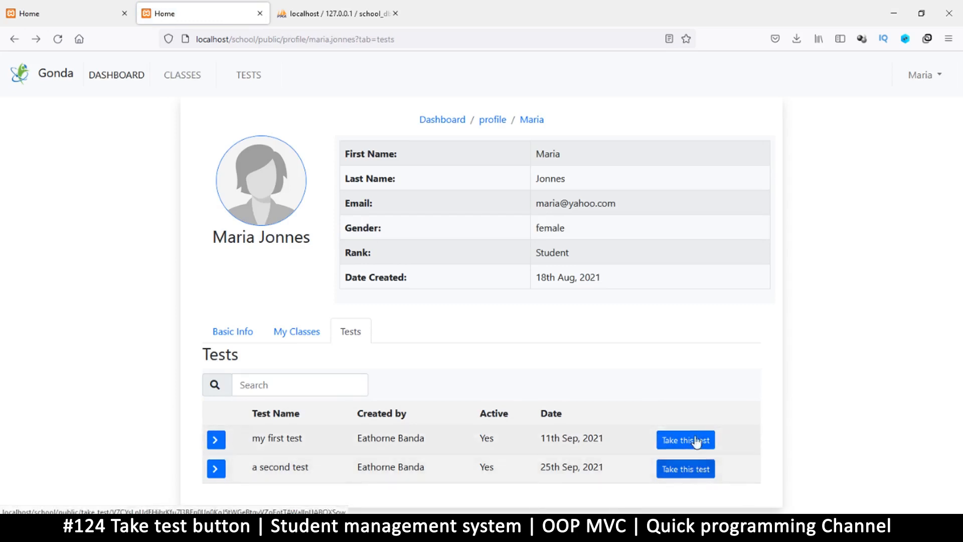
pyautogui.moveTo(684, 459)
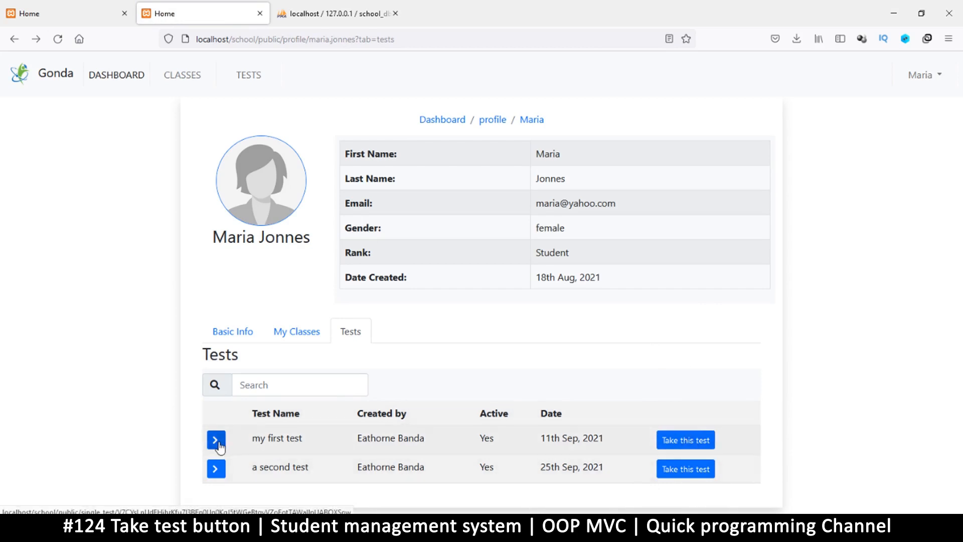
pyautogui.click(216, 439)
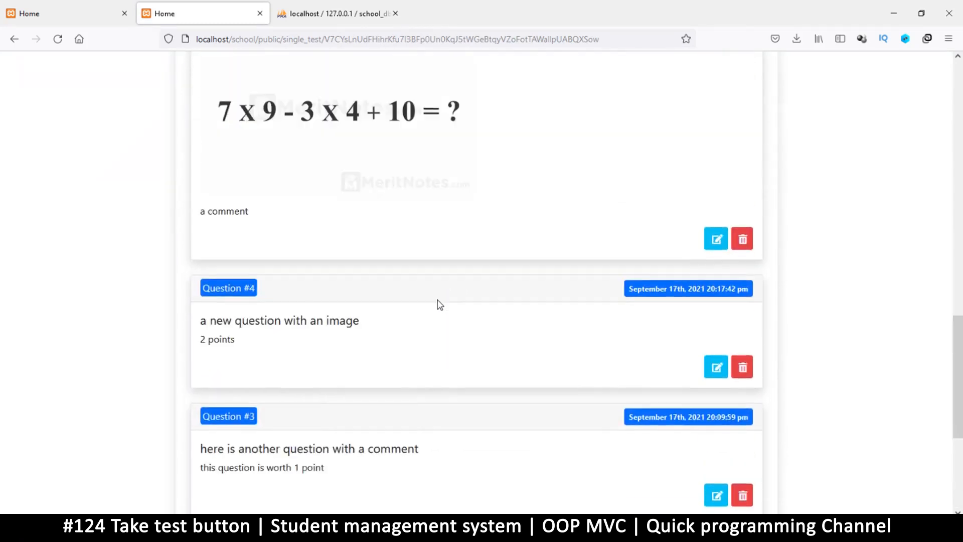
pyautogui.scroll(3)
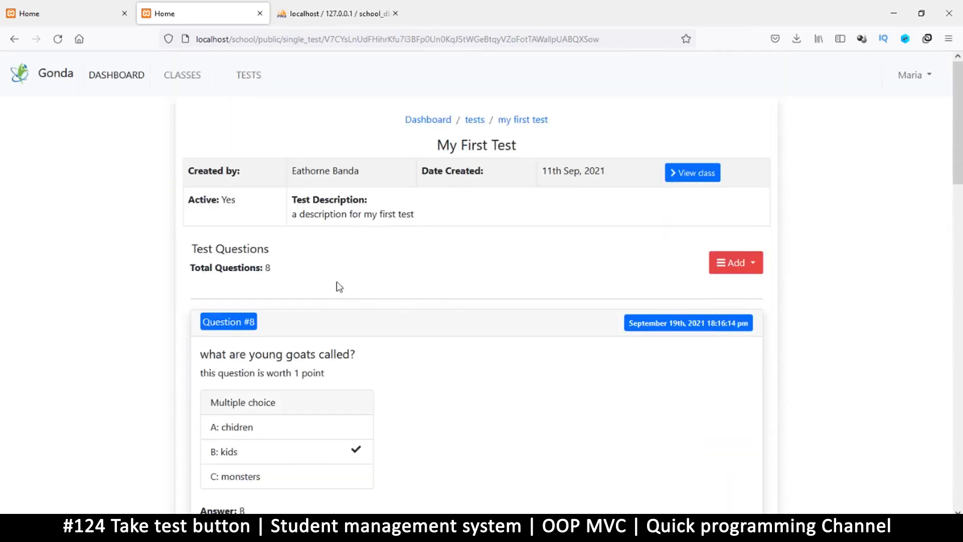
pyautogui.scroll(-3)
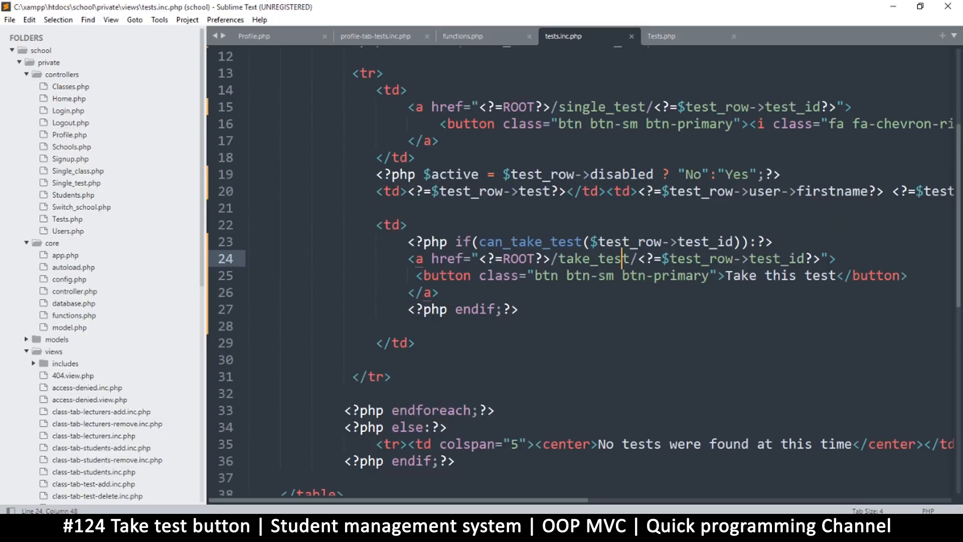
# Save tests.inc.php and restrict the Single_test controller to Auth::access('lecturer')
pyautogui.press('ctrl+s')
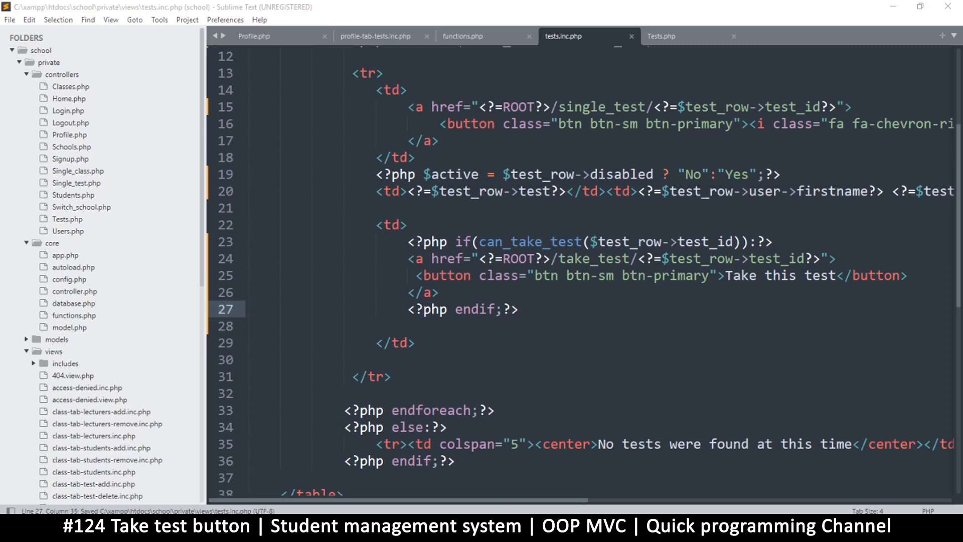
pyautogui.click(202, 13)
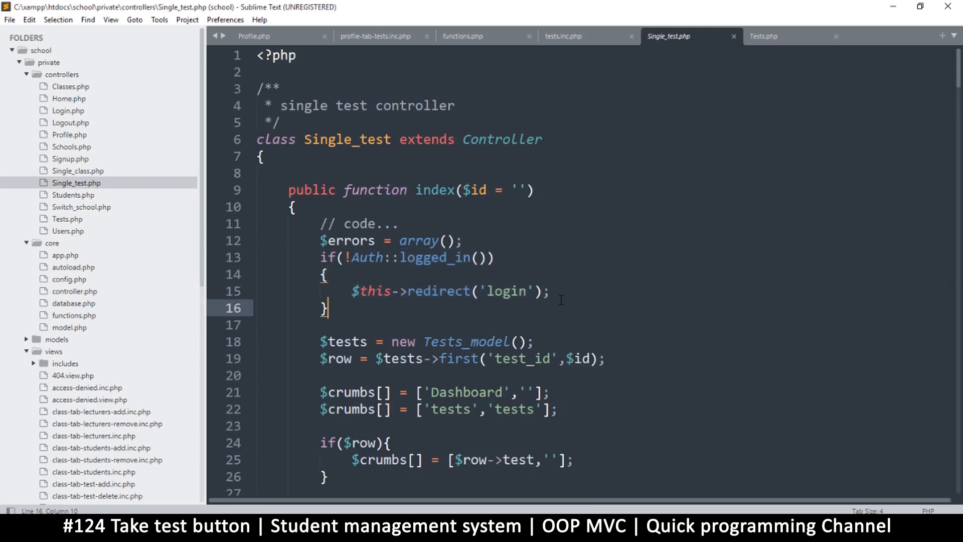
pyautogui.moveTo(517, 296)
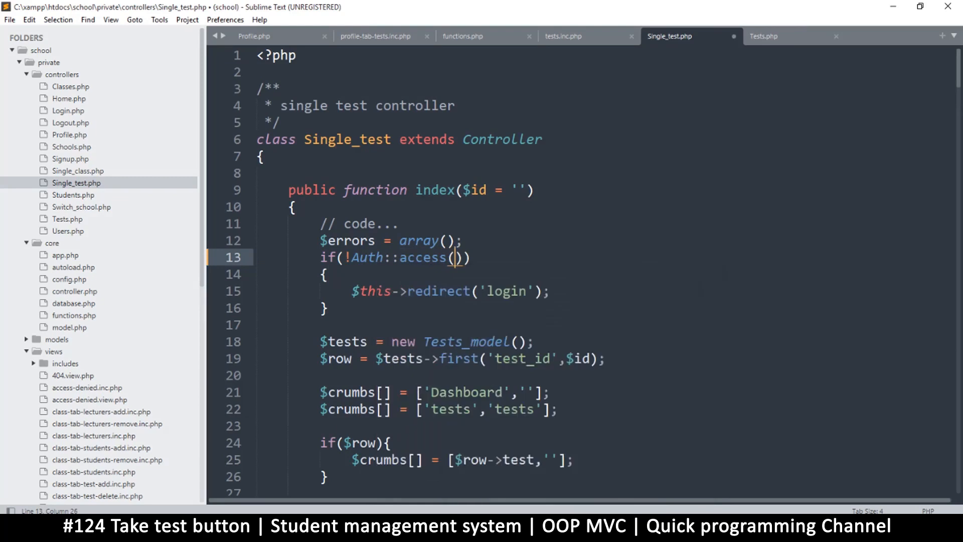
pyautogui.write("'lecturer")
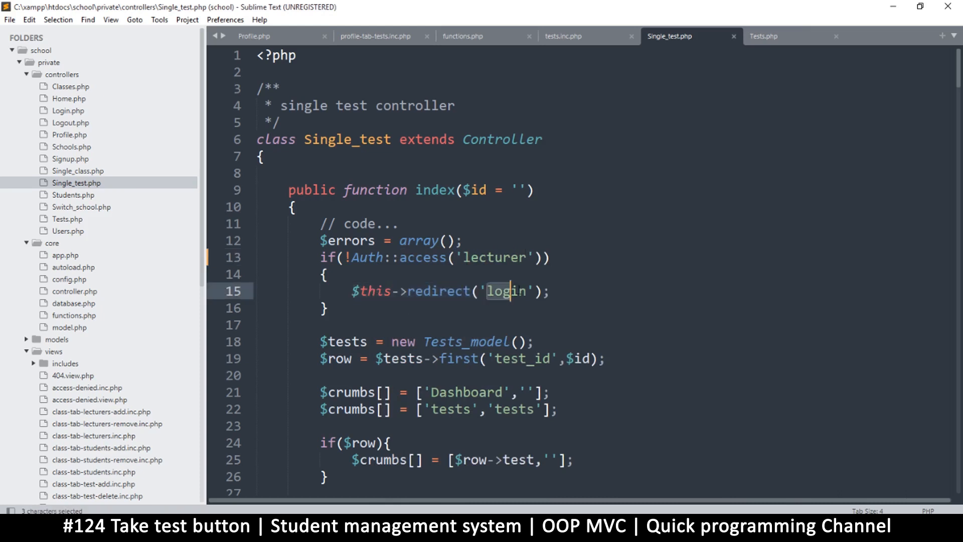
pyautogui.write('acc')
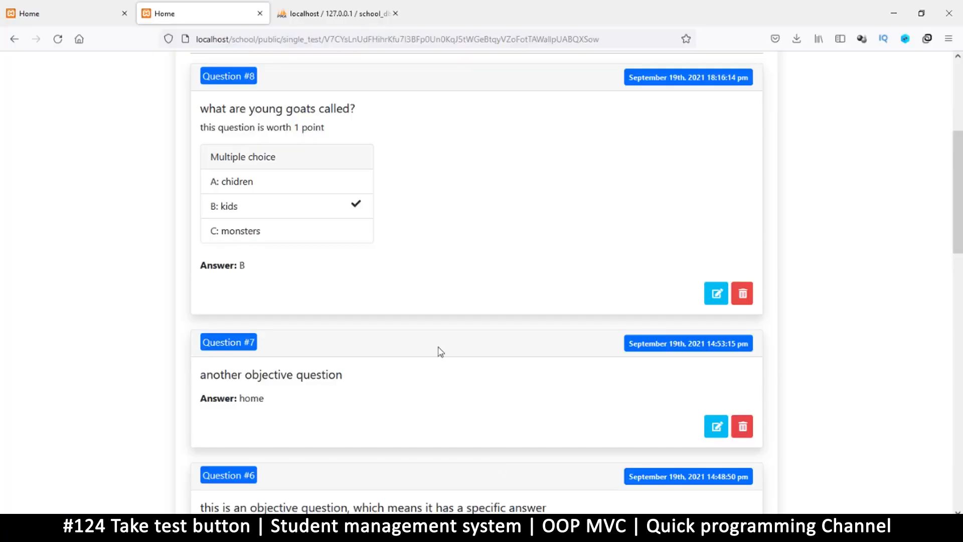
pyautogui.click(58, 39)
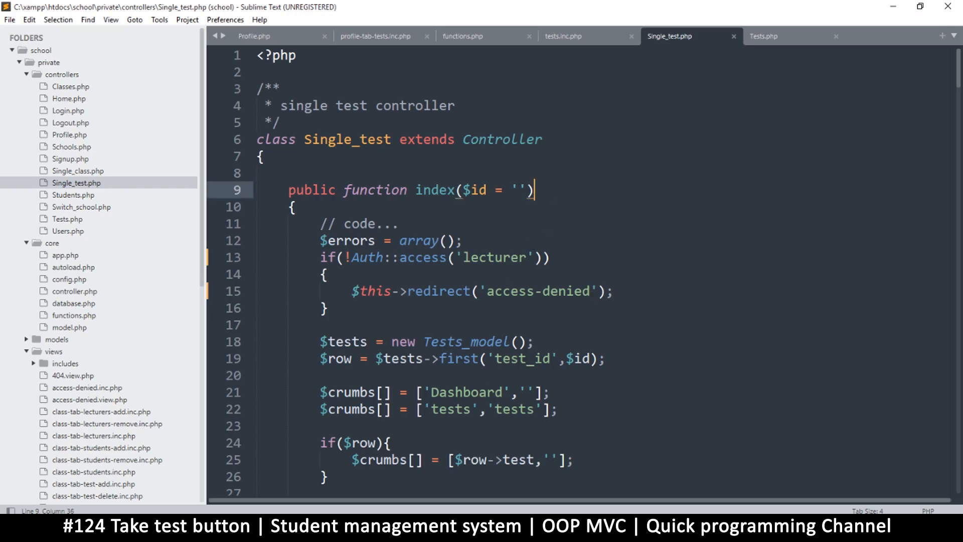
# Save Single_test.php with the access-denied redirect and select the access-denied name
pyautogui.press('ctrl+s')
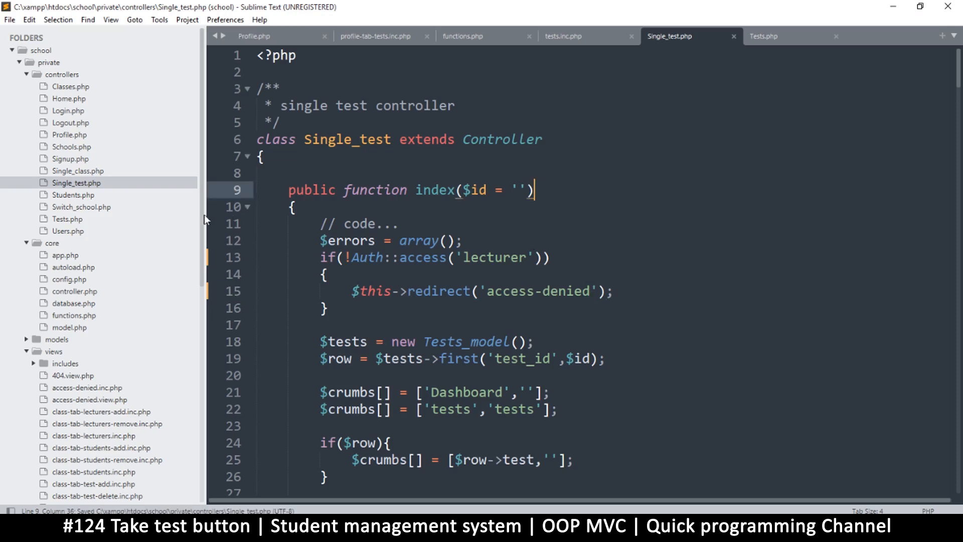
pyautogui.moveTo(335, 209)
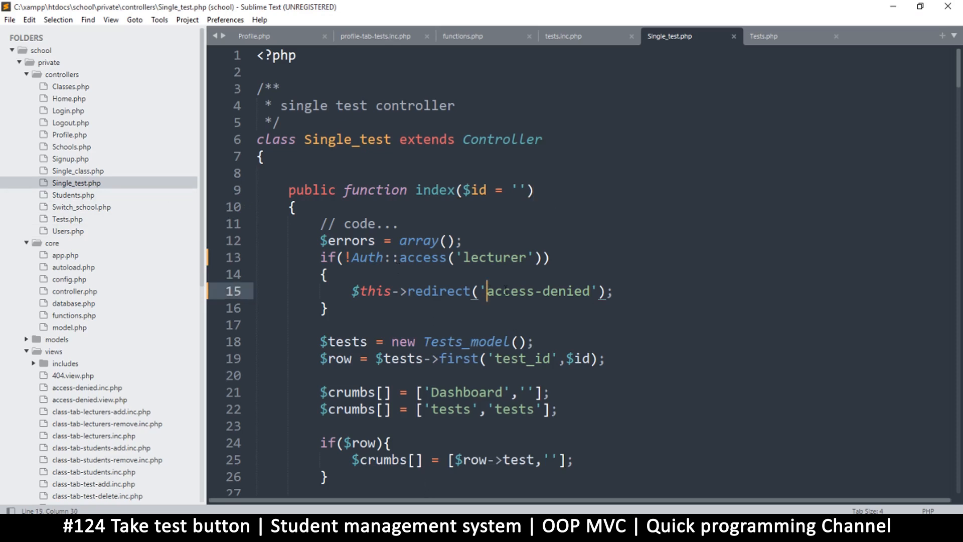
pyautogui.doubleClick(538, 291)
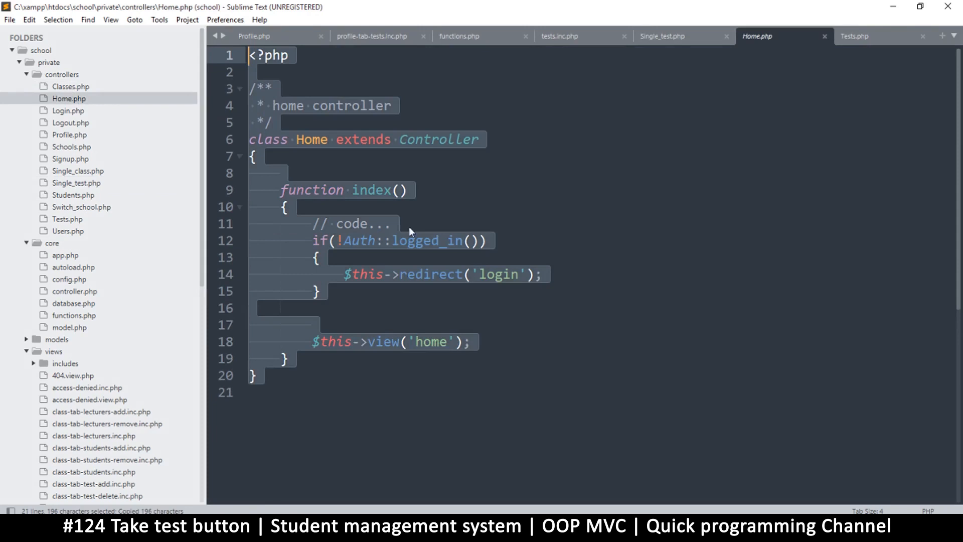
# Create a new controller file from the home controller, renaming its view to access-denied
pyautogui.rightClick(62, 75)
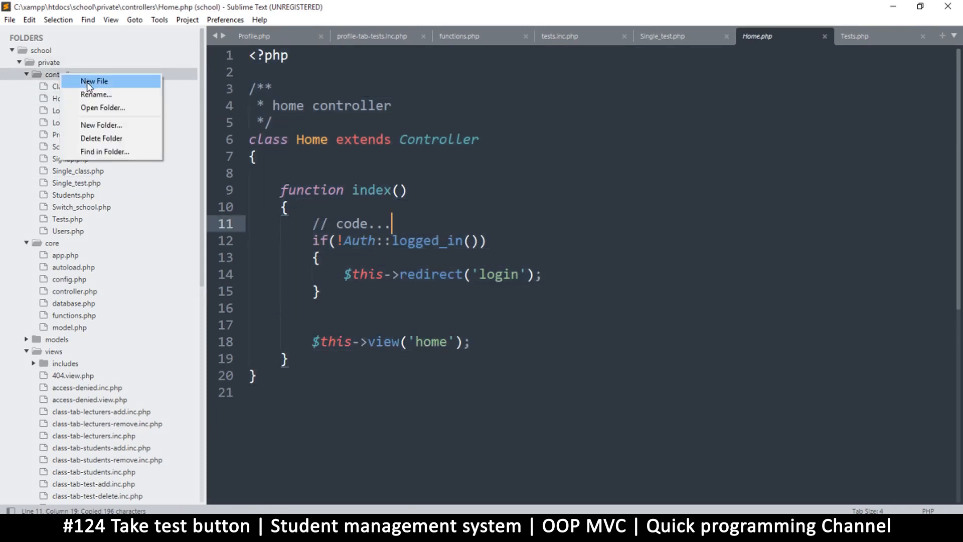
pyautogui.click(94, 81)
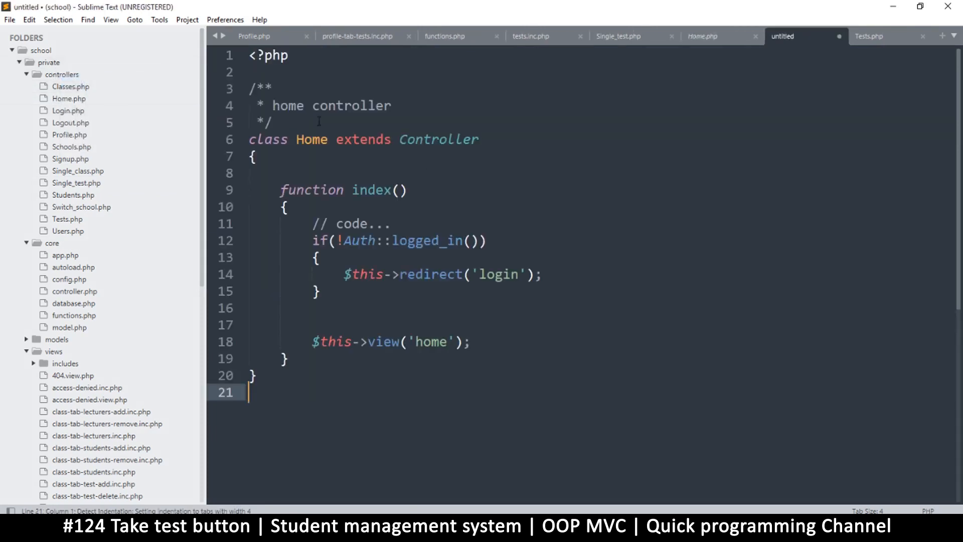
pyautogui.doubleClick(286, 106)
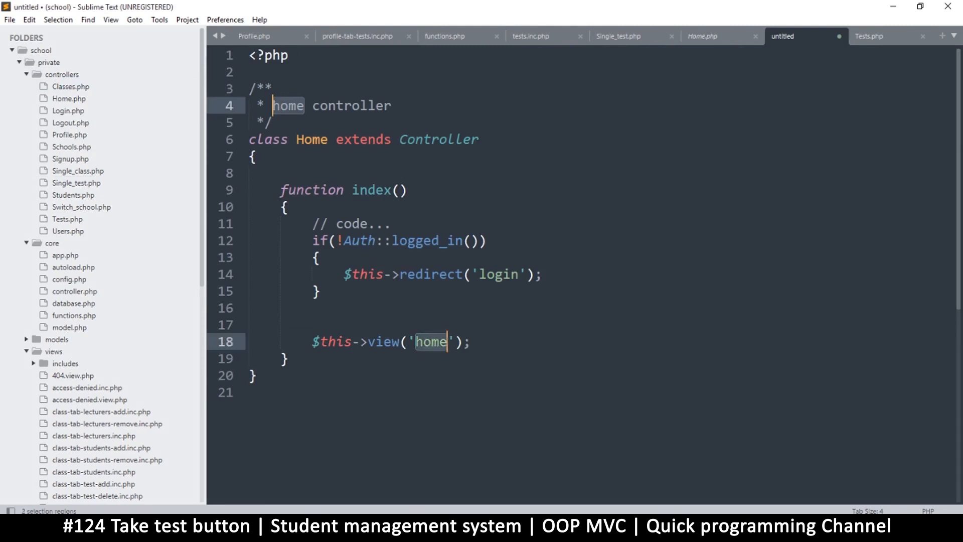
pyautogui.write('access')
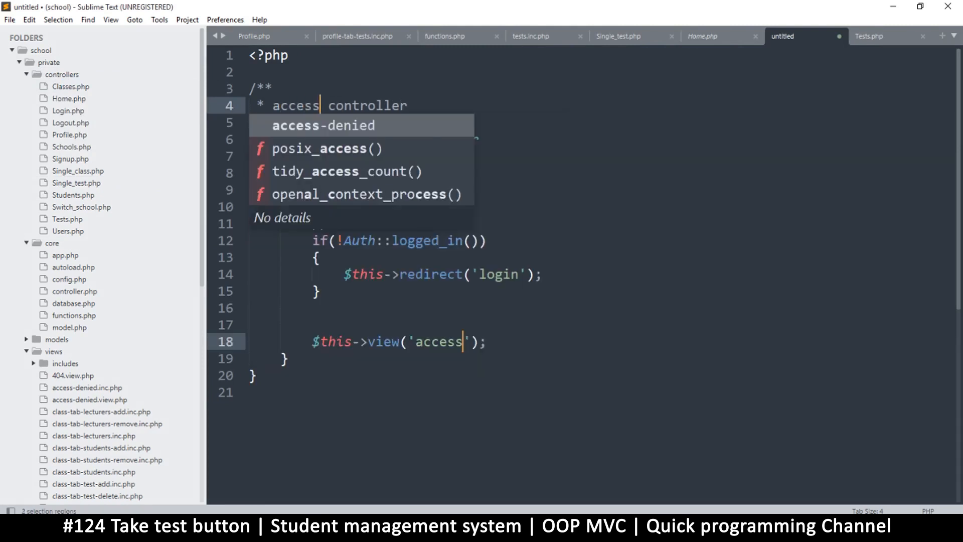
pyautogui.write('-denied')
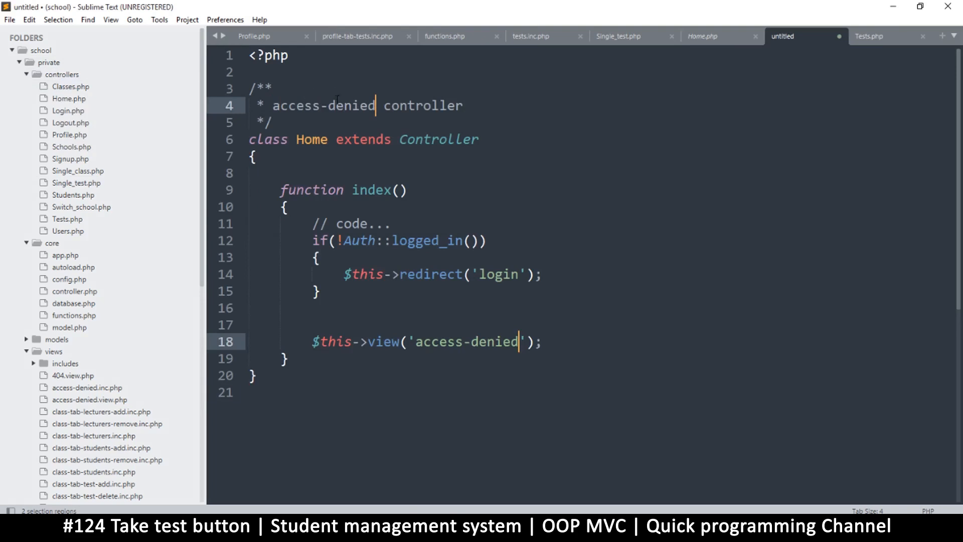
pyautogui.doubleClick(468, 342)
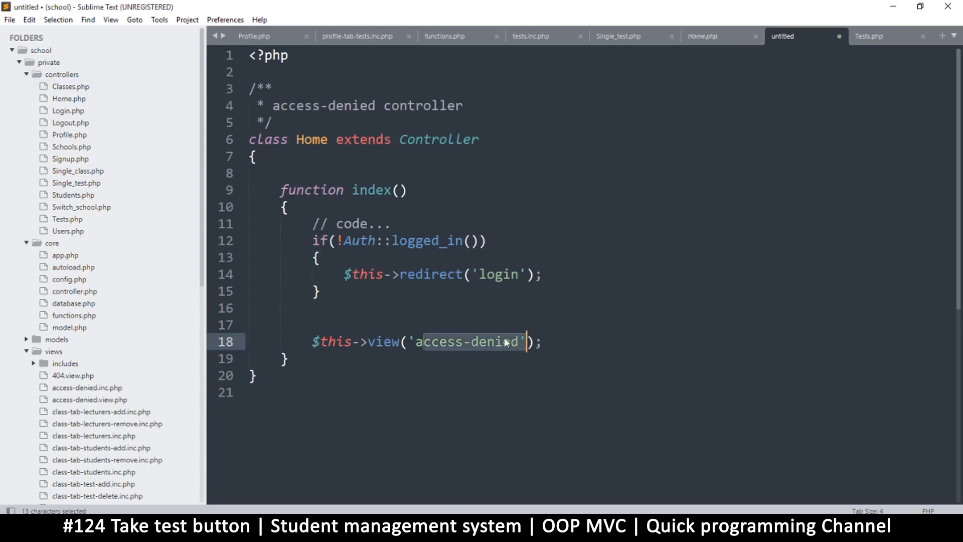
# Start saving the new controller under the file name Access_denied
pyautogui.press('ctrl+s')
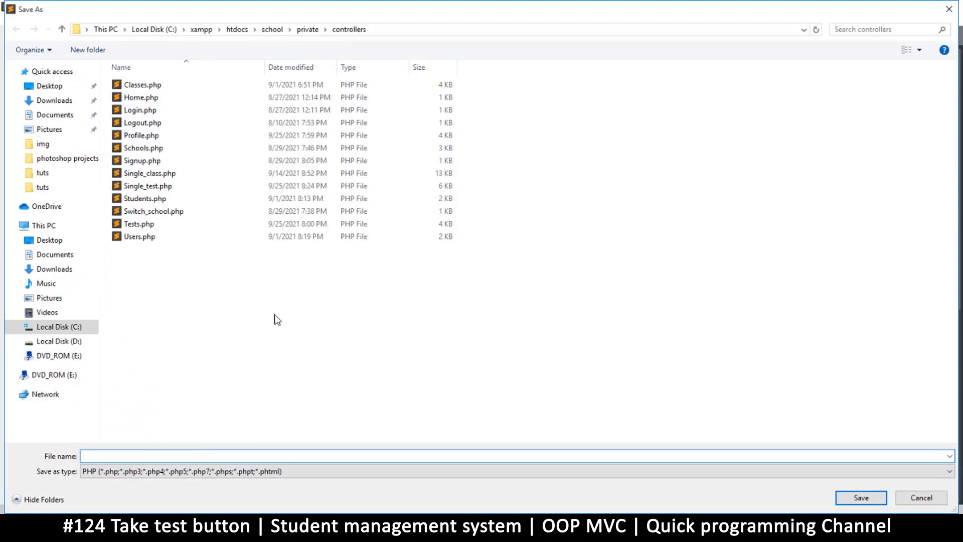
pyautogui.click(148, 223)
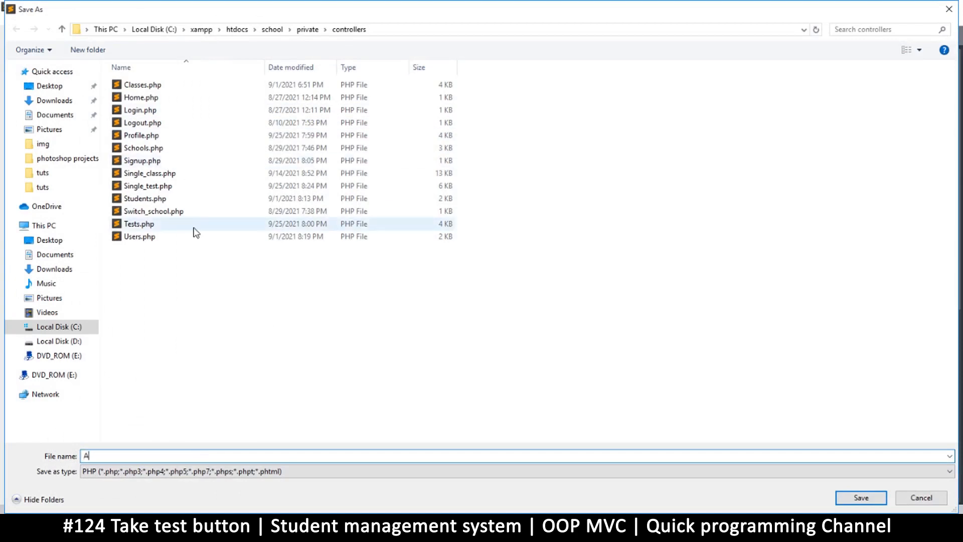
pyautogui.write('ccess_denied.')
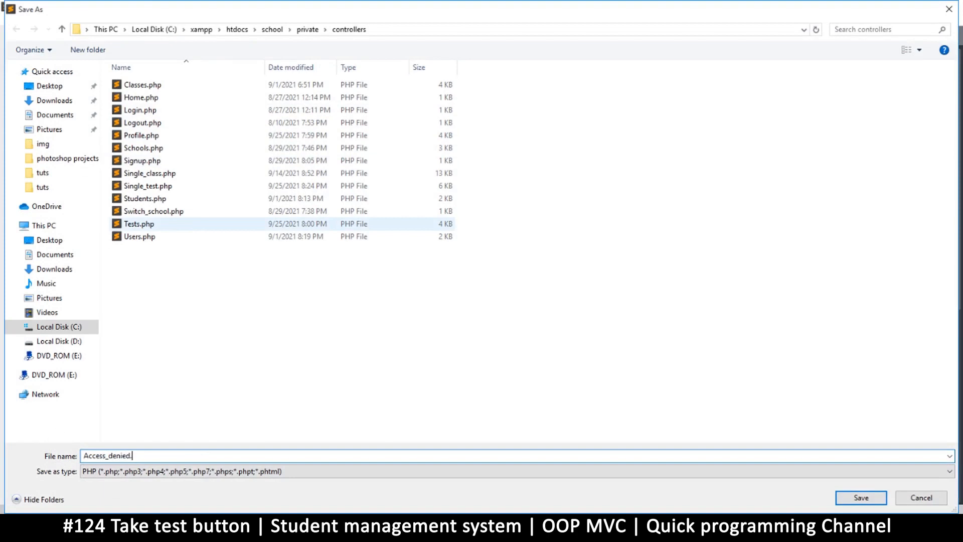
# Save Access_denied.php, rename its class to Access_denied, and remove the login check
pyautogui.click(861, 498)
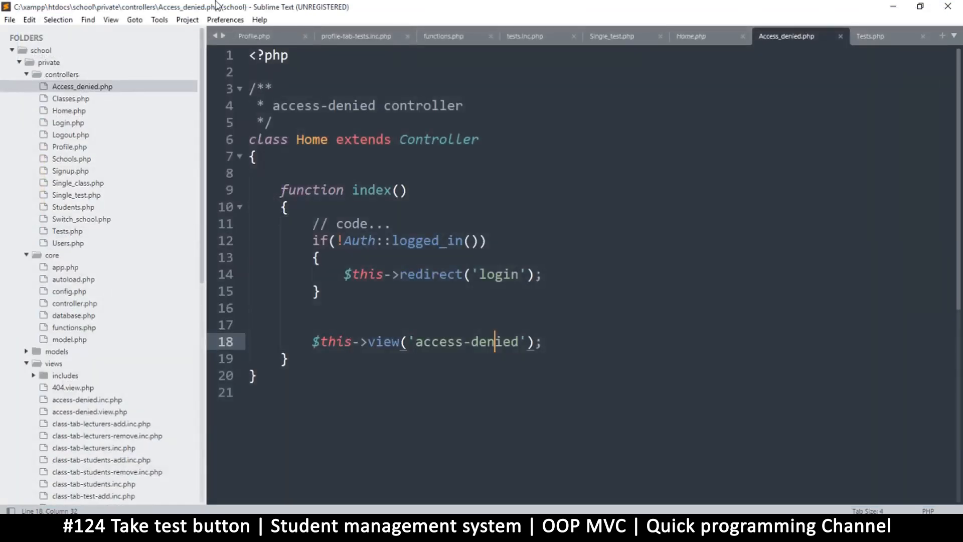
pyautogui.doubleClick(311, 139)
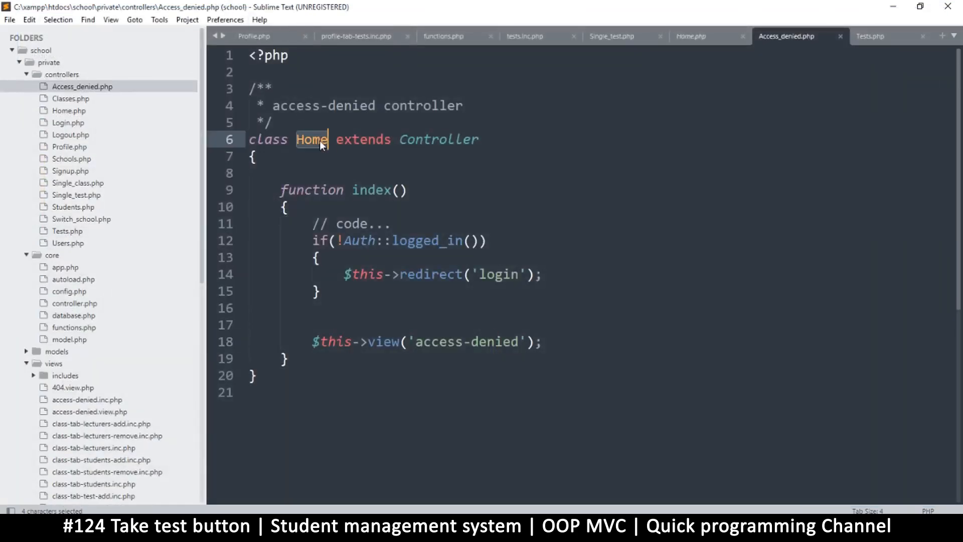
pyautogui.write('Access')
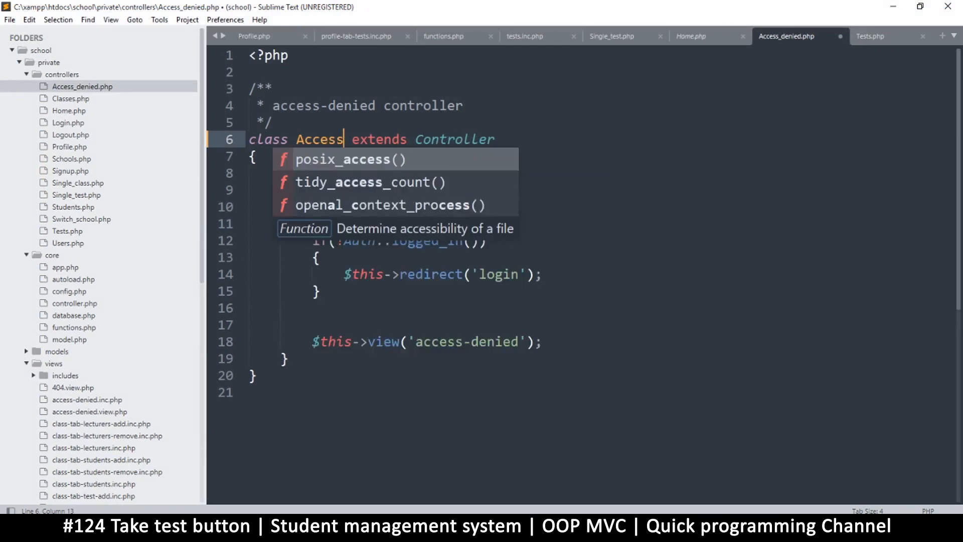
pyautogui.write('_denie')
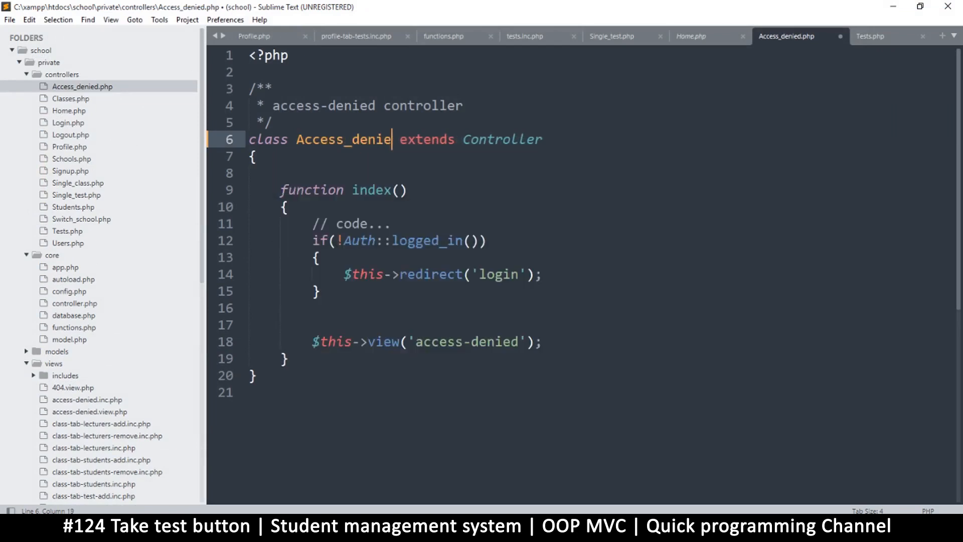
pyautogui.write('d')
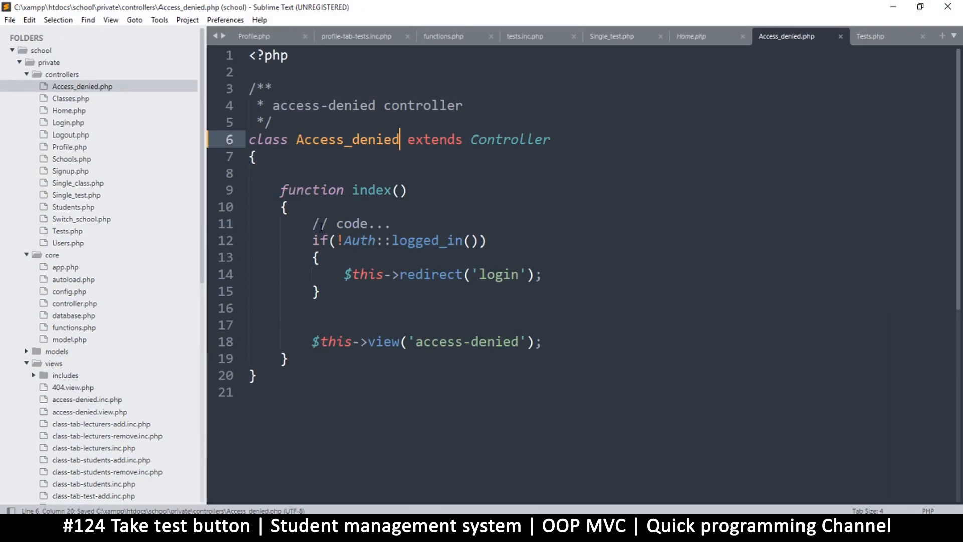
pyautogui.moveTo(313, 223); pyautogui.dragTo(249, 308)
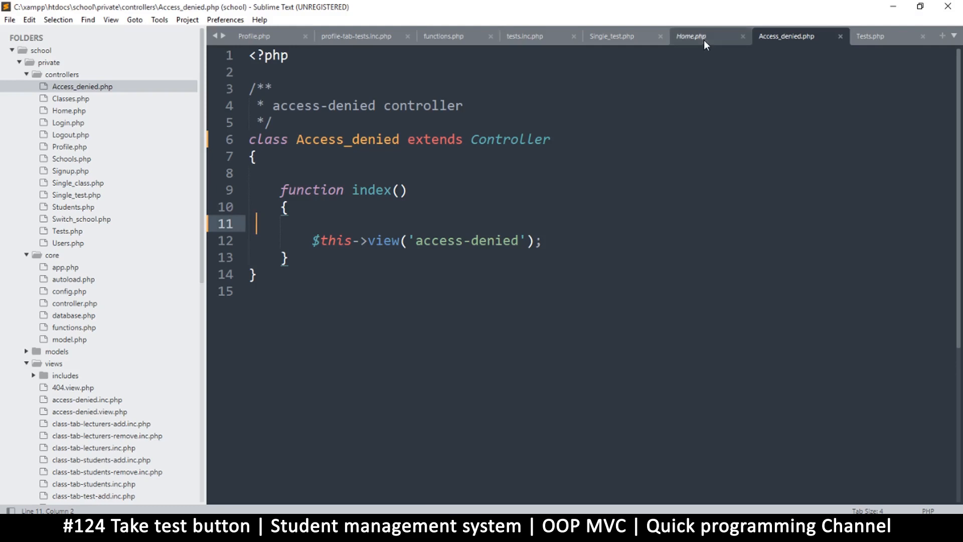
pyautogui.moveTo(668, 41)
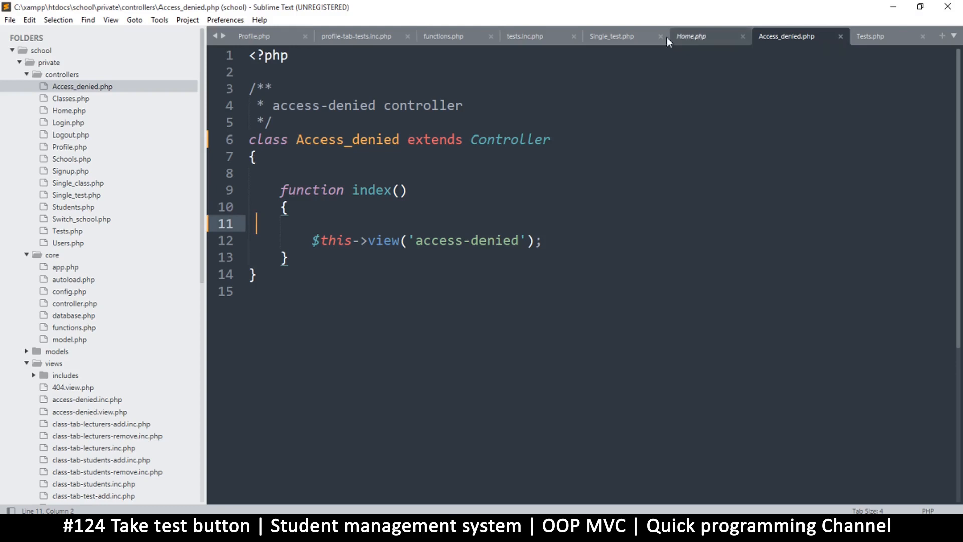
pyautogui.click(611, 36)
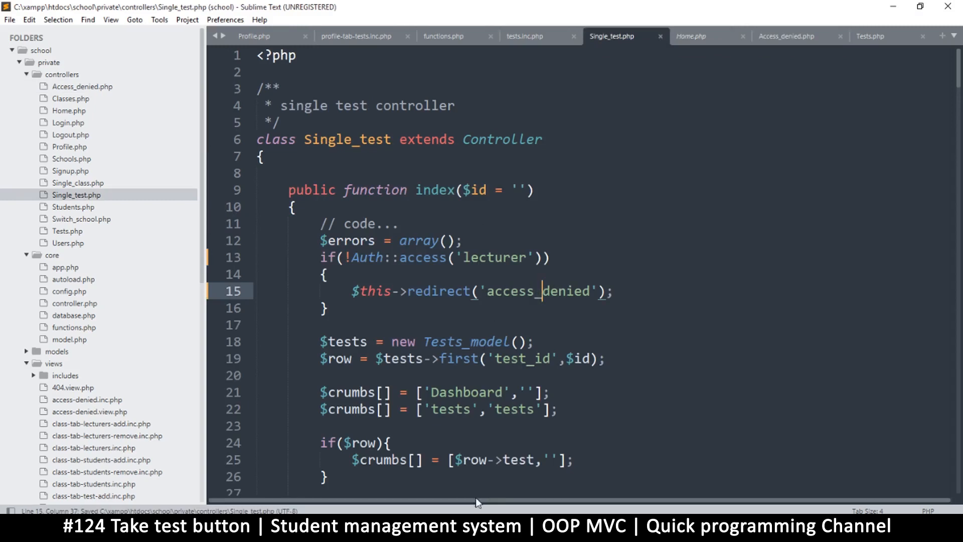
# Switch to Firefox and reload the access-denied page
pyautogui.click(203, 13)
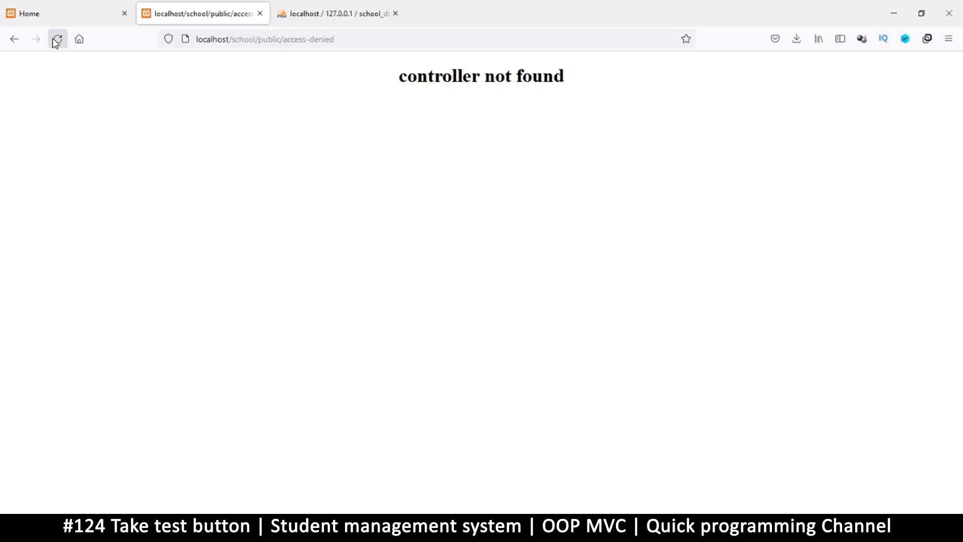
pyautogui.click(14, 38)
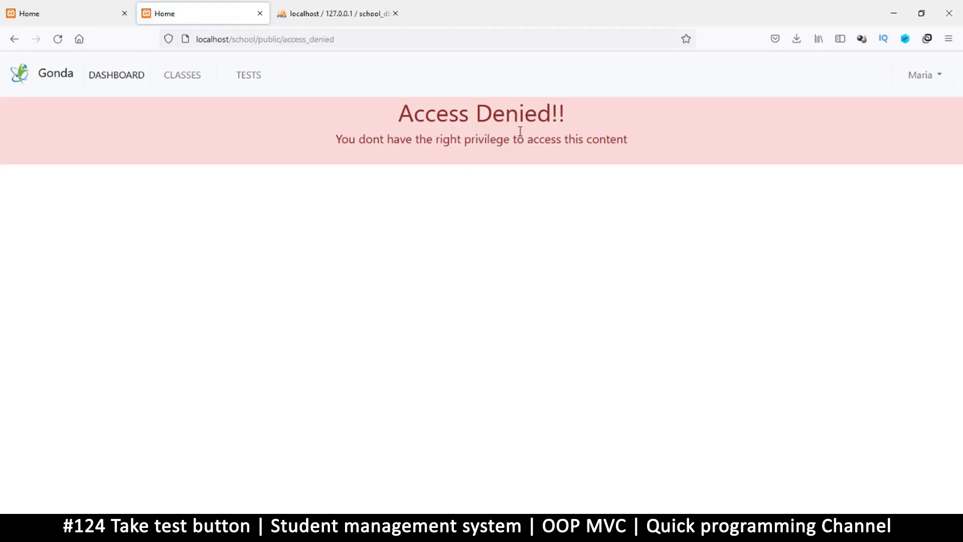
pyautogui.moveTo(493, 136)
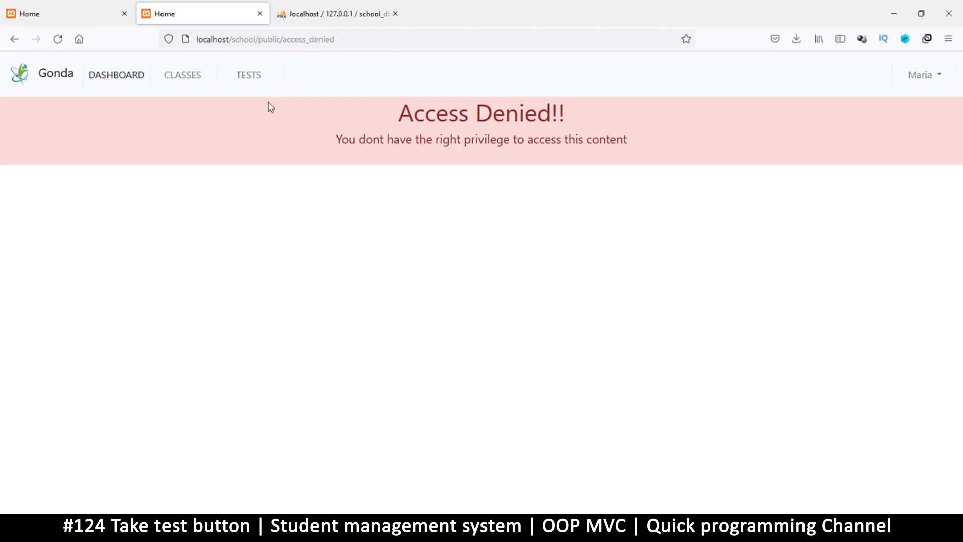
pyautogui.moveTo(249, 74)
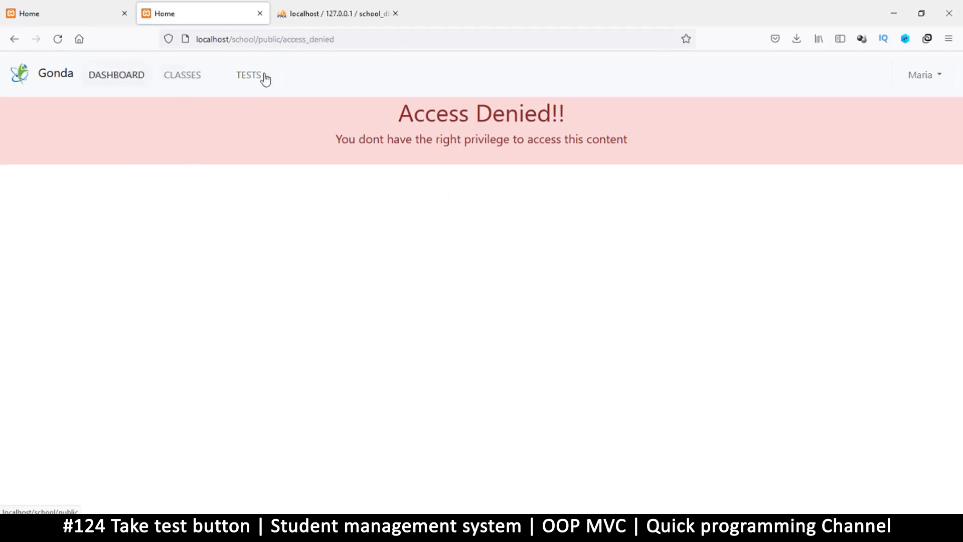
pyautogui.moveTo(182, 74)
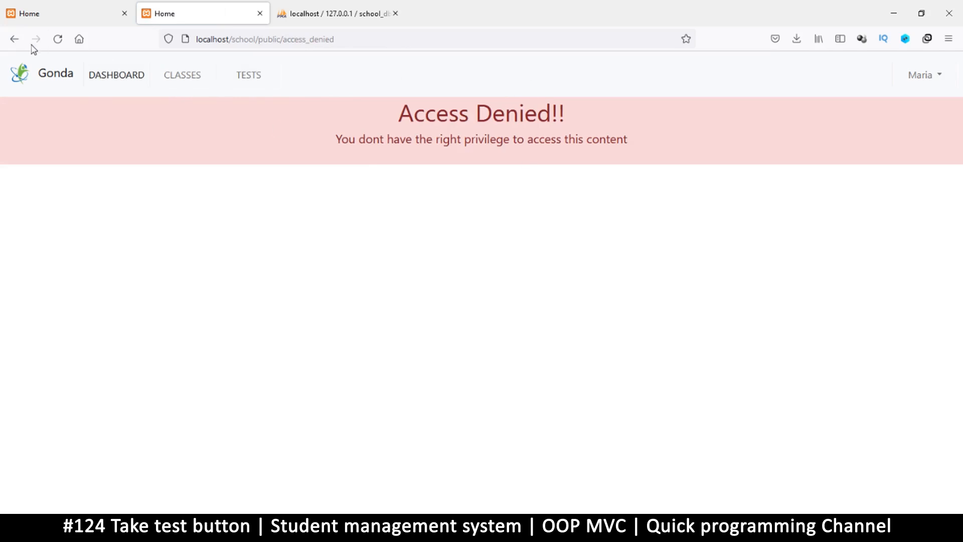
# Go back to Maria's Tests tab and choose Take this test on the first test
pyautogui.click(14, 39)
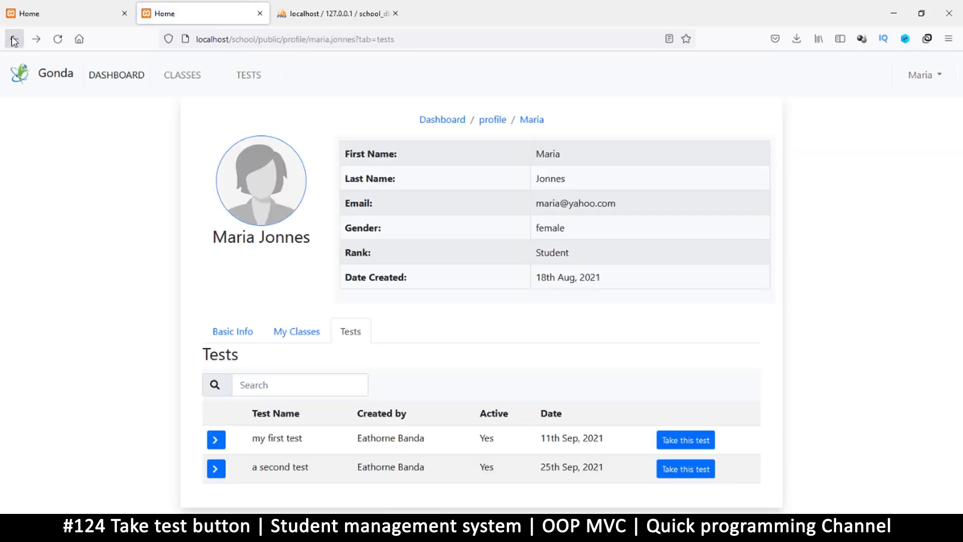
pyautogui.click(684, 468)
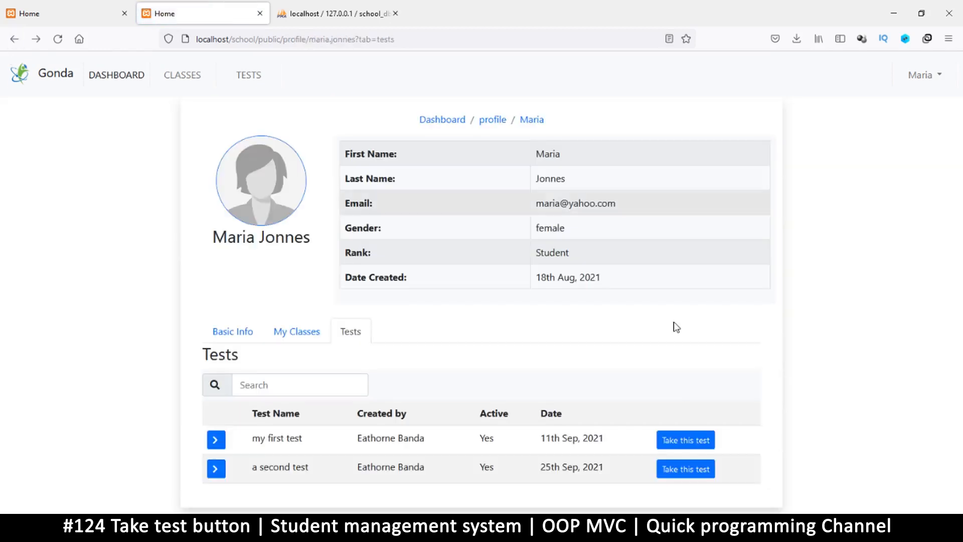
pyautogui.click(684, 439)
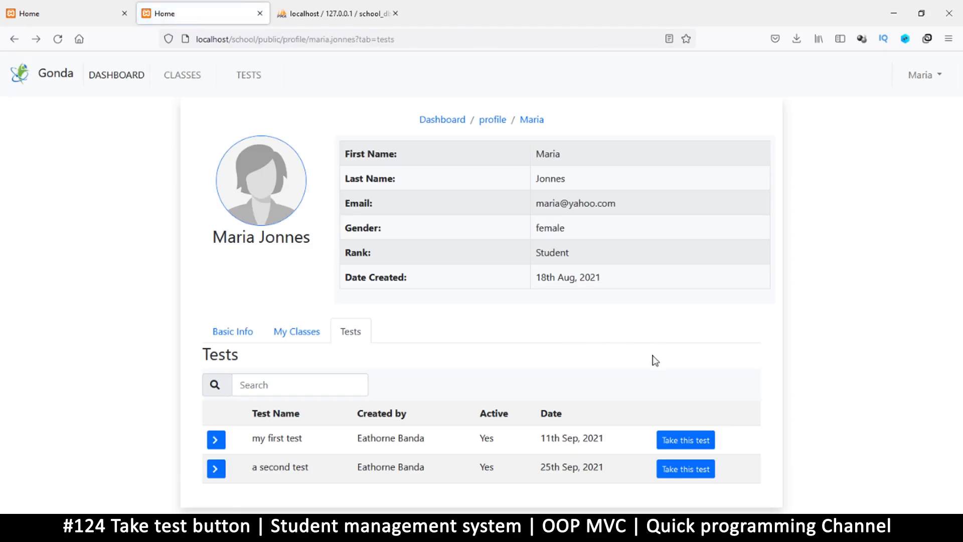
pyautogui.moveTo(686, 440)
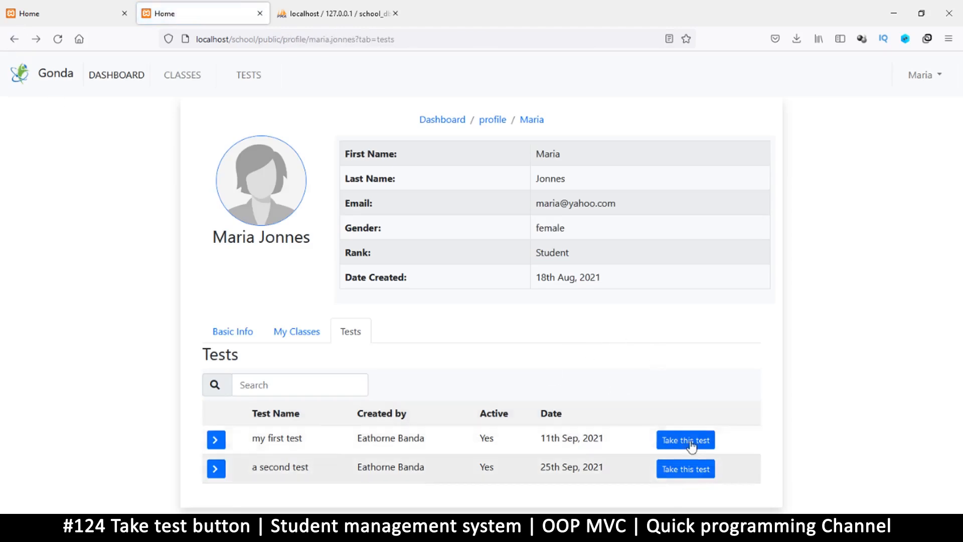
pyautogui.click(685, 440)
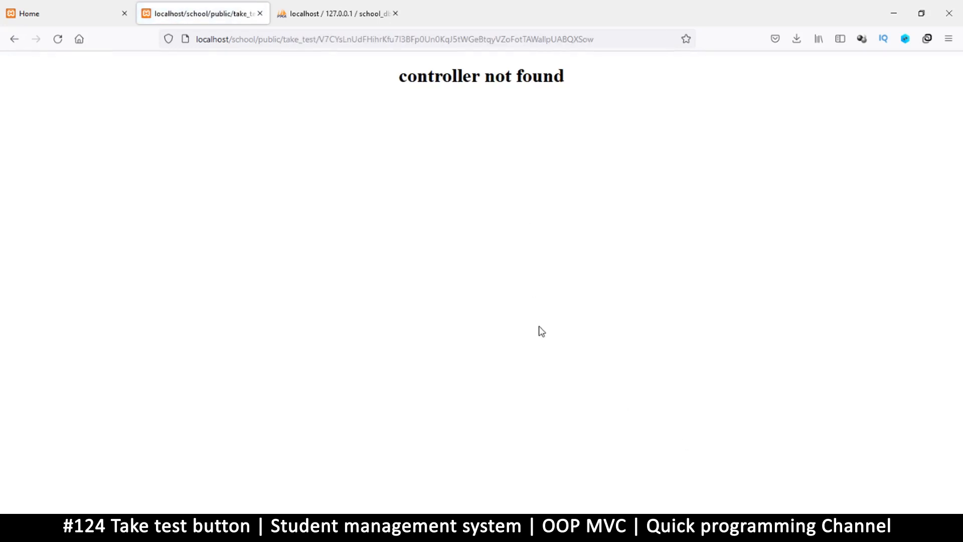